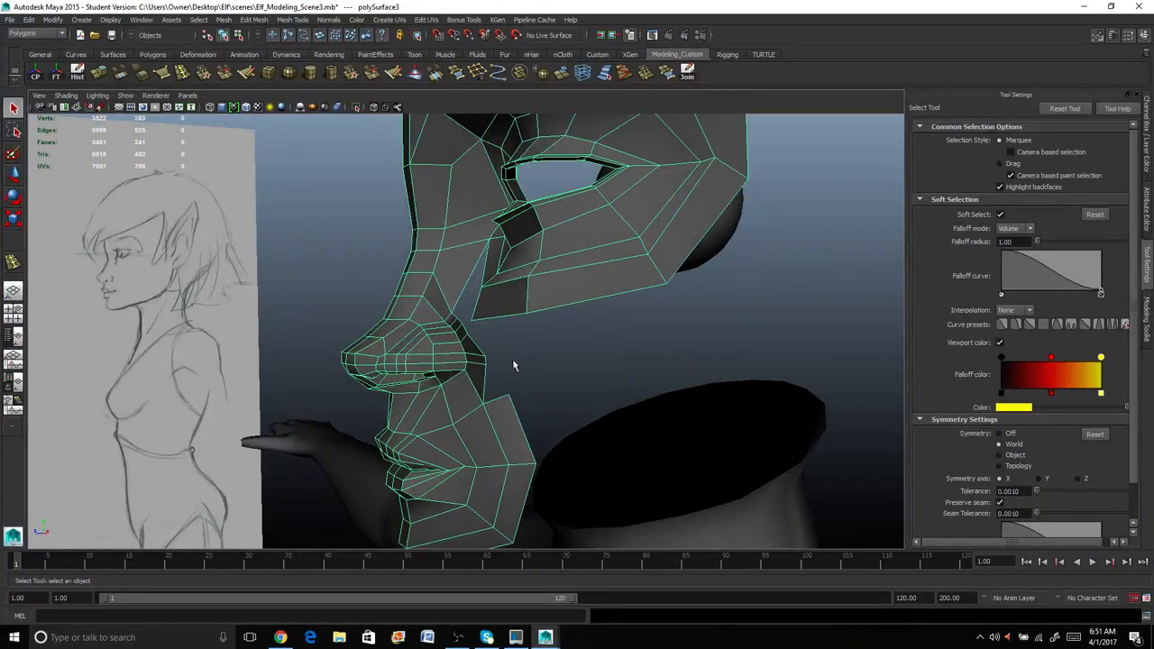
Pull the jaw vertices into a softer chin shape, checking from under the jaw.
drag(514, 364, 574, 469)
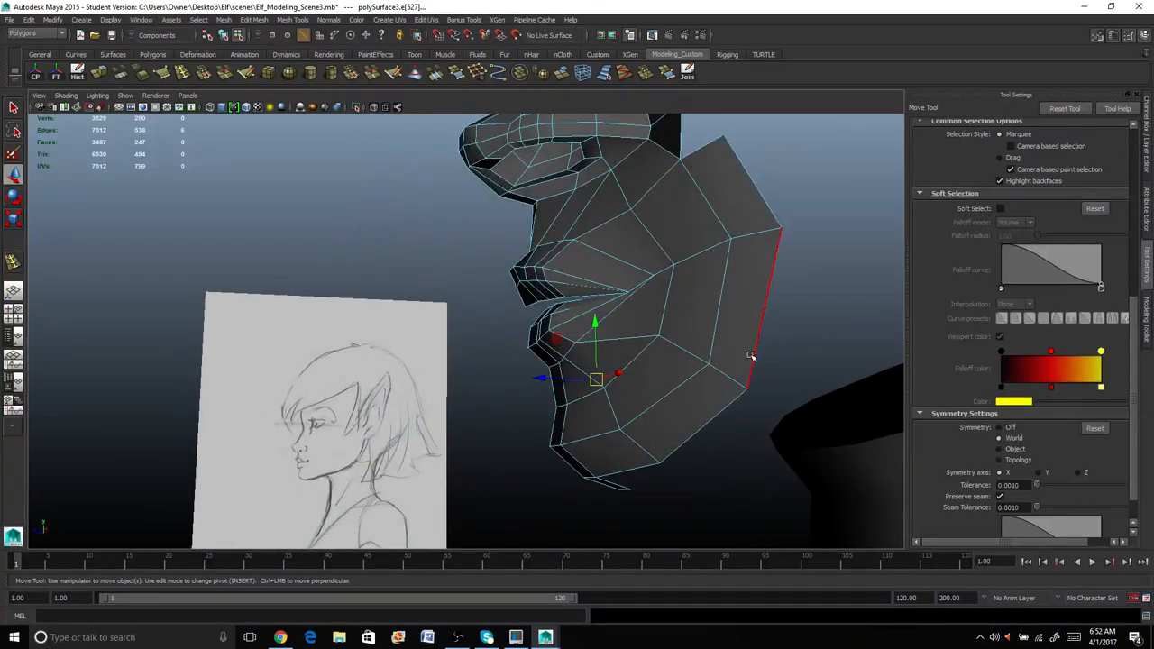
drag(721, 361, 646, 440)
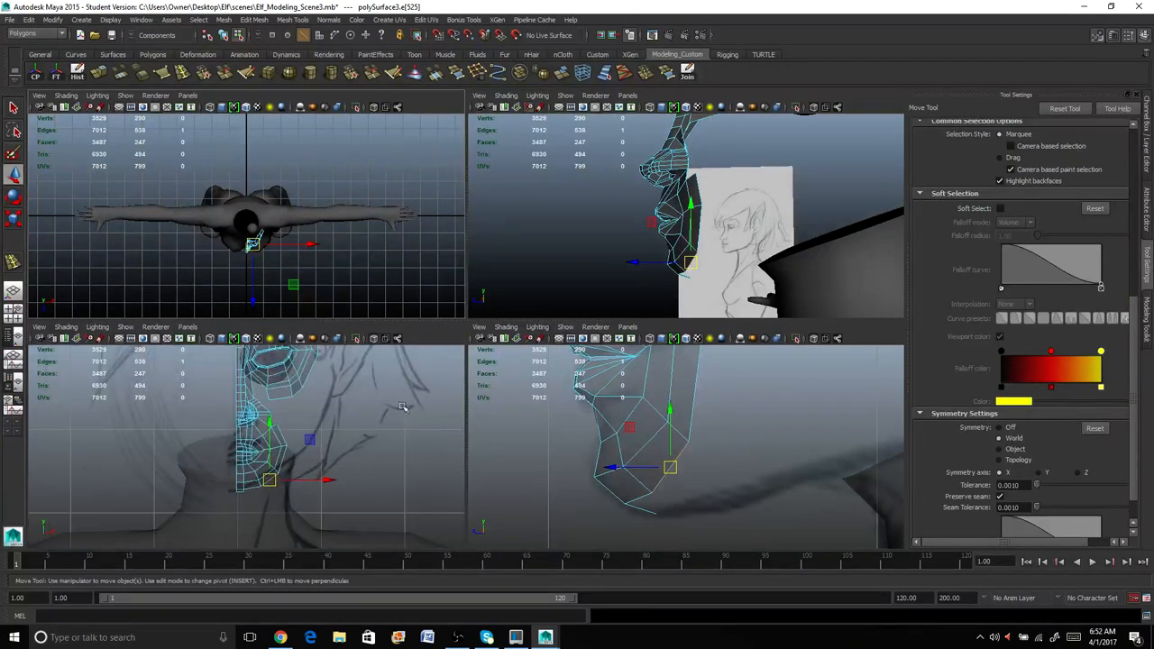
mouse_move(359, 455)
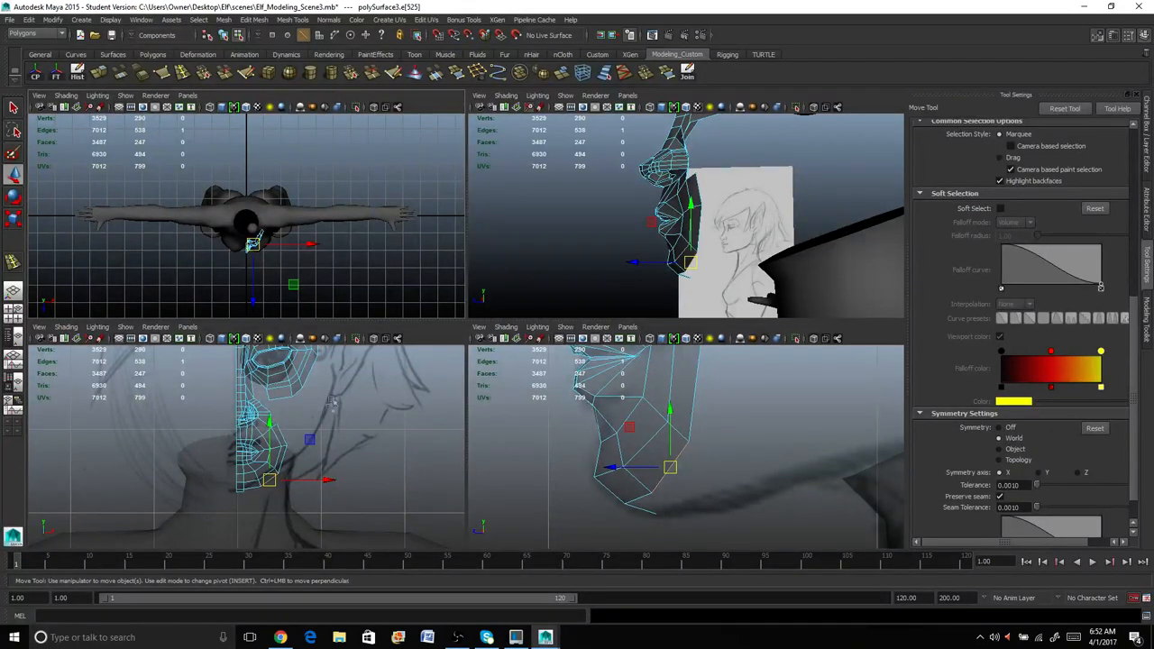
mouse_move(400, 460)
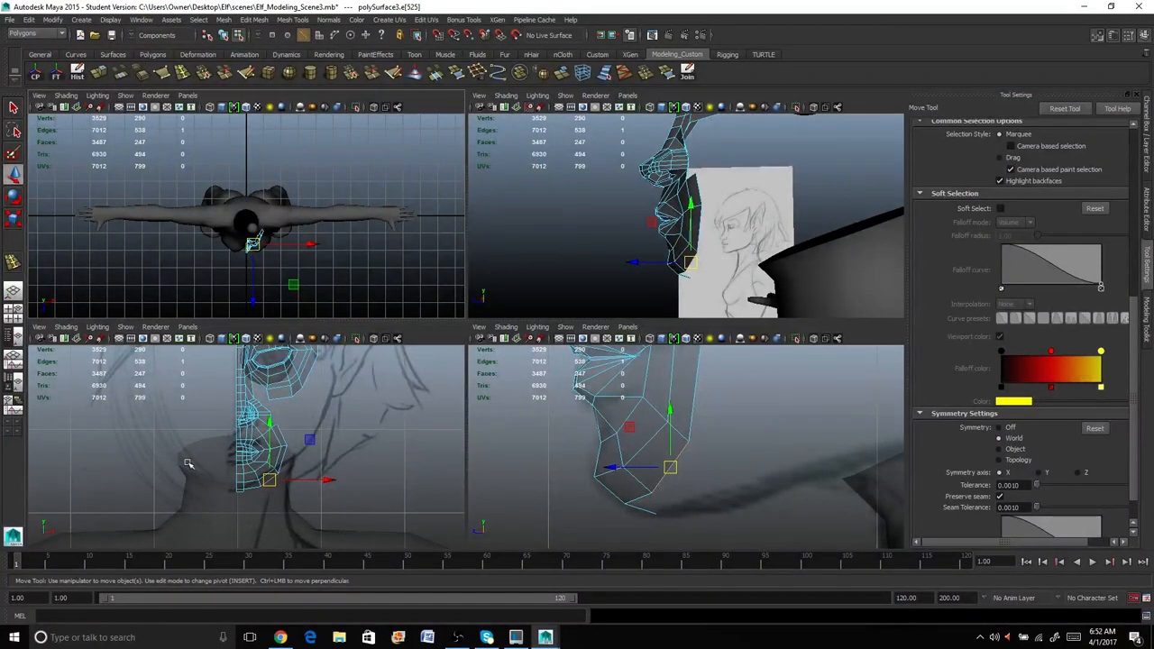
mouse_move(220, 488)
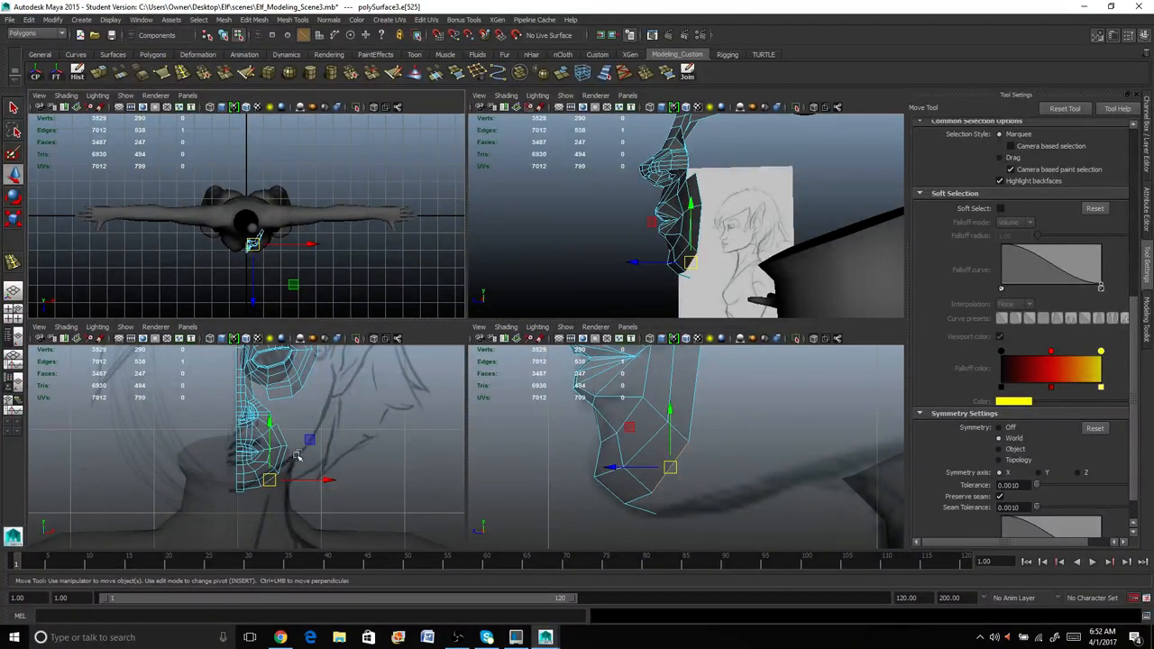
mouse_move(321, 444)
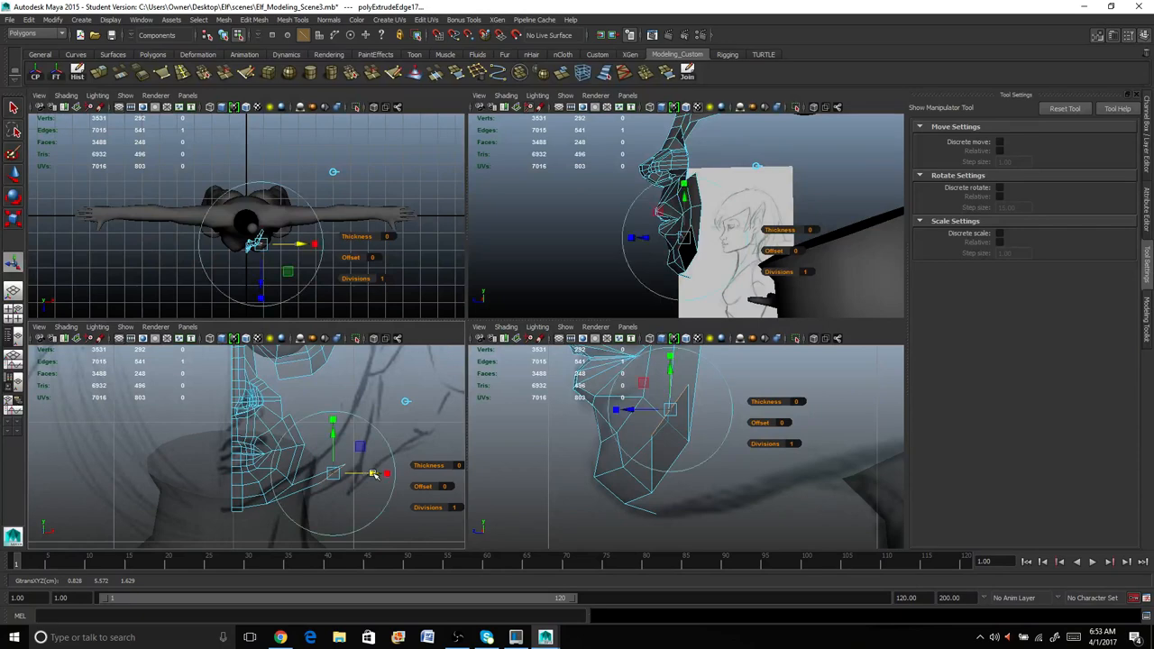
mouse_move(451, 440)
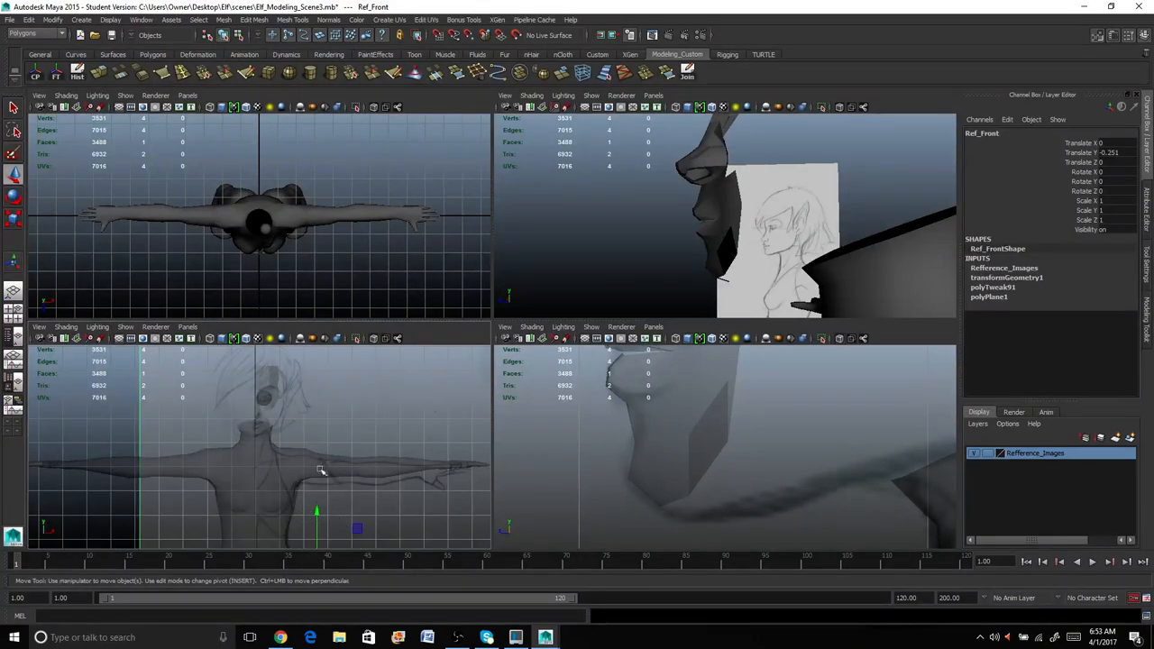
Drag the extruded jaw edges downward toward the neck along the reference.
drag(318, 469, 317, 509)
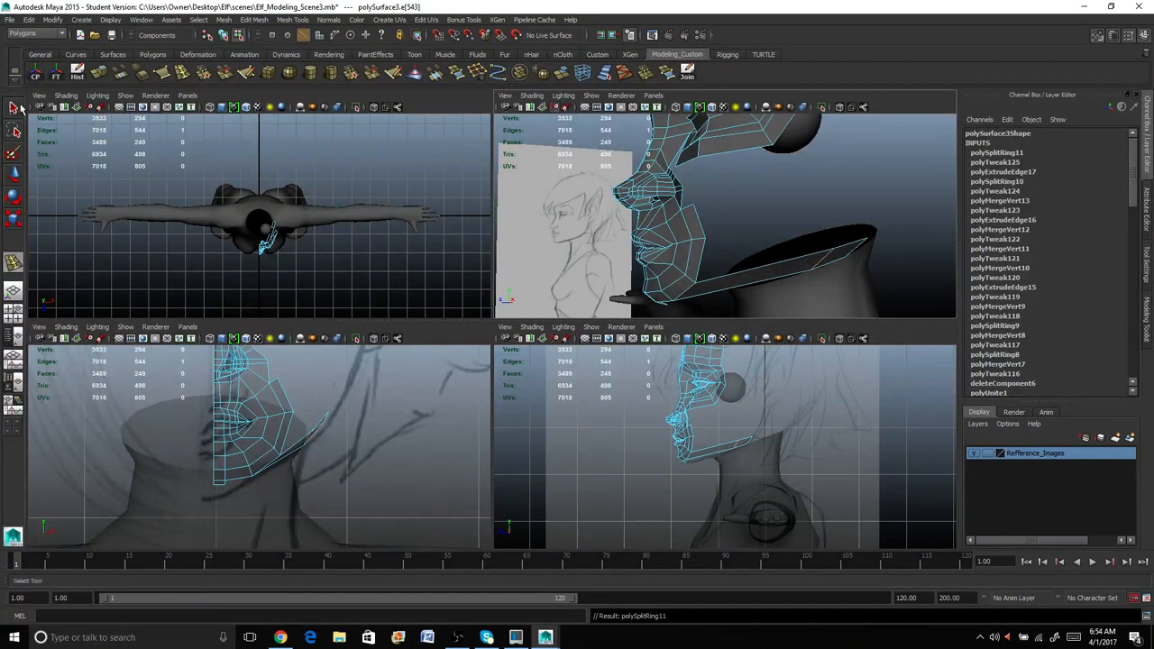
Insert an edge loop through the lower part of the face mesh.
click(830, 256)
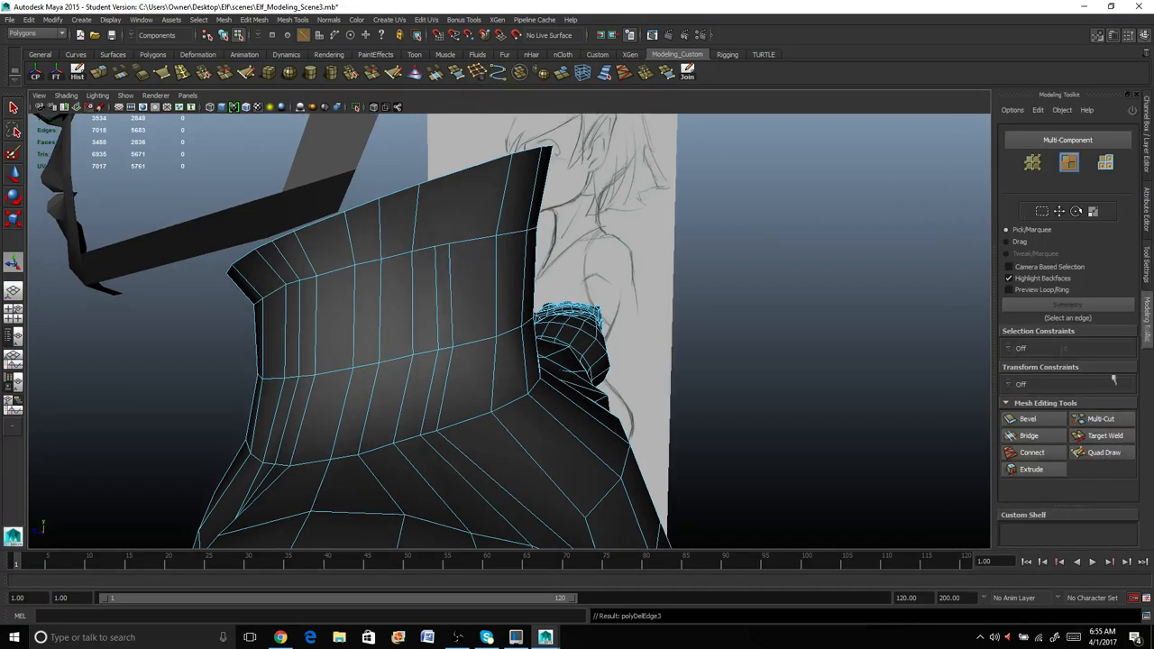
Use Multi-Cut to add a new edge ring near the top of the neck, then leave the tool.
click(1095, 419)
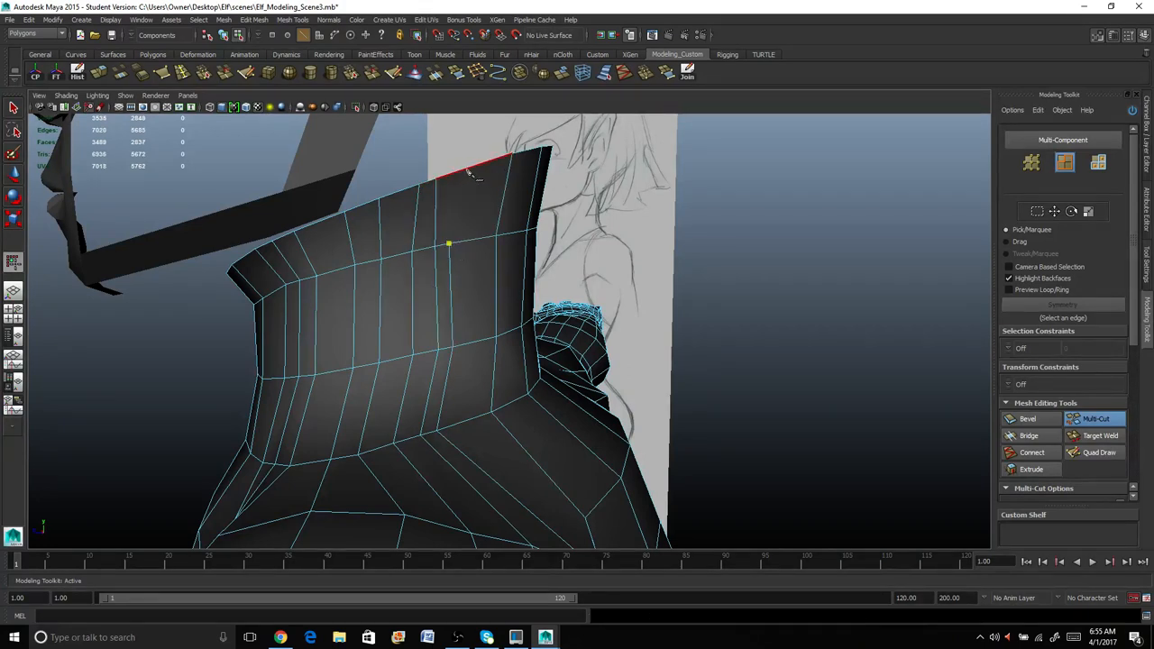
click(480, 350)
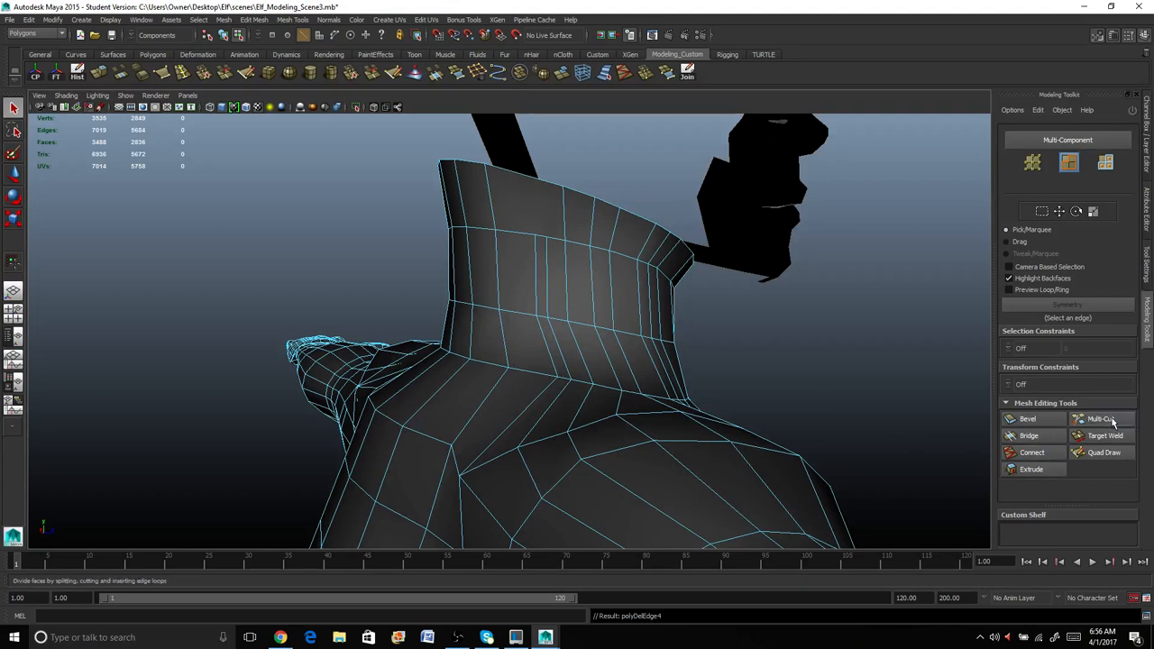
click(1097, 419)
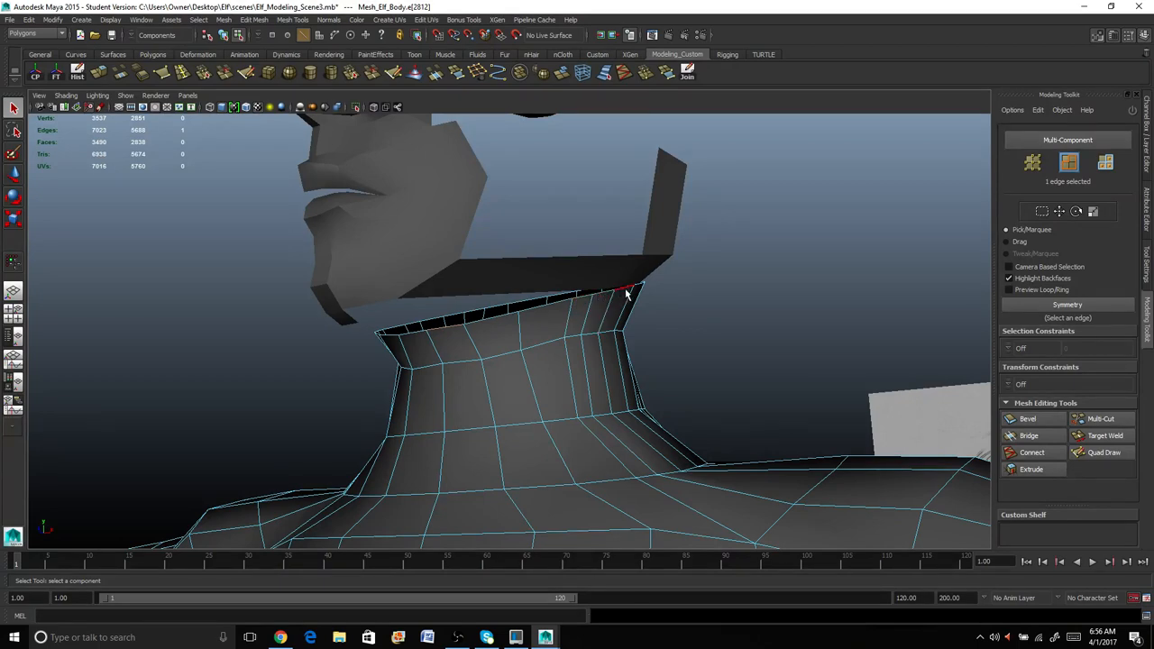
Move the top neck edge ring so it sits beneath the jaw.
drag(627, 293, 721, 314)
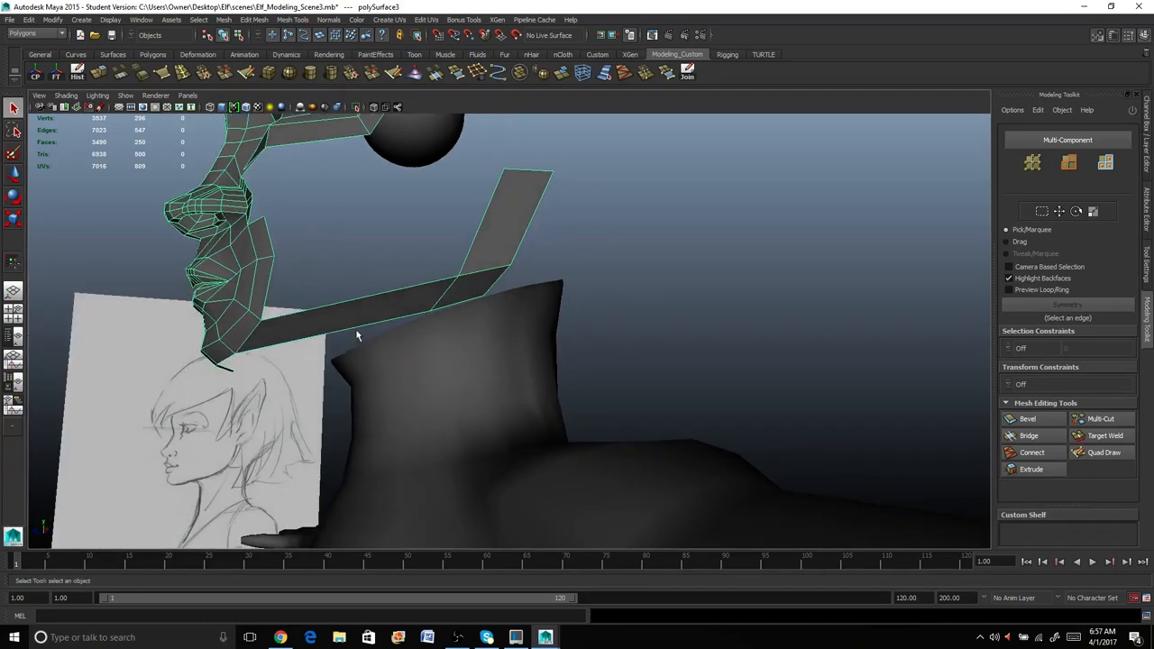
mouse_move(844, 357)
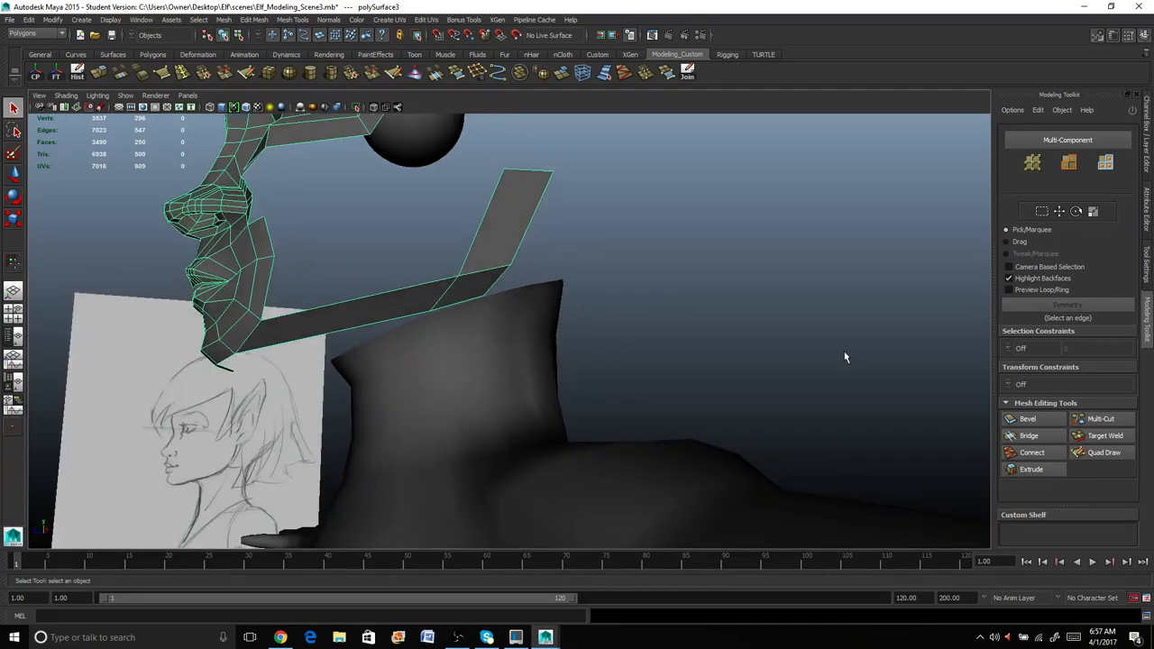
Insert three edge loops across the jaw strip under the face.
drag(846, 357, 590, 429)
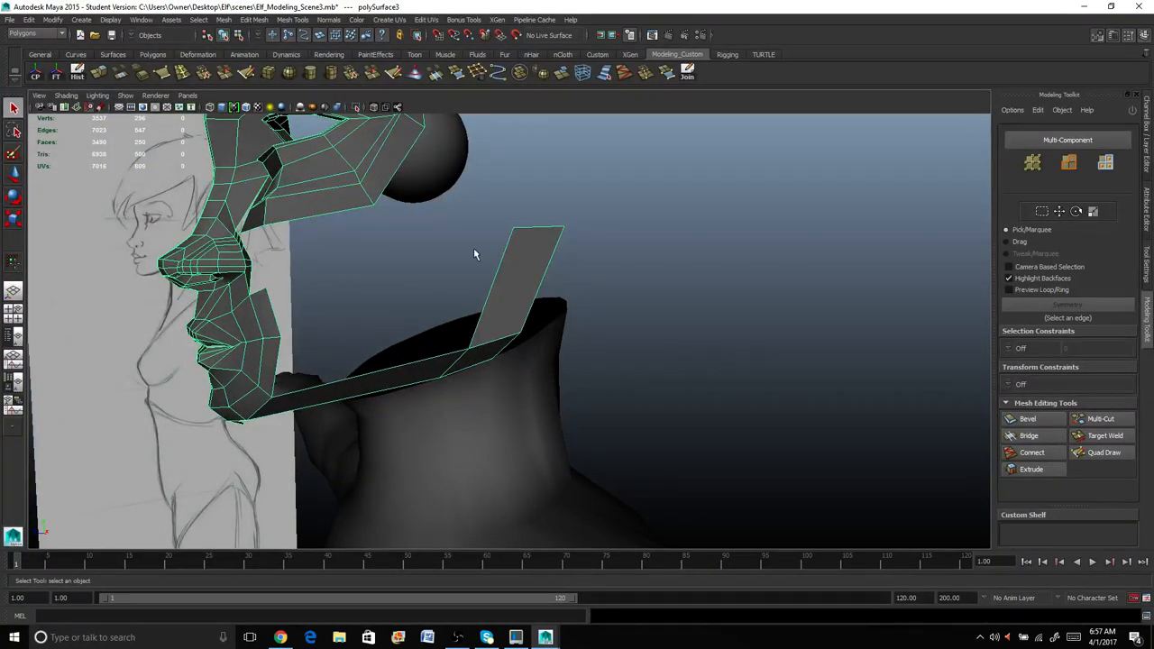
drag(476, 256, 454, 285)
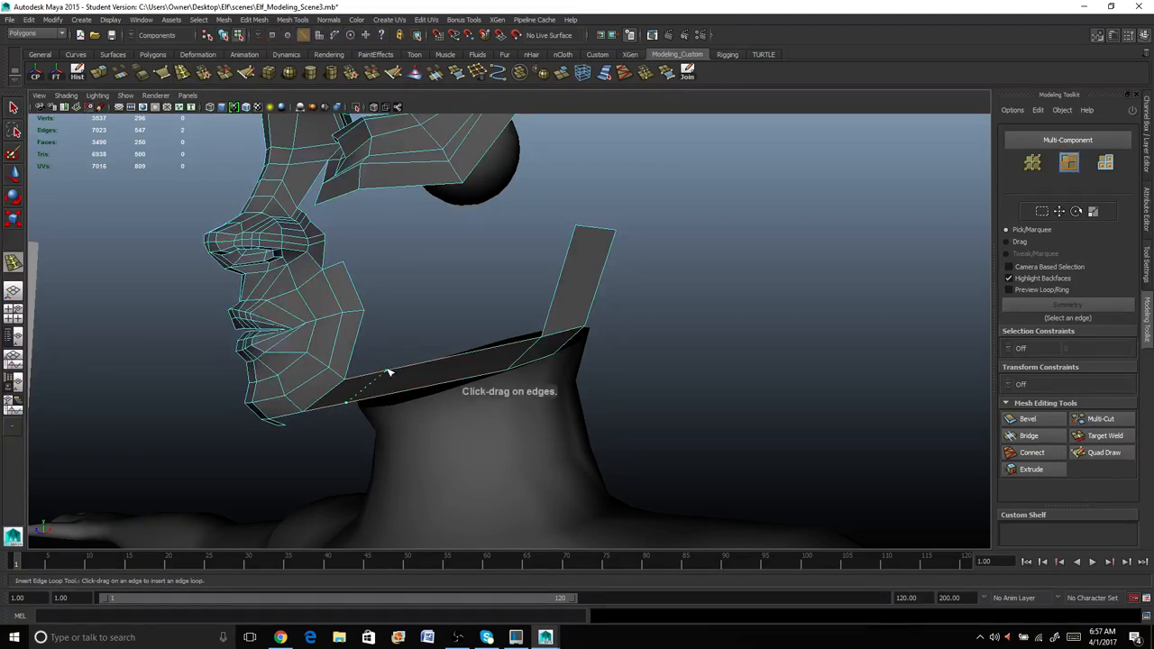
drag(388, 371, 451, 364)
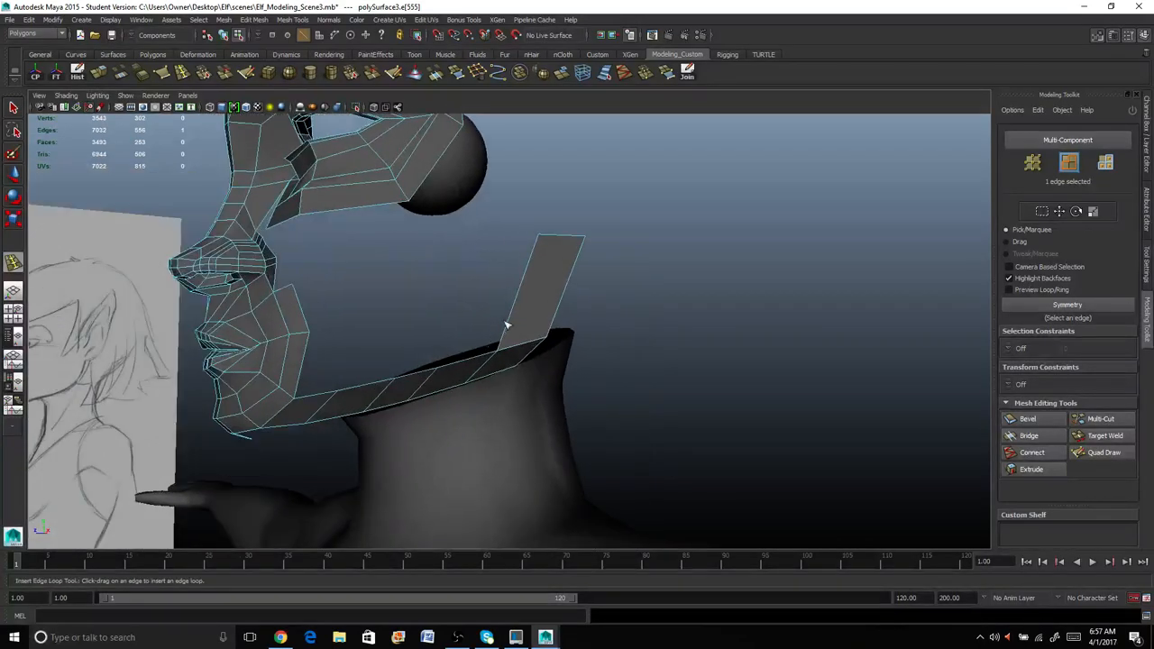
drag(506, 324, 545, 262)
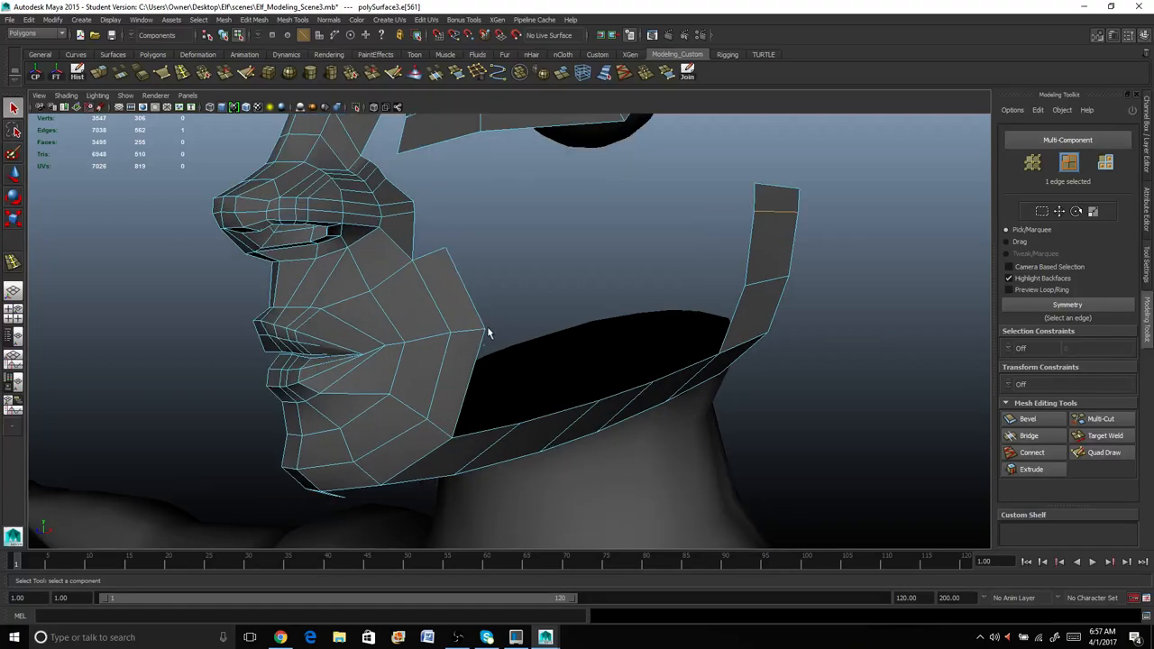
drag(487, 334, 458, 460)
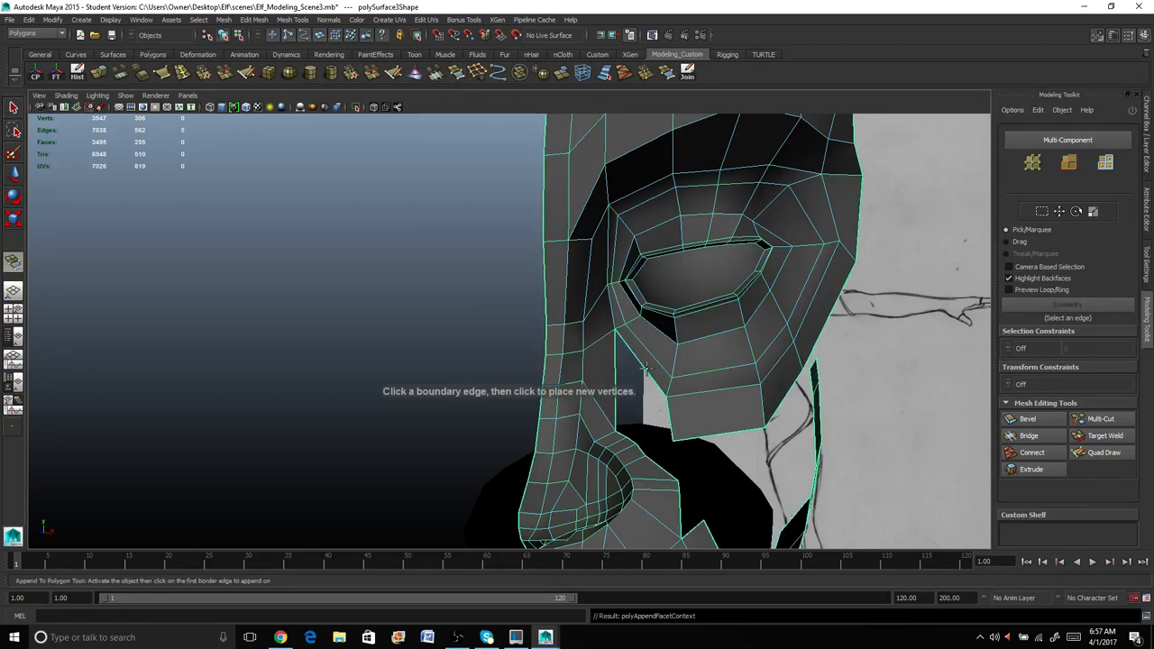
Append a first polygon face onto the open eye-socket border.
click(622, 429)
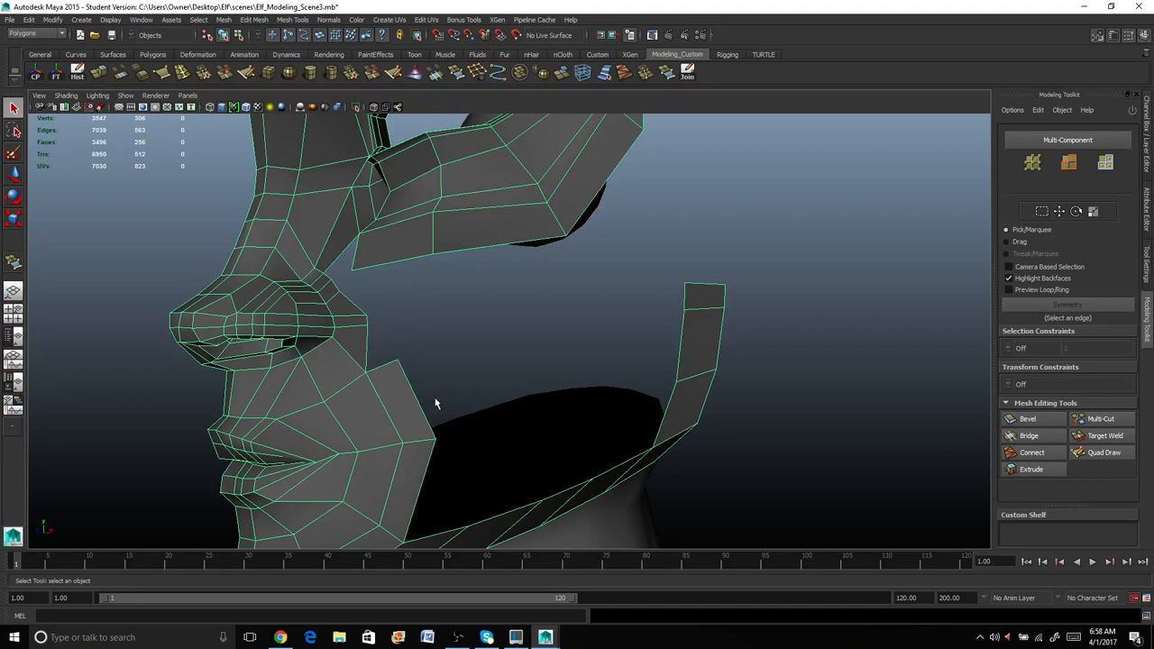
Append a new face on the cheek boundary below the eye from the side view.
drag(437, 400, 599, 231)
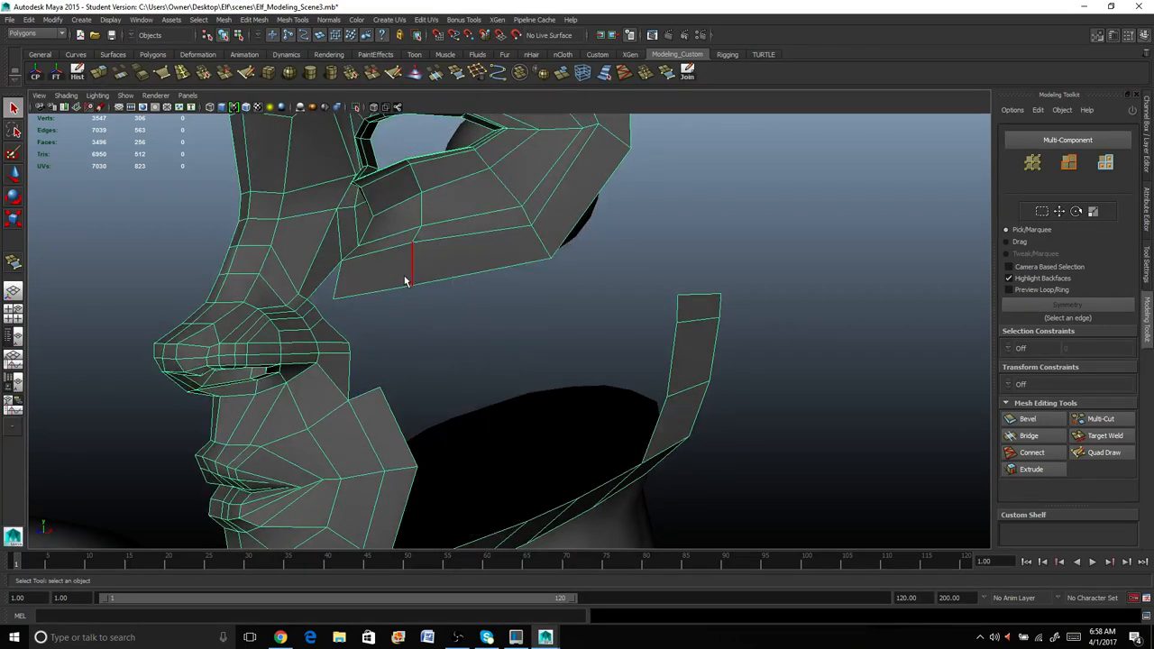
click(558, 227)
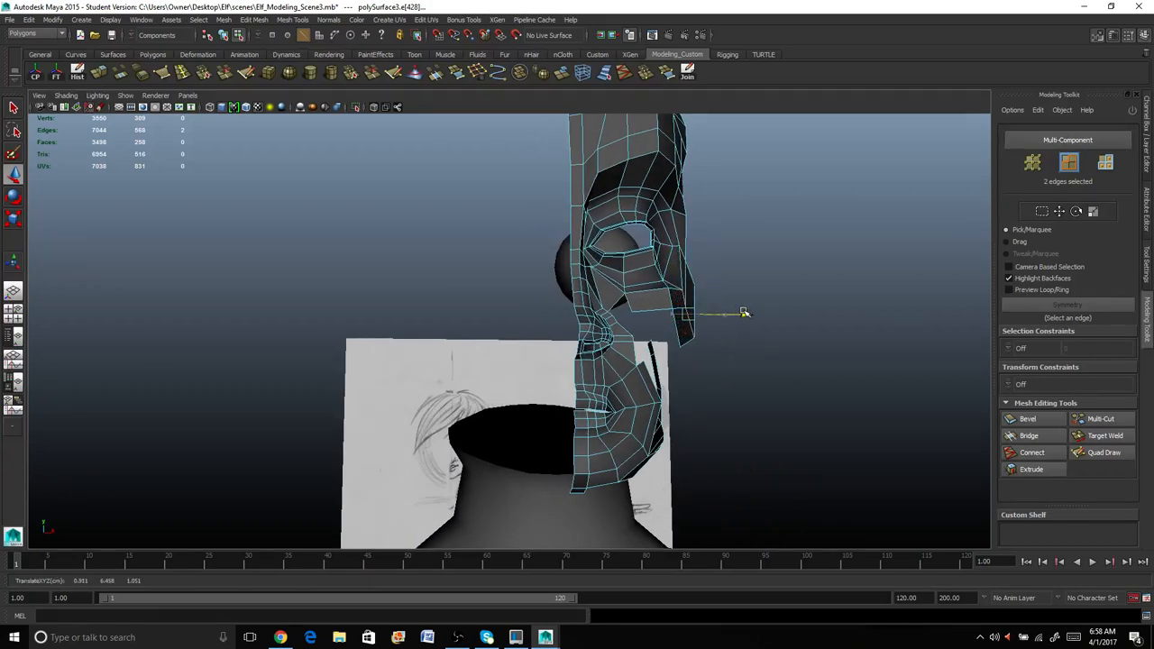
Move the two selected cheek edges beneath the eye into a better position.
drag(743, 311, 671, 370)
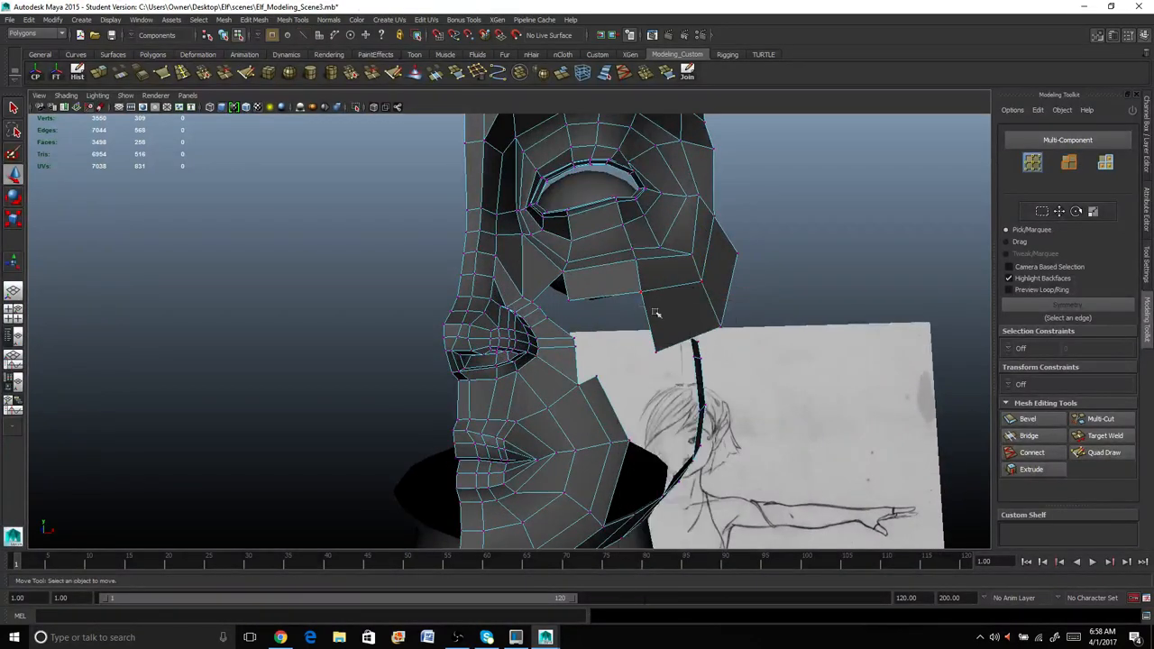
click(721, 325)
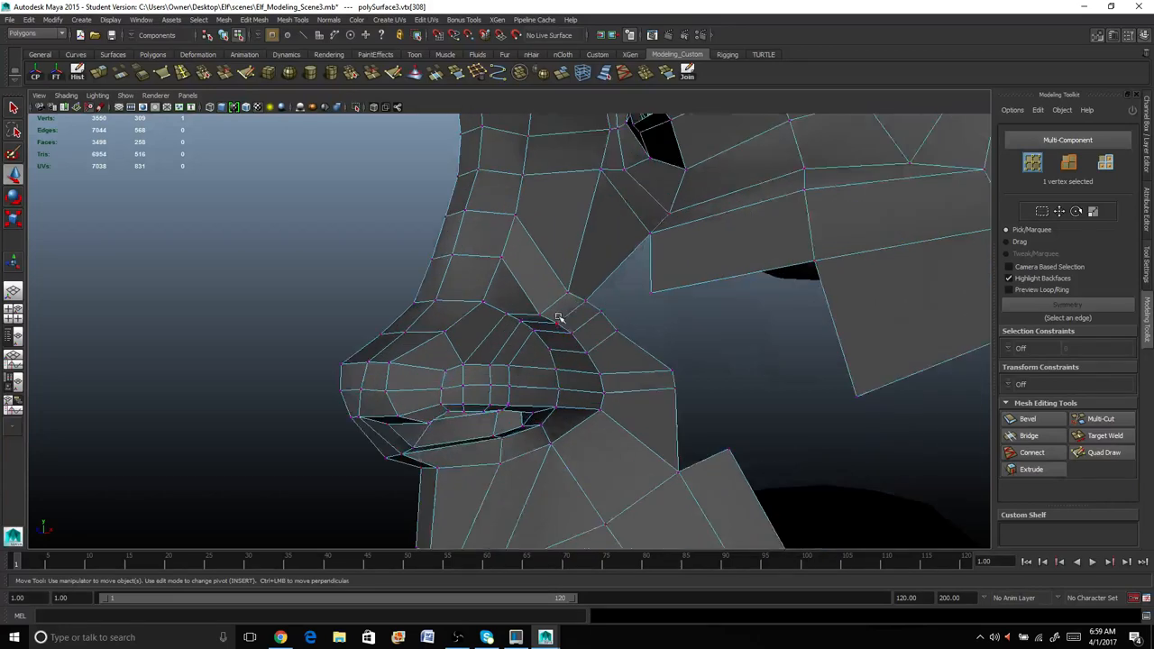
Adjust the nostril shape and pull the newly extruded jaw edges into place.
drag(560, 315, 656, 404)
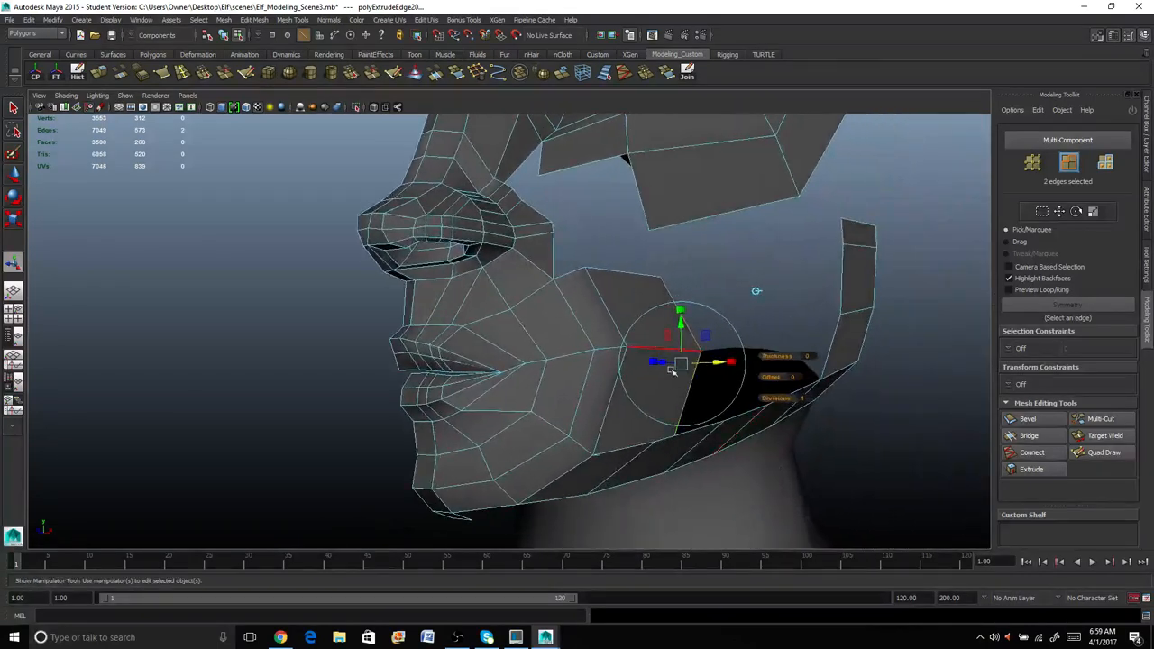
drag(676, 362, 658, 361)
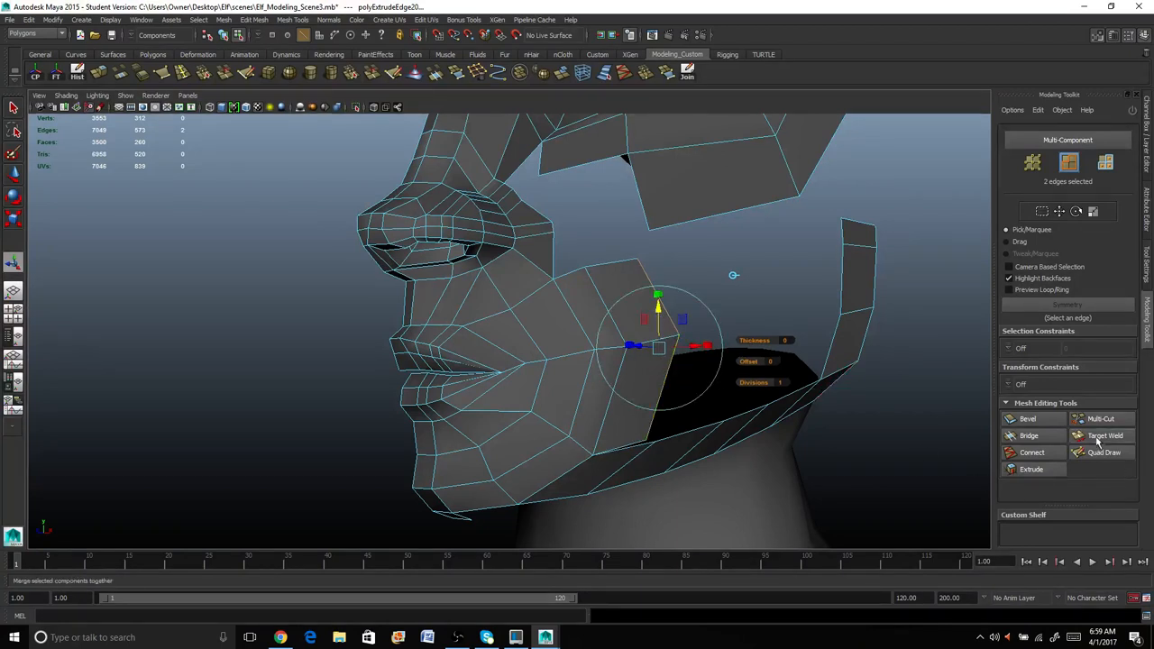
Target Weld the lower jaw edge onto the neck flap edge.
click(1102, 434)
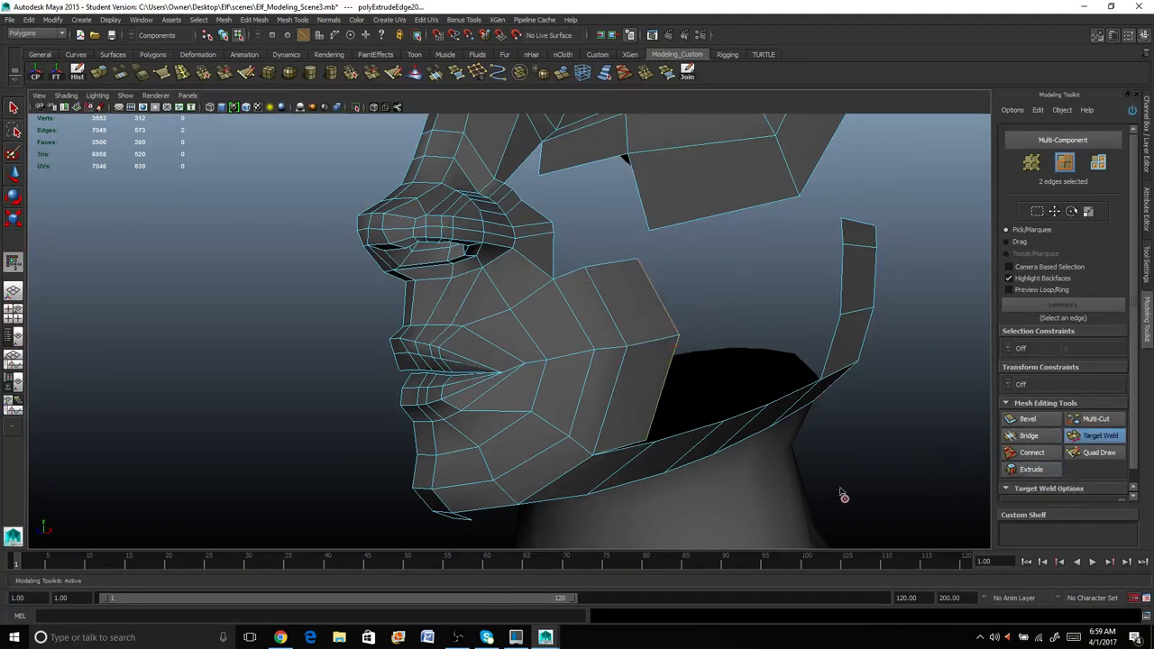
click(635, 429)
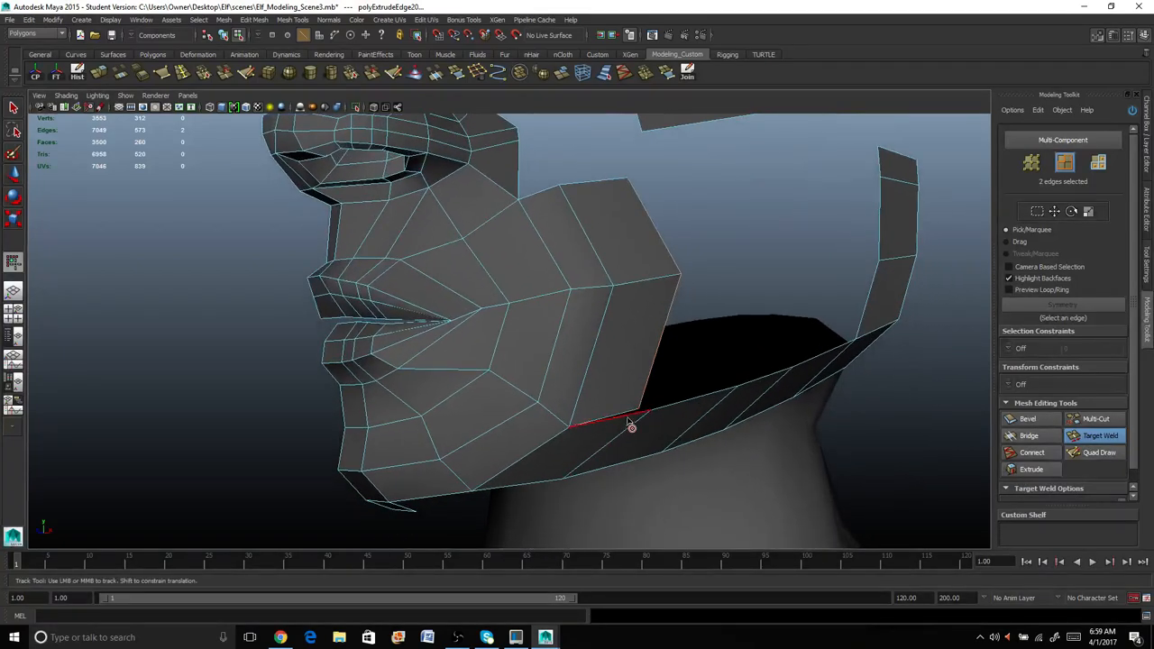
drag(632, 429, 649, 483)
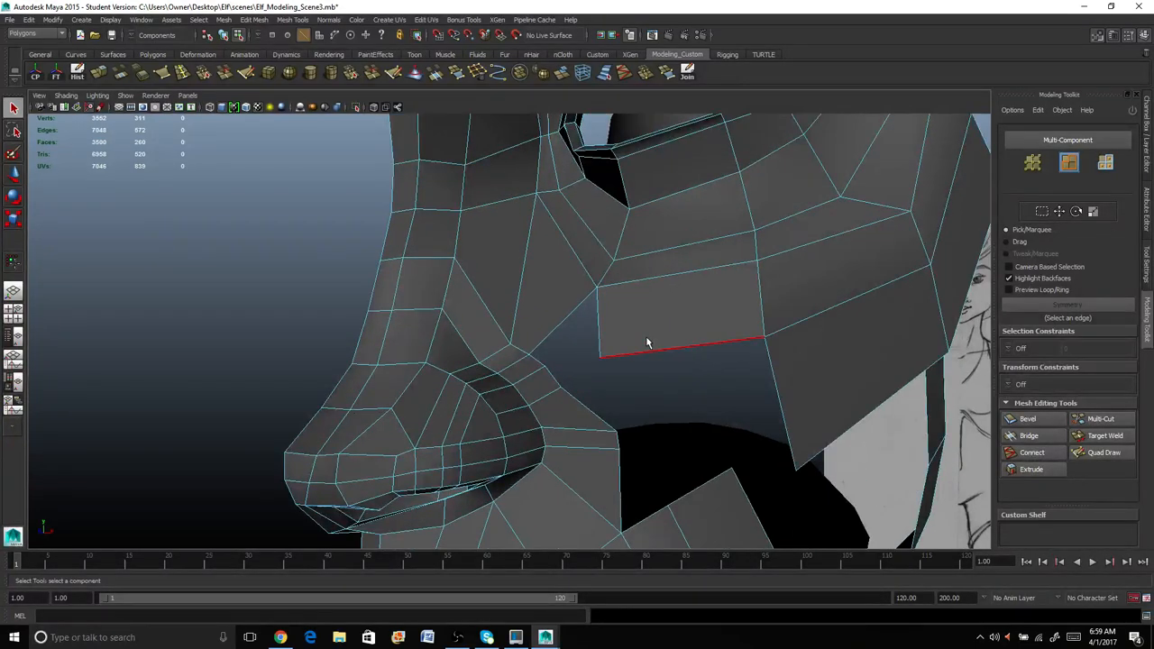
mouse_move(613, 357)
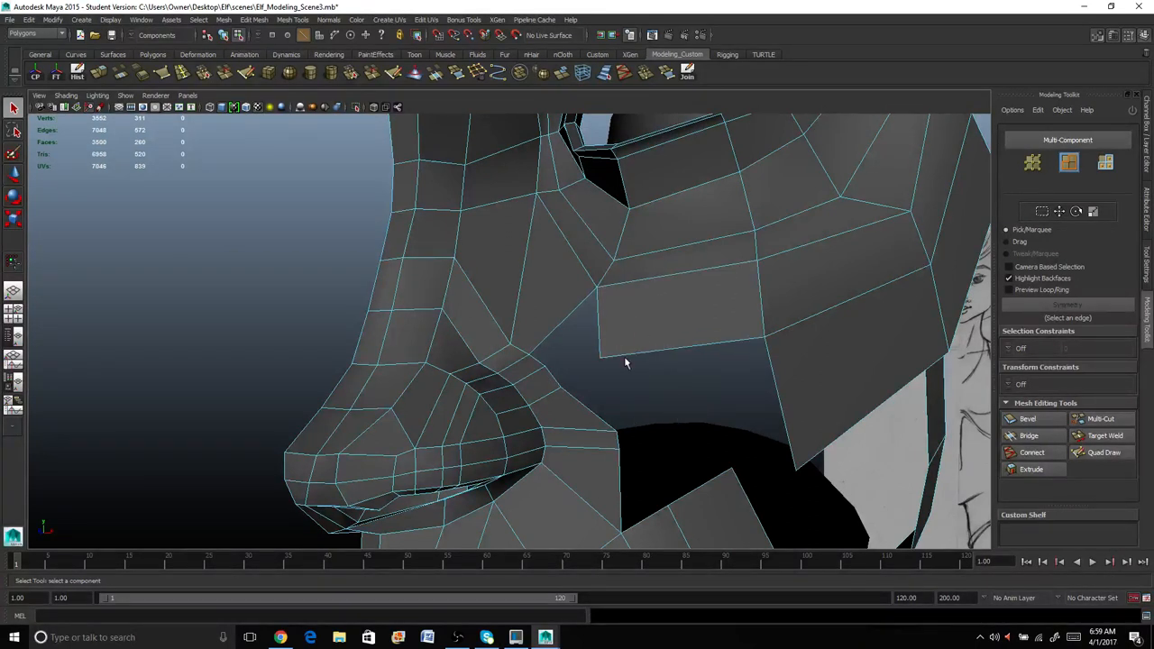
Bring up the marking menu to start the Insert Edge Loop Tool on the cheek.
right_click(626, 362)
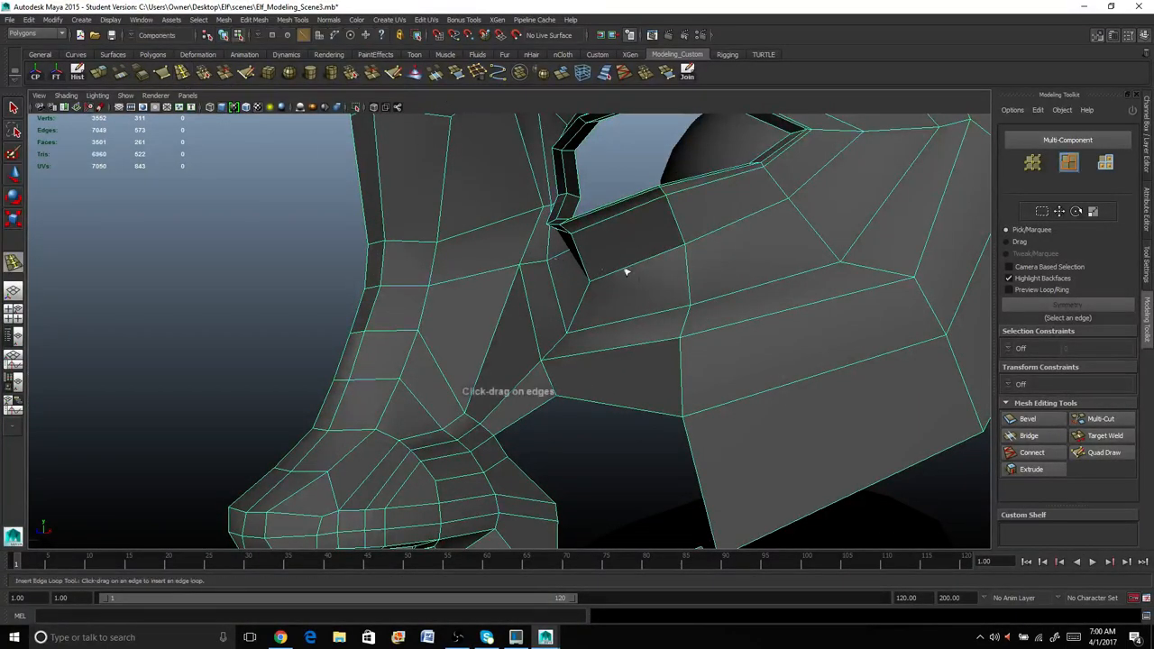
Insert a new edge loop across the filled cheek-to-jaw faces.
drag(626, 271, 667, 314)
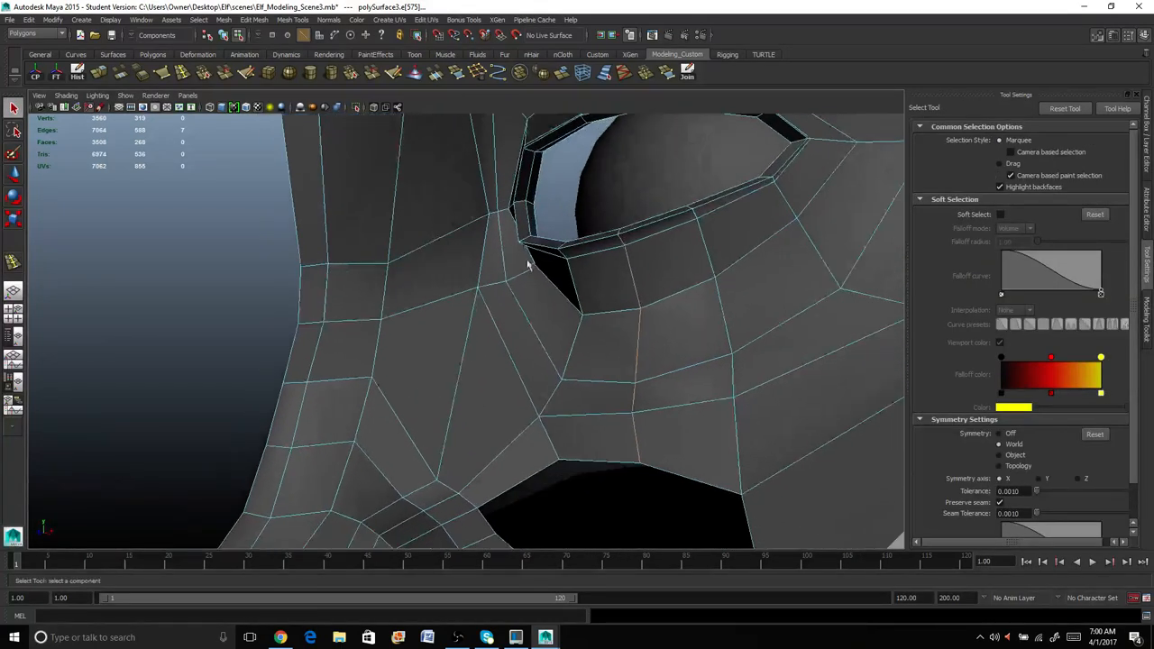
click(659, 307)
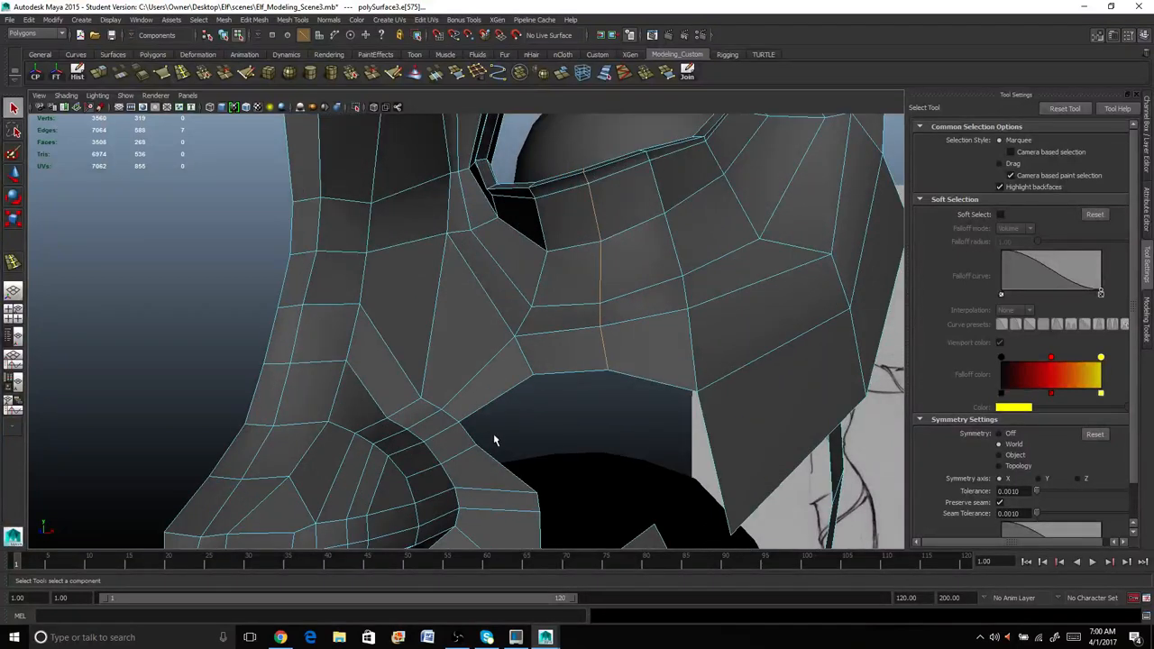
Switch to Append to Polygon and pick the first border edge for a new face.
click(458, 74)
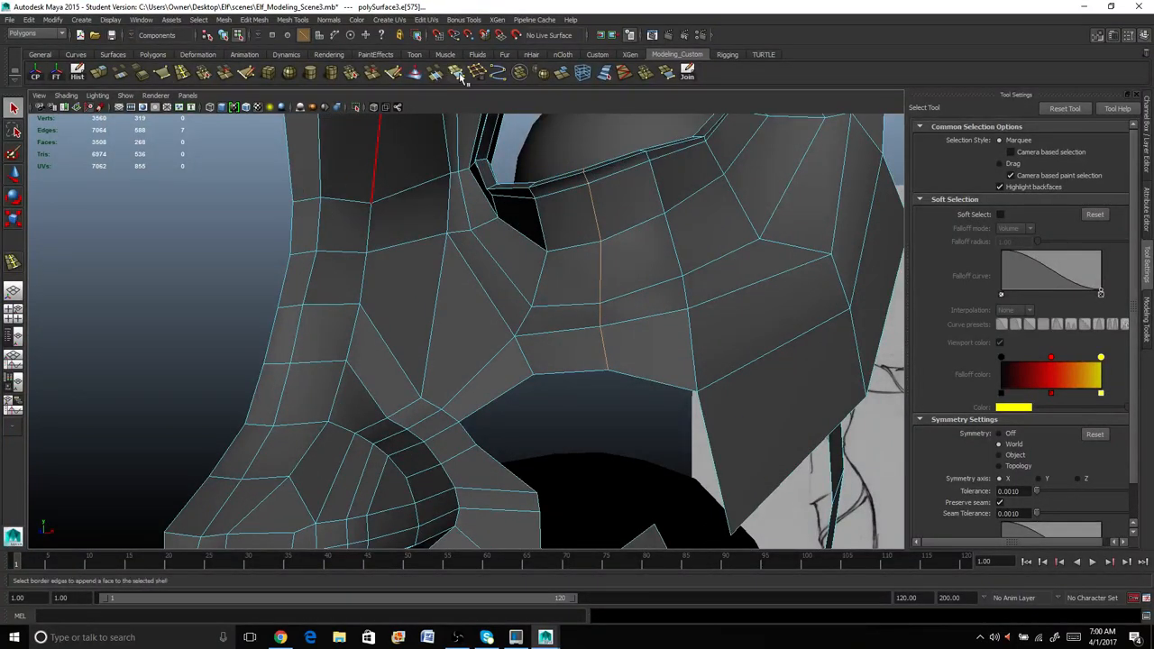
click(460, 74)
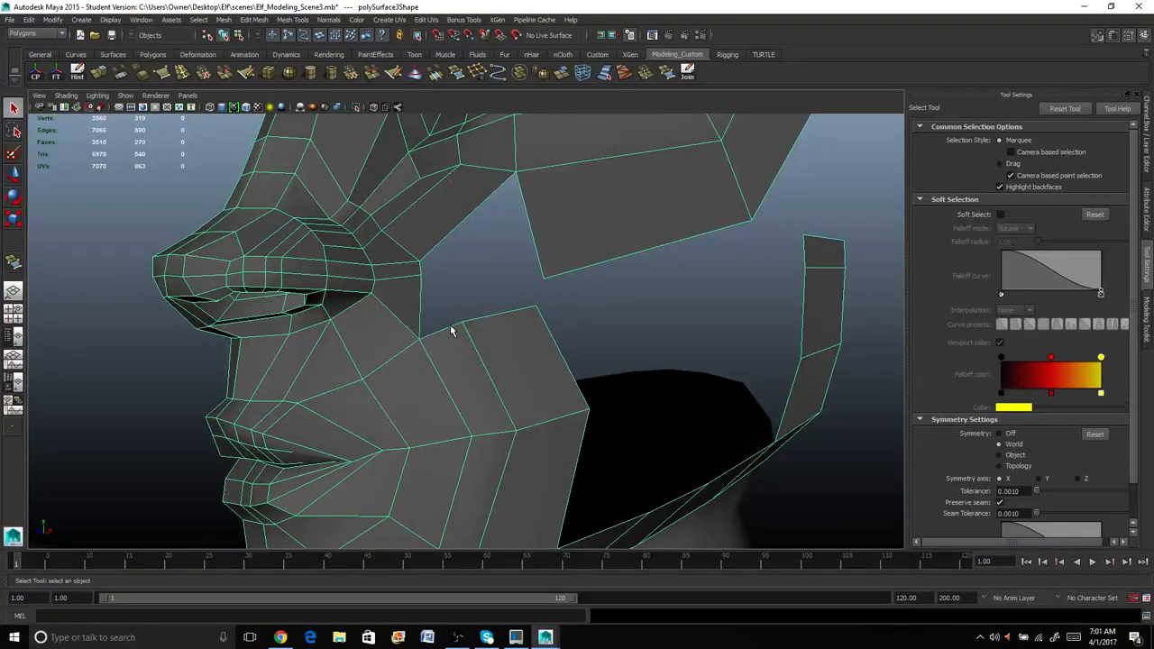
mouse_move(460, 326)
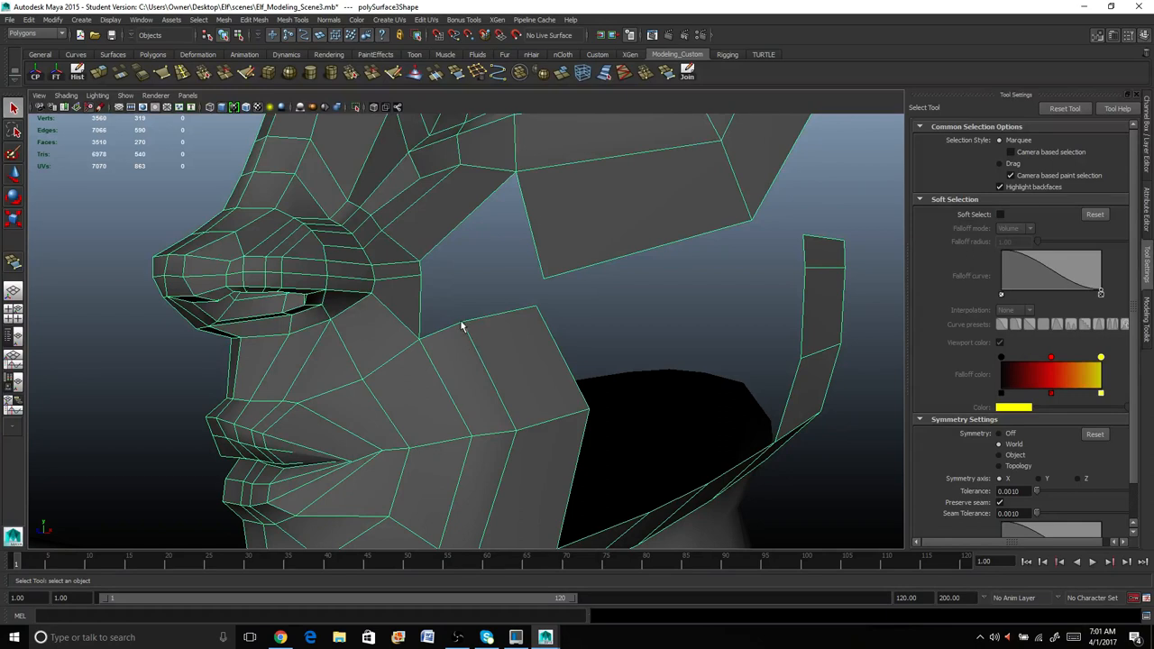
mouse_move(447, 341)
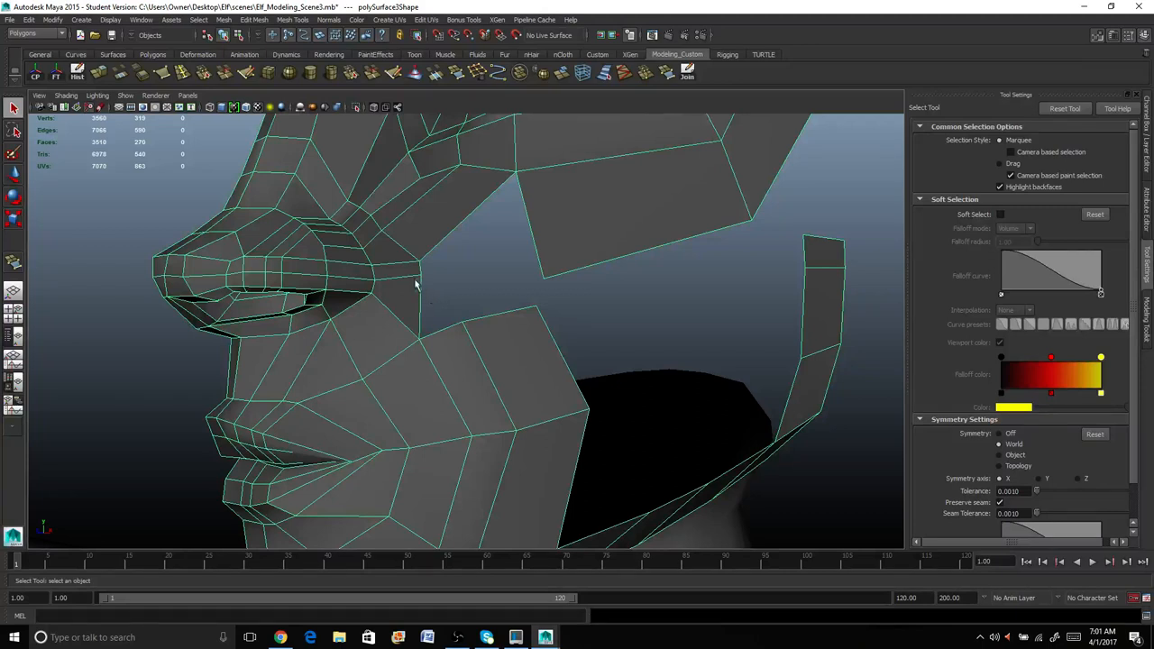
mouse_move(435, 379)
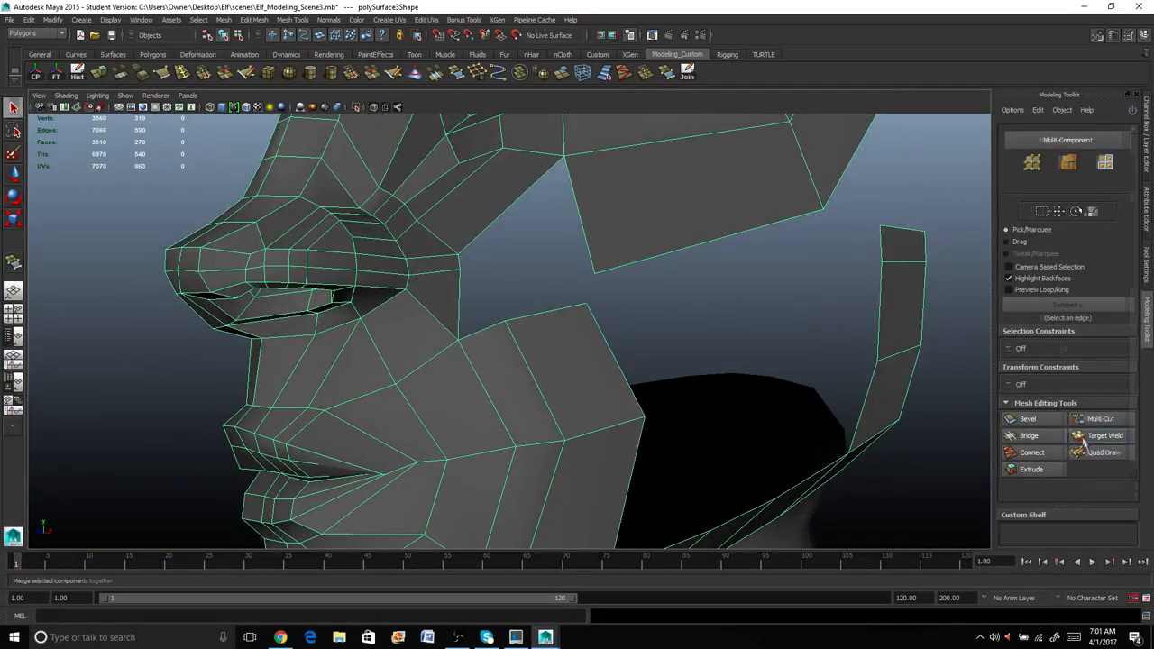
Target Weld the loose cheek vertices onto their neighbours, closing the seam beside the nose and nostril.
click(1101, 435)
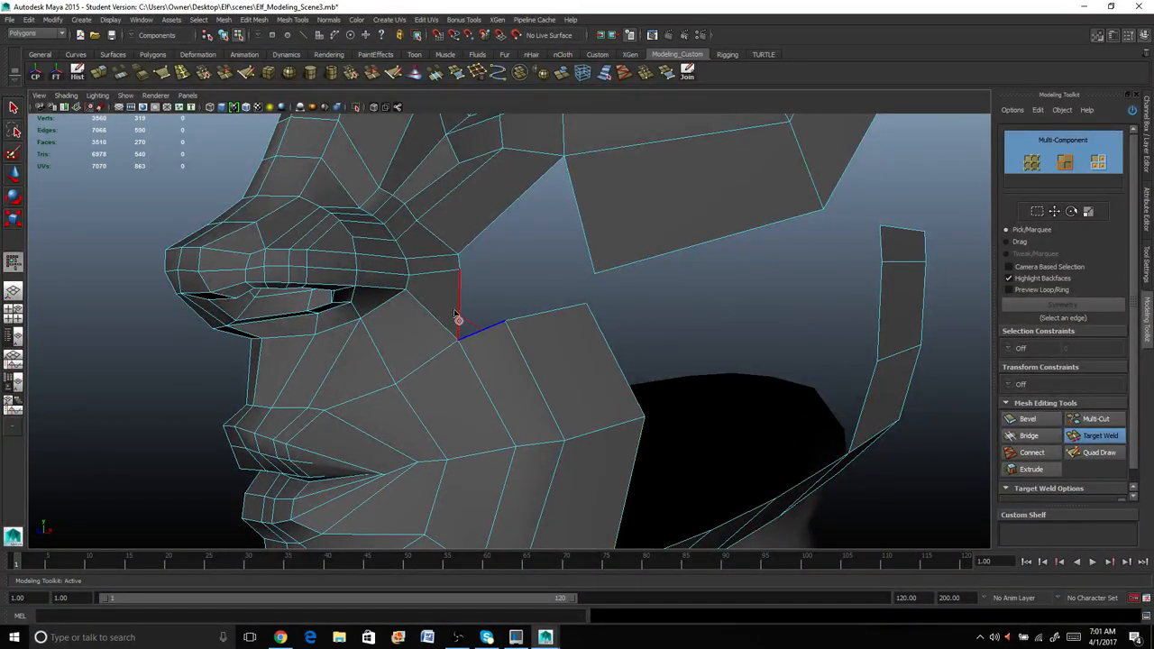
drag(451, 325, 577, 303)
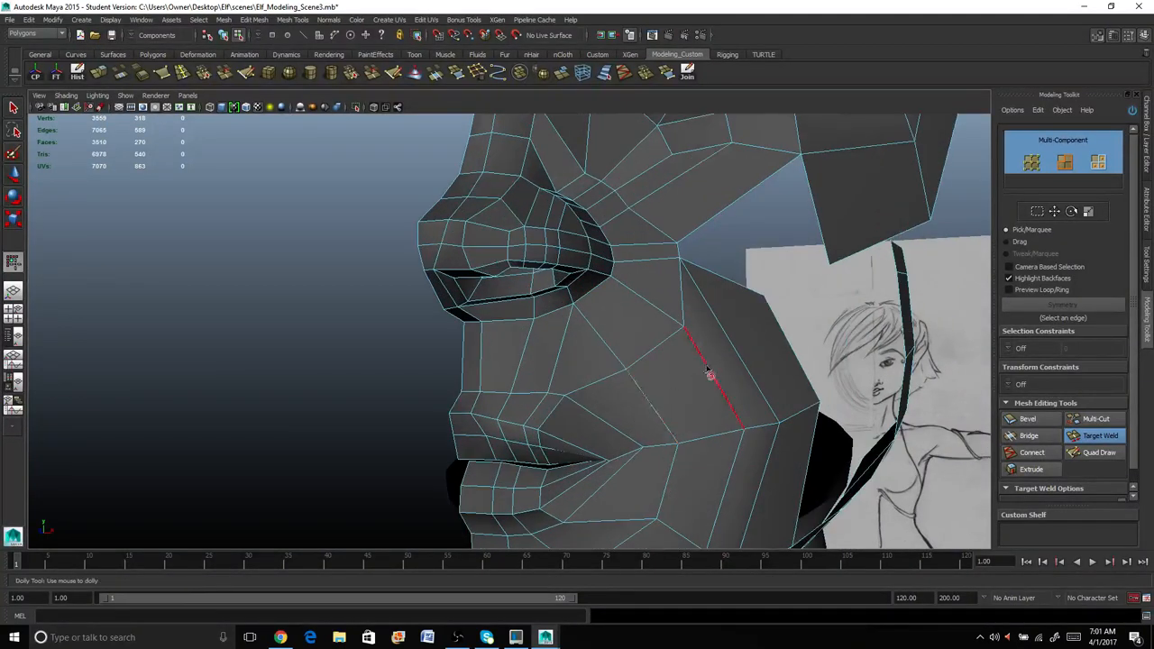
drag(707, 370, 628, 250)
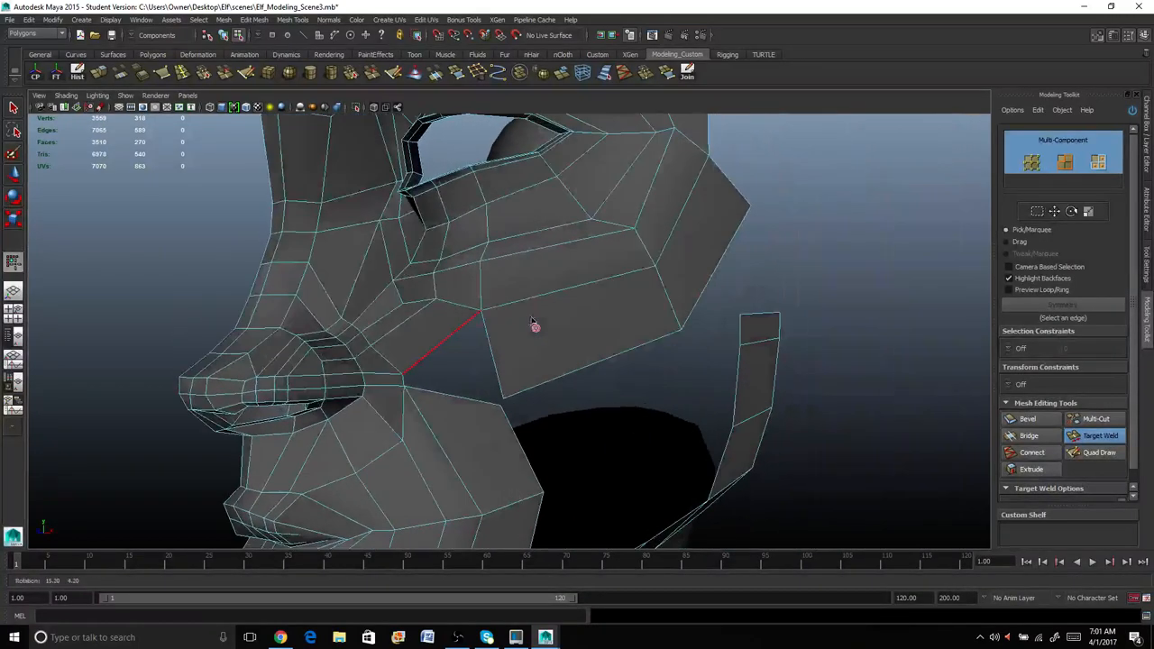
drag(541, 324, 496, 352)
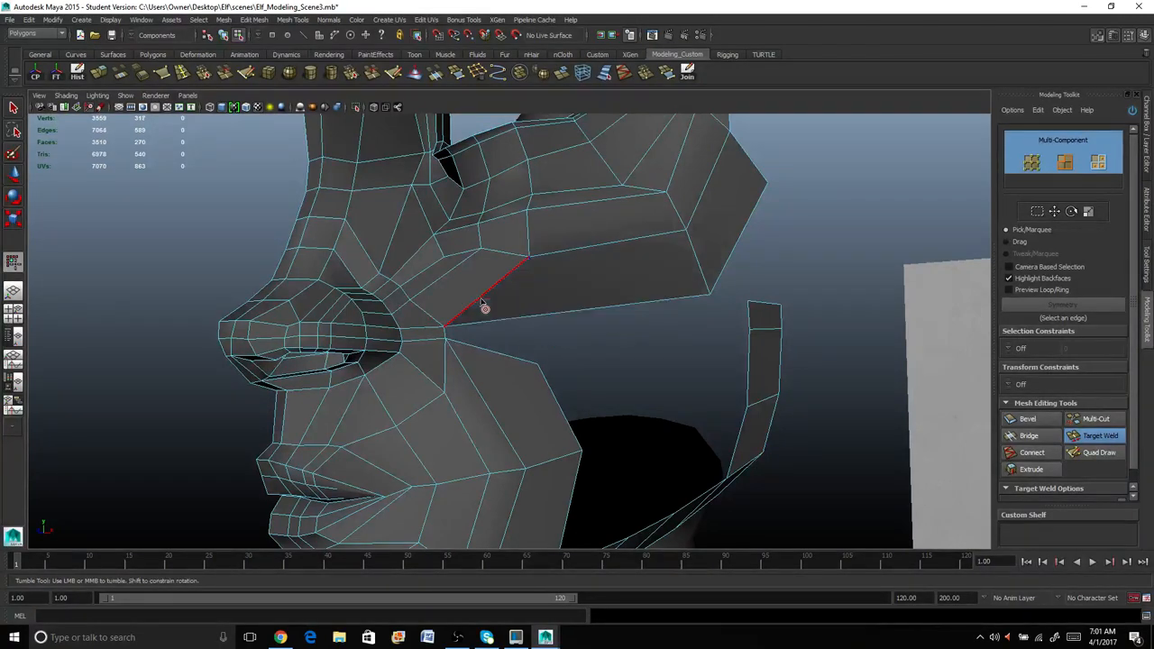
drag(478, 307, 577, 346)
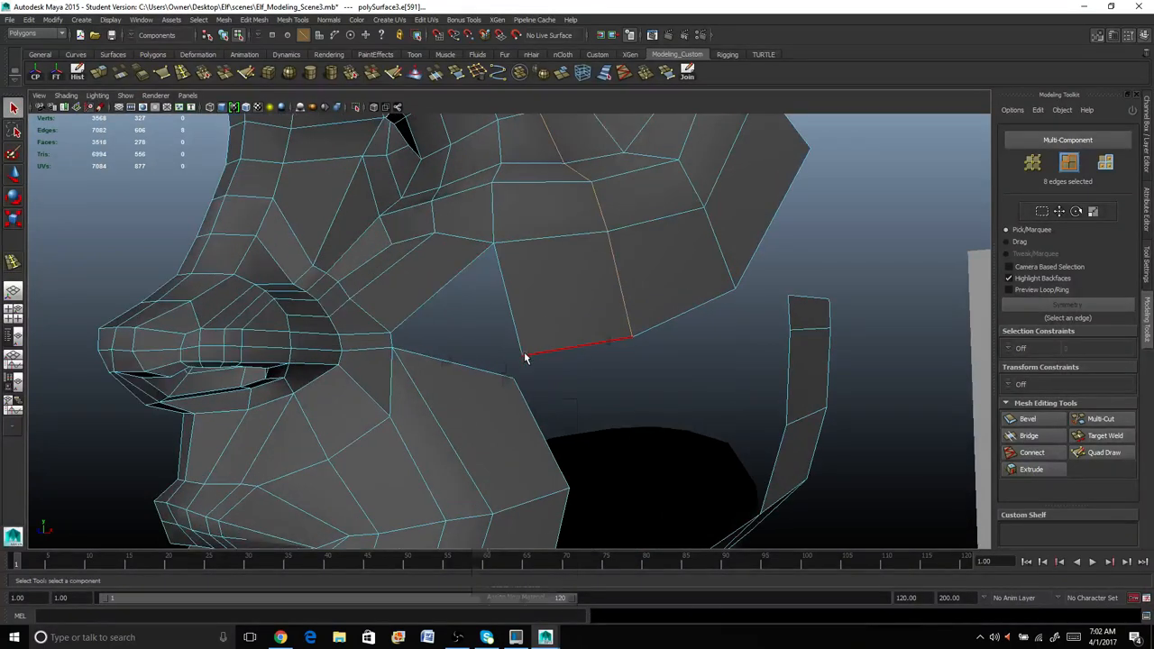
Move the vertex beside the mouth and the one under the nostril into cleaner positions.
click(523, 353)
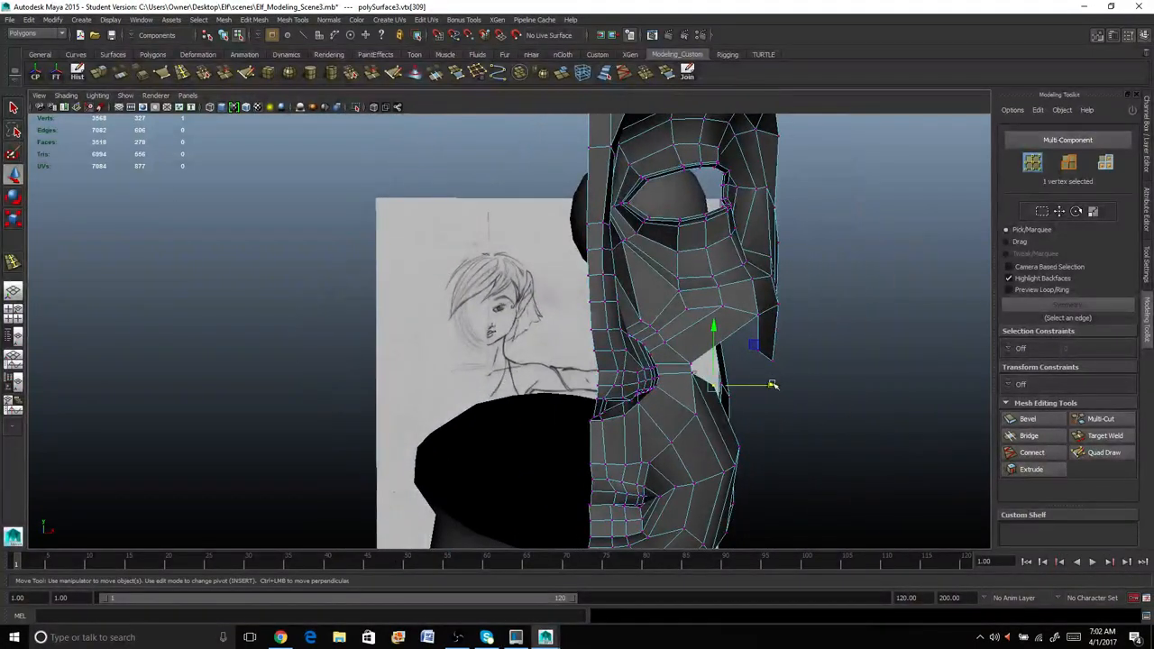
drag(772, 386, 741, 386)
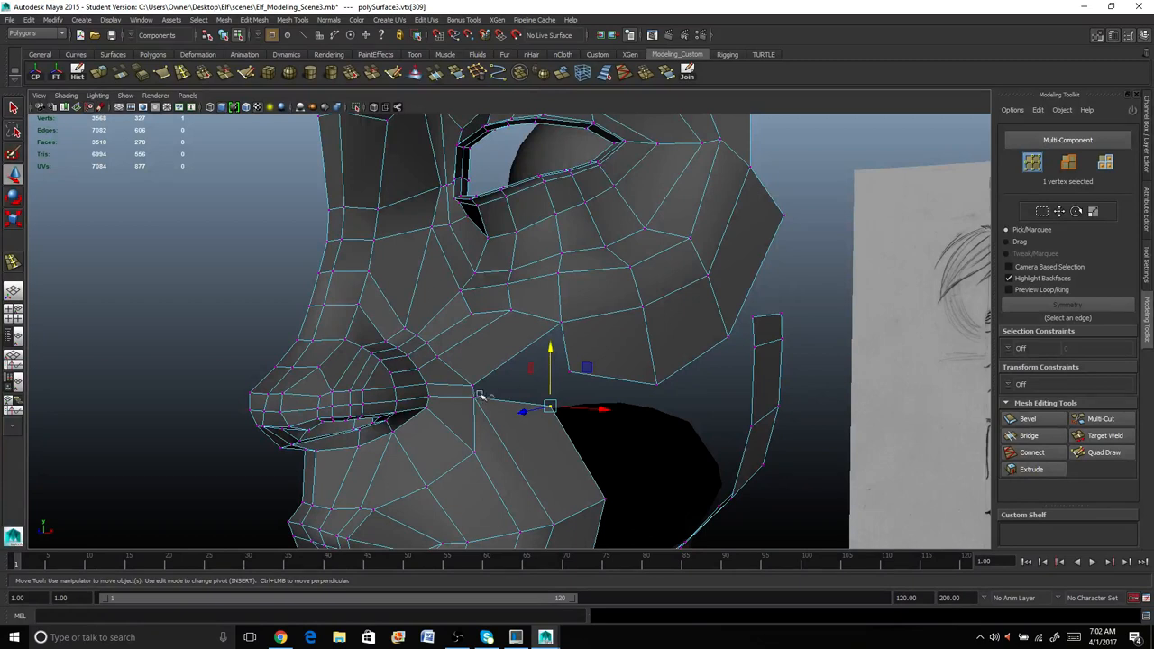
drag(478, 399, 521, 417)
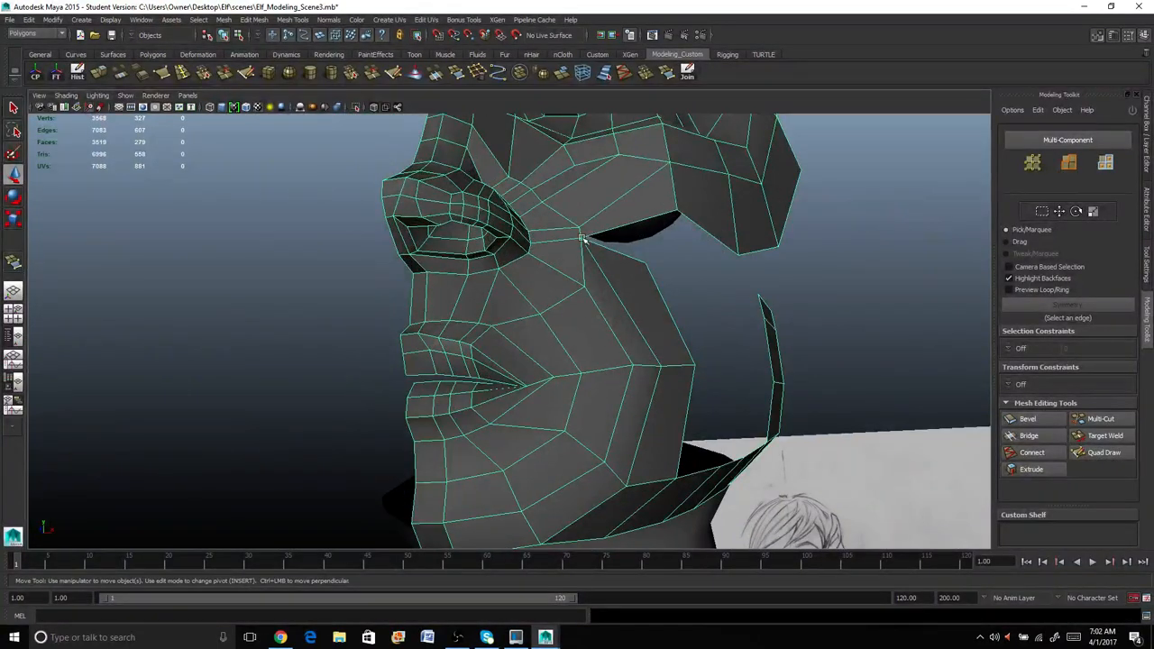
Nudge the cheek vertex beside the nose, then switch to Append to Polygon for the remaining hole.
click(581, 242)
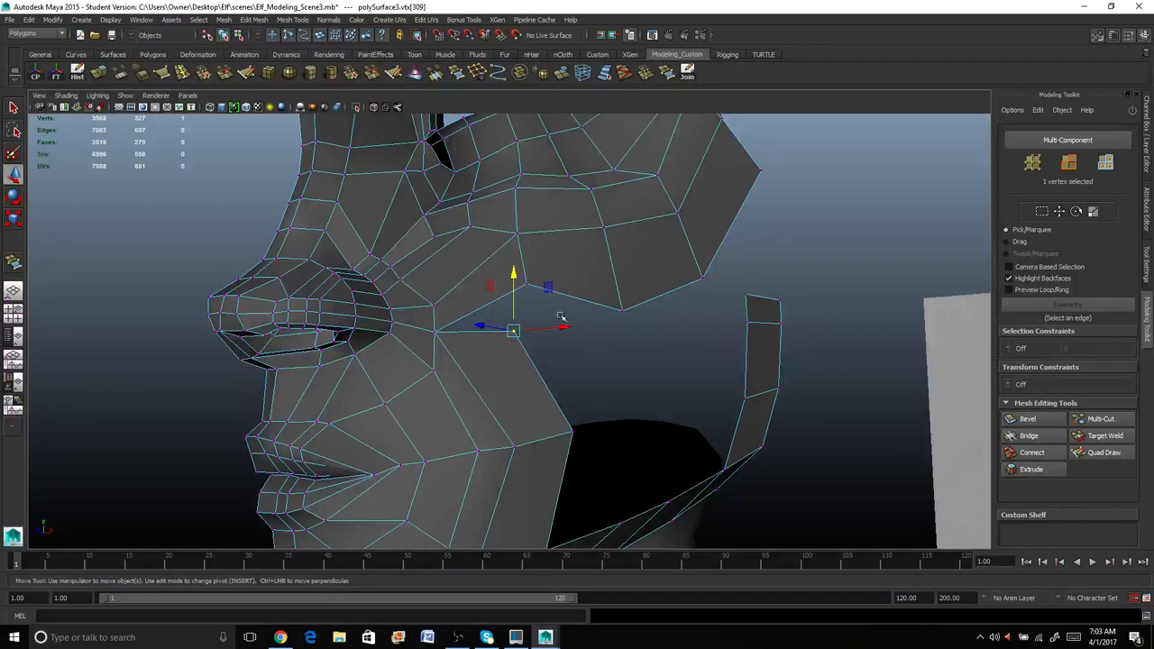
mouse_move(650, 333)
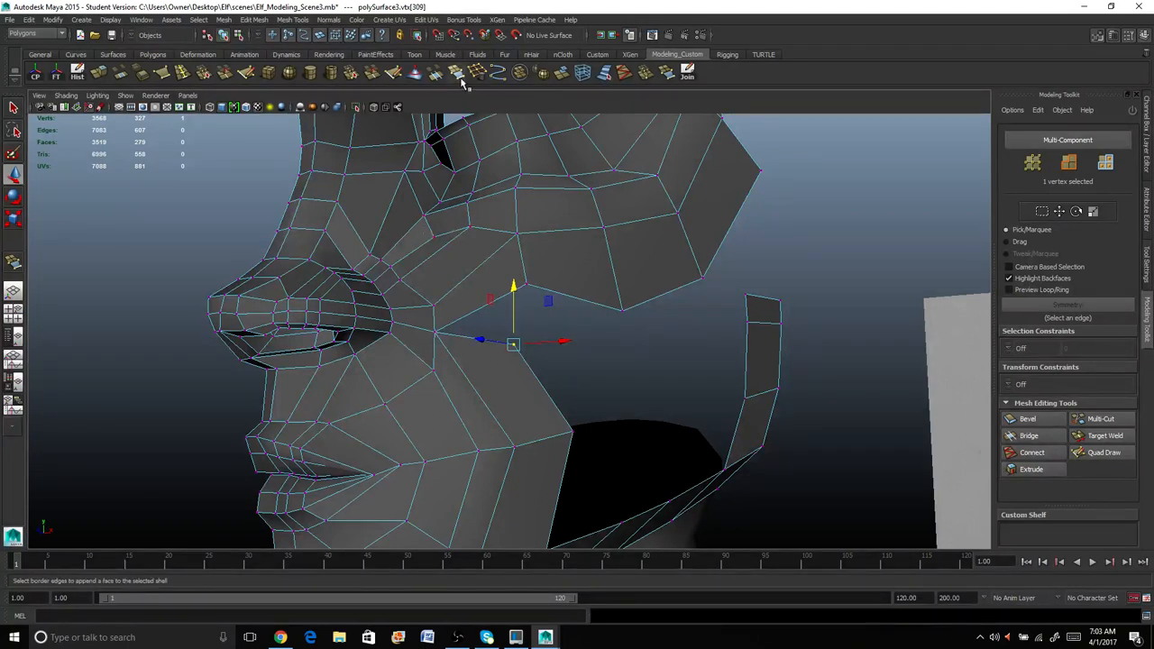
click(459, 72)
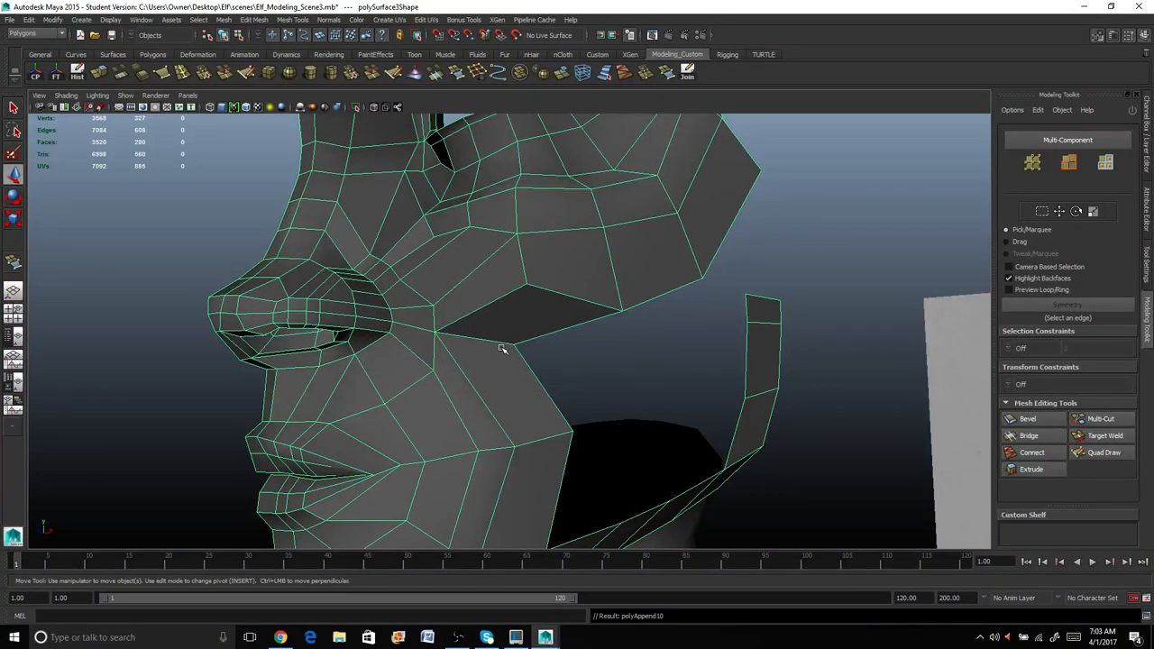
Move cheek vertices toward the nose and nostril to match the reference drawing.
click(512, 339)
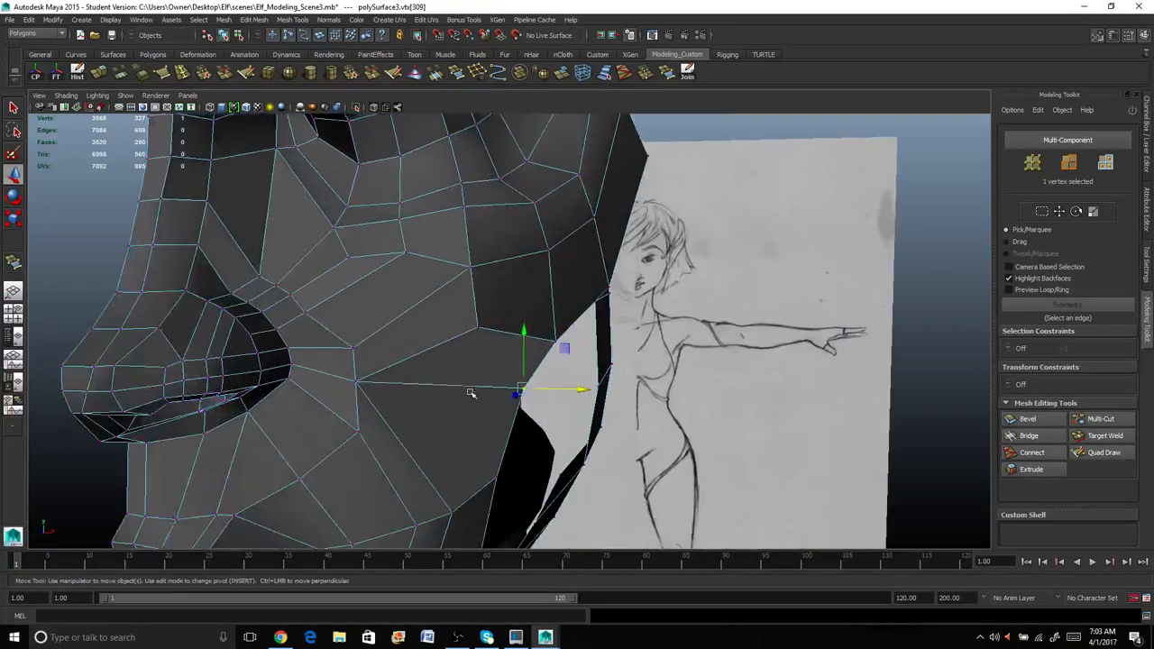
drag(519, 389, 354, 382)
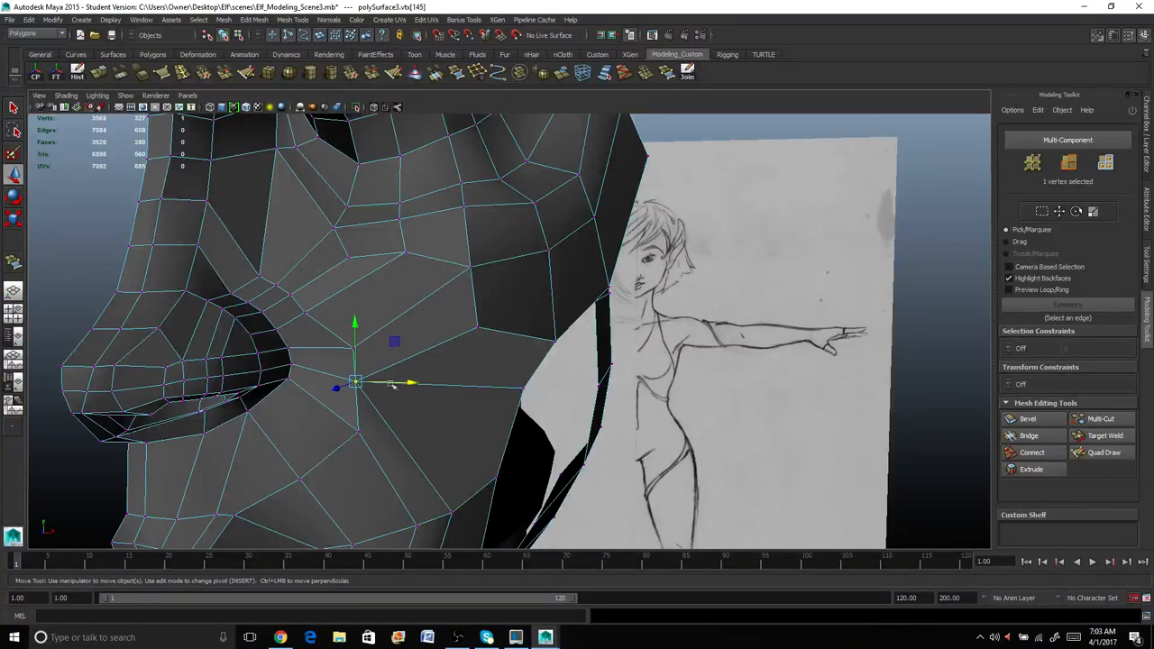
drag(411, 386, 424, 386)
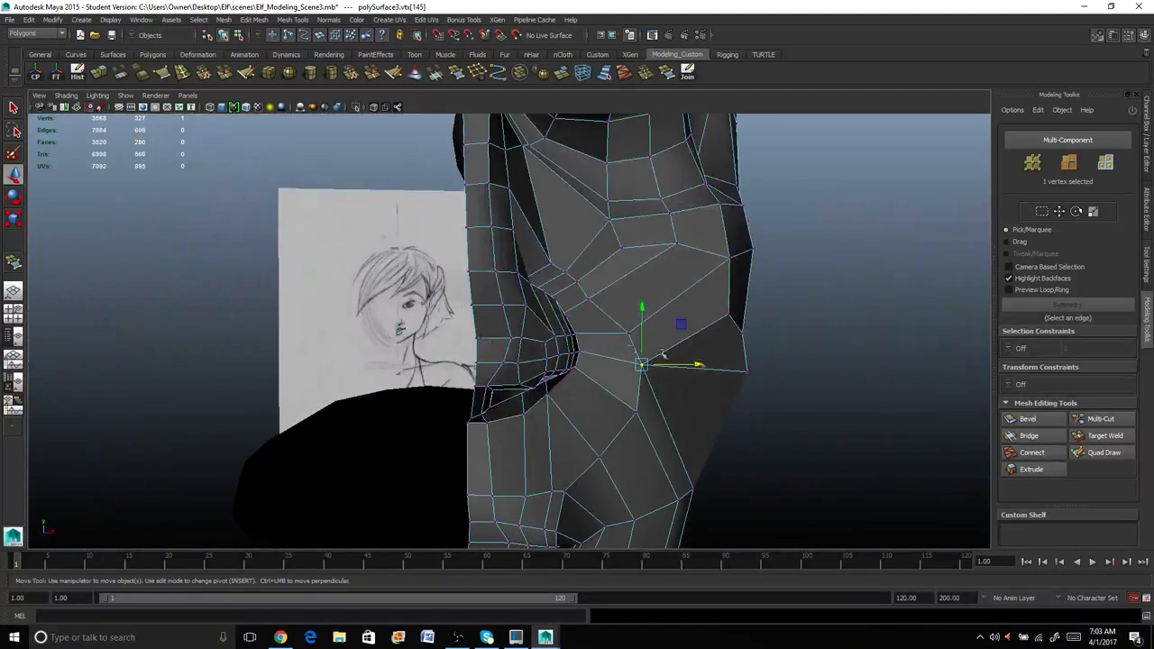
drag(641, 364, 747, 371)
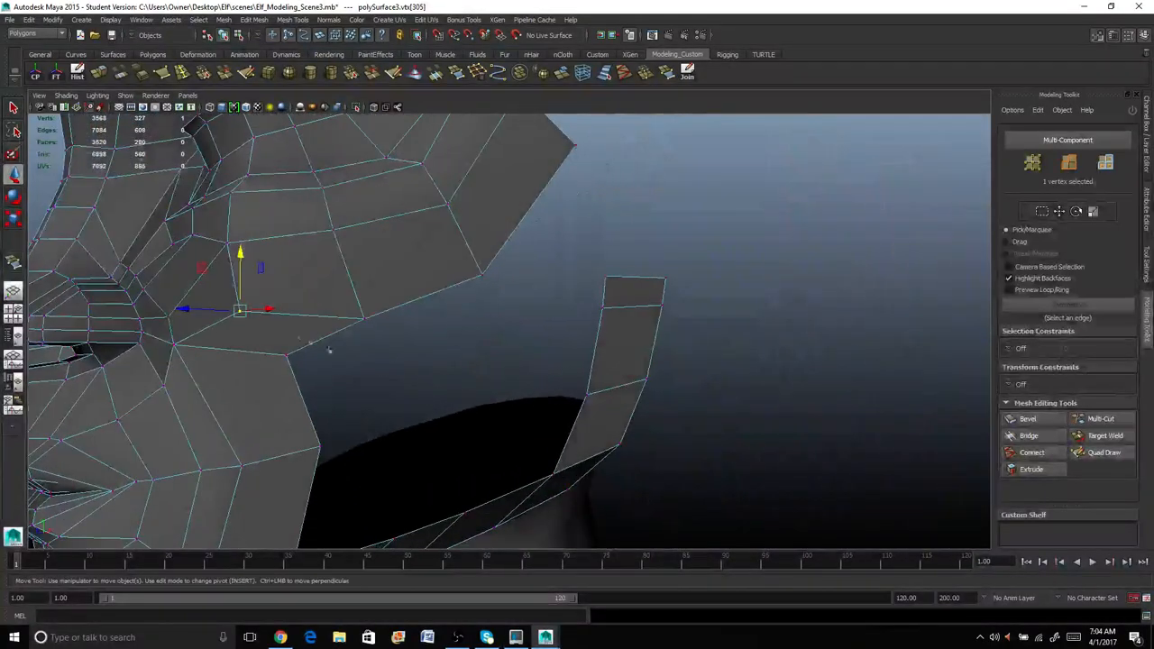
Reposition jawline, nose-side and eye-socket vertices to follow the reference.
drag(241, 311, 285, 352)
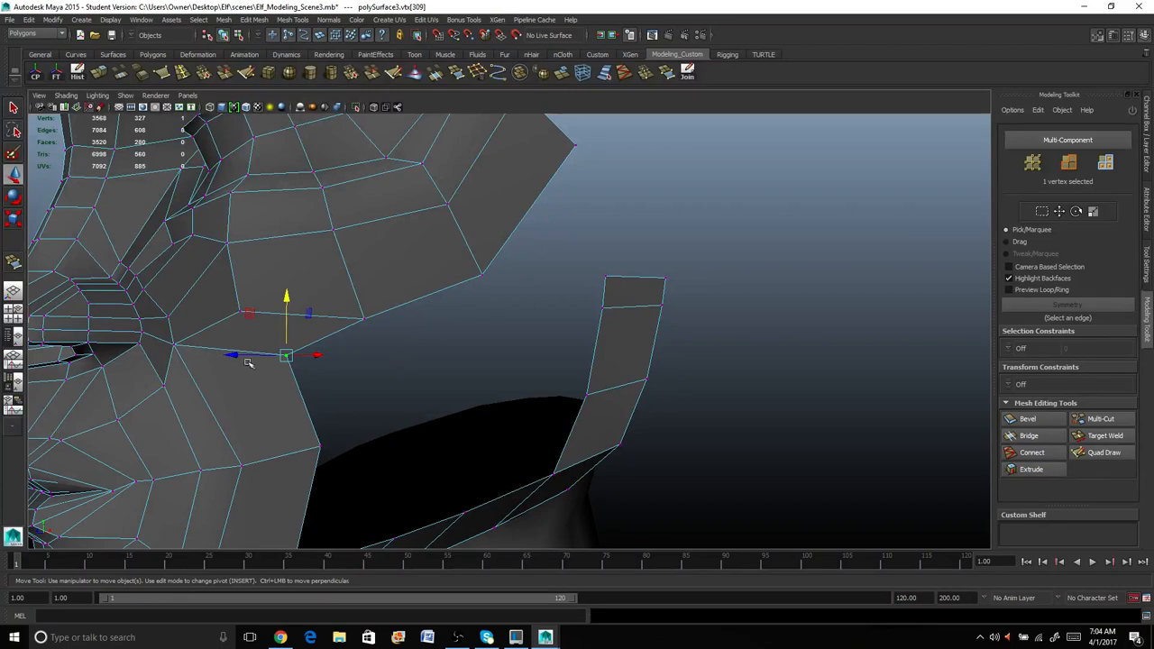
drag(317, 353, 377, 353)
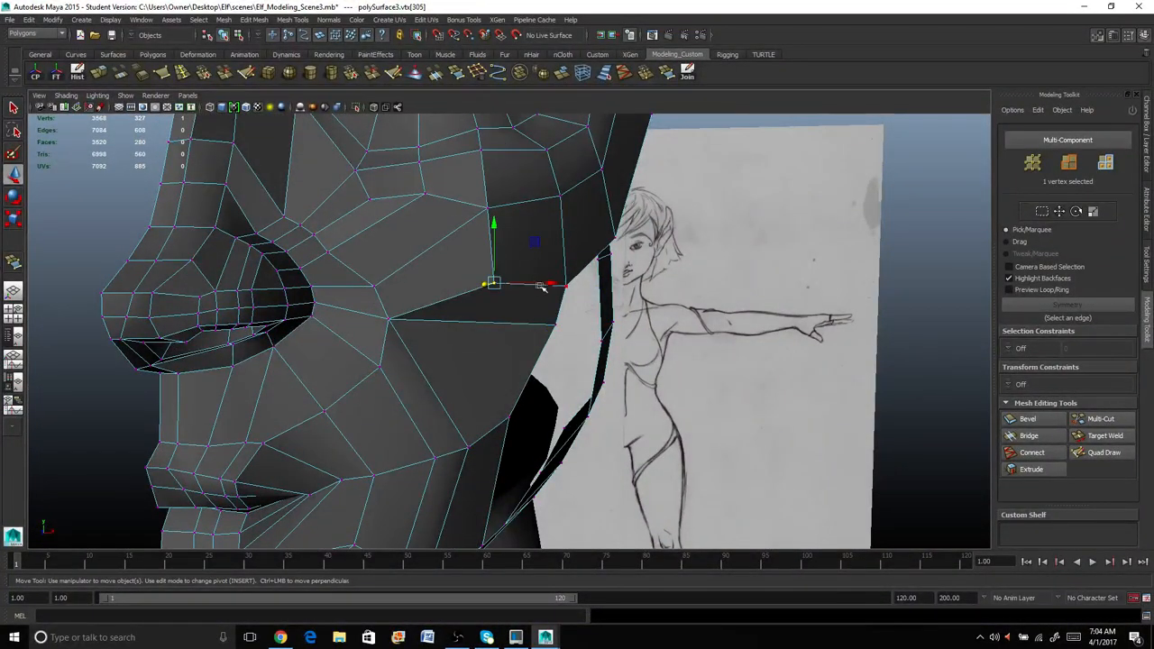
drag(544, 285, 514, 285)
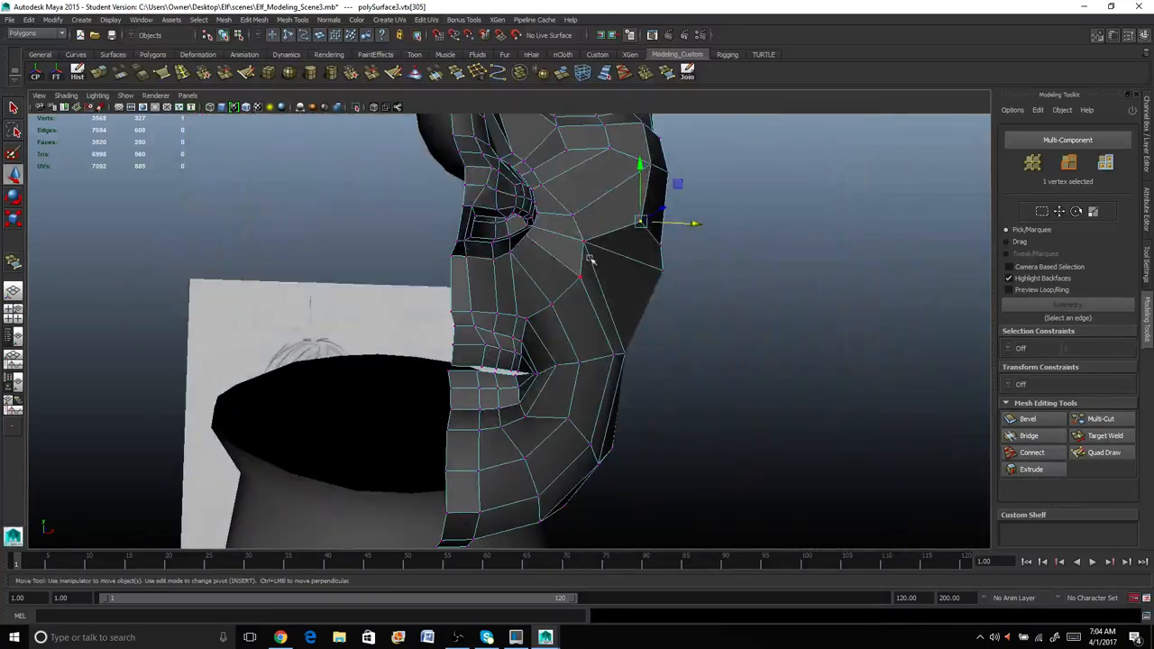
drag(592, 262, 469, 297)
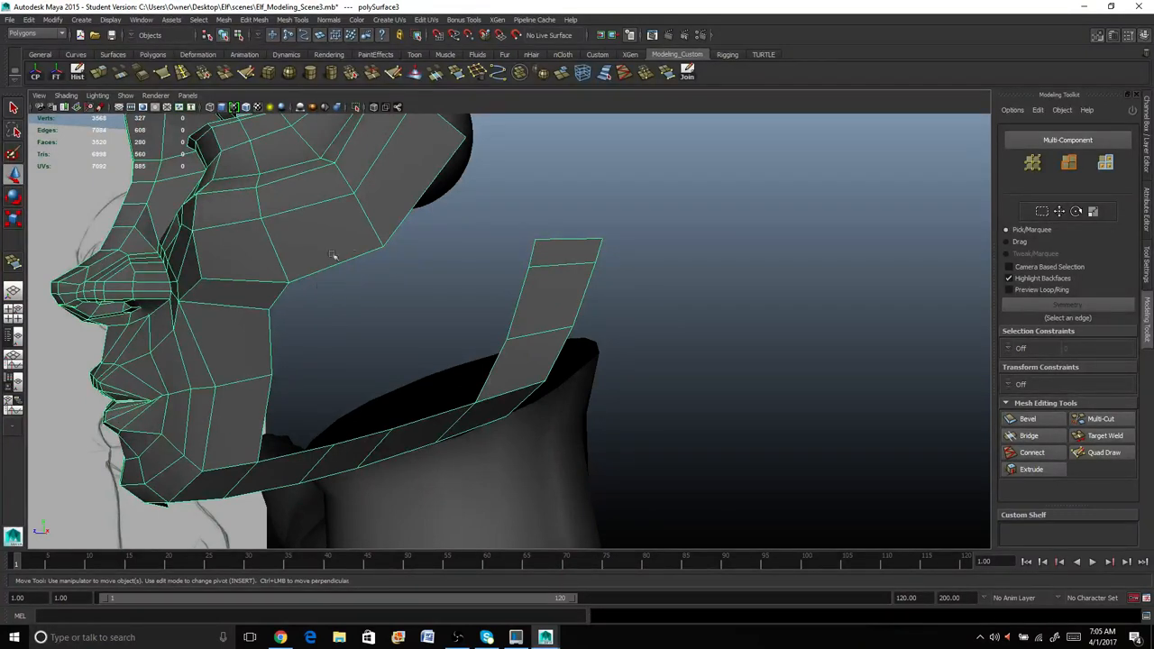
Select the facing edges on the cheek and jaw strip so they can be bridged.
click(306, 264)
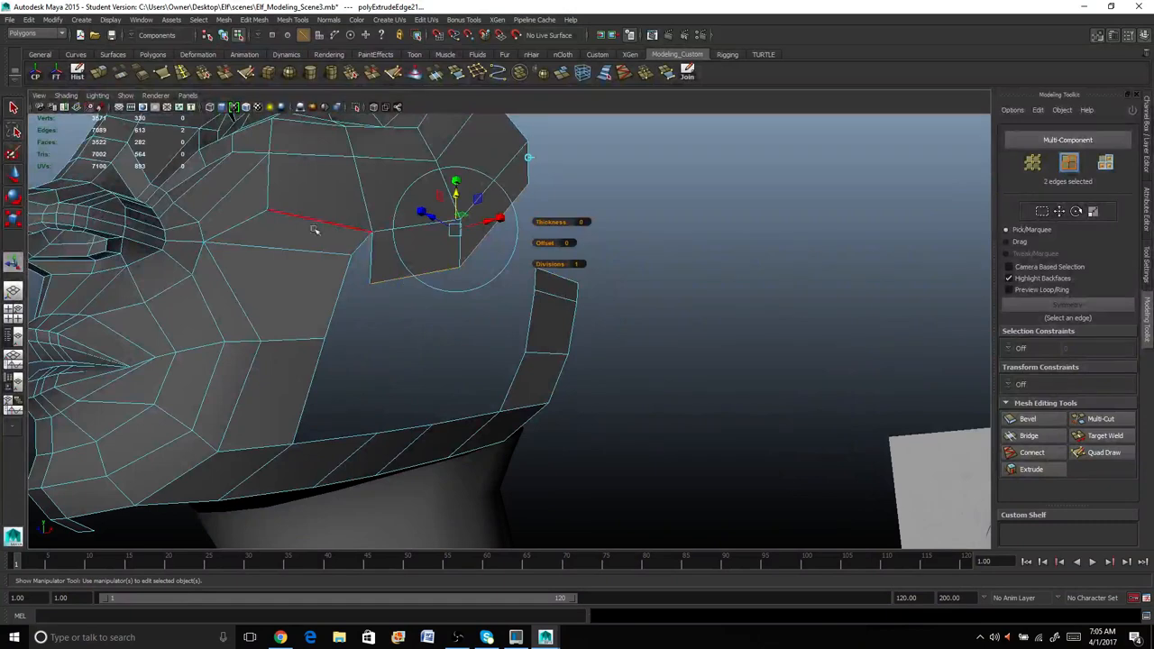
click(1104, 434)
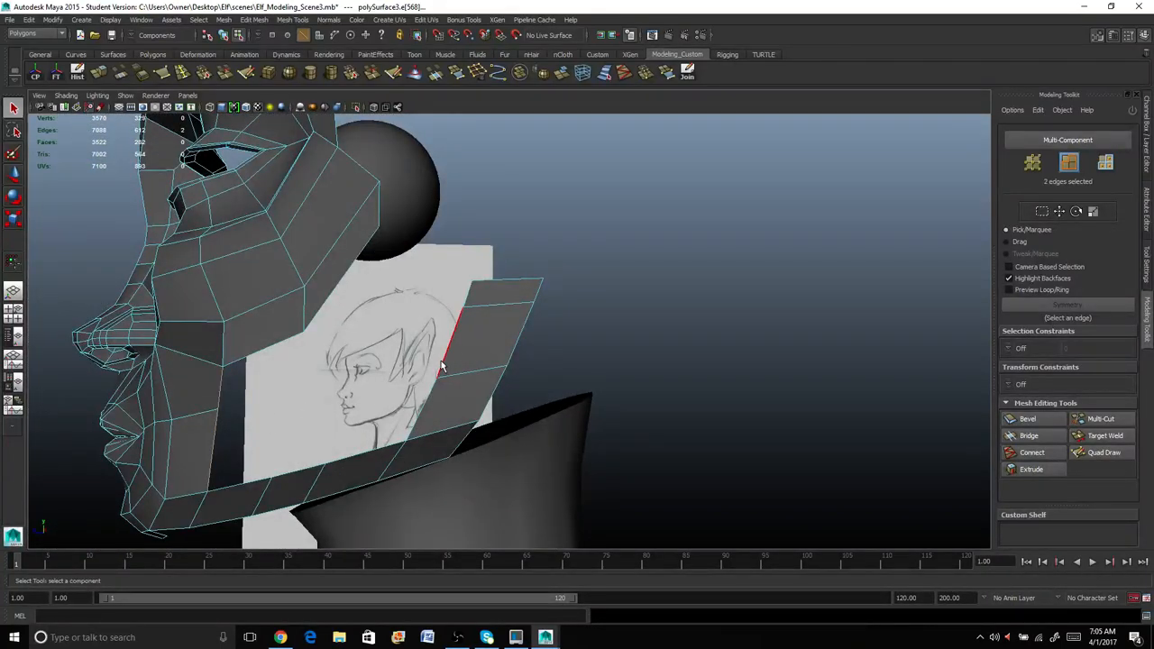
click(442, 379)
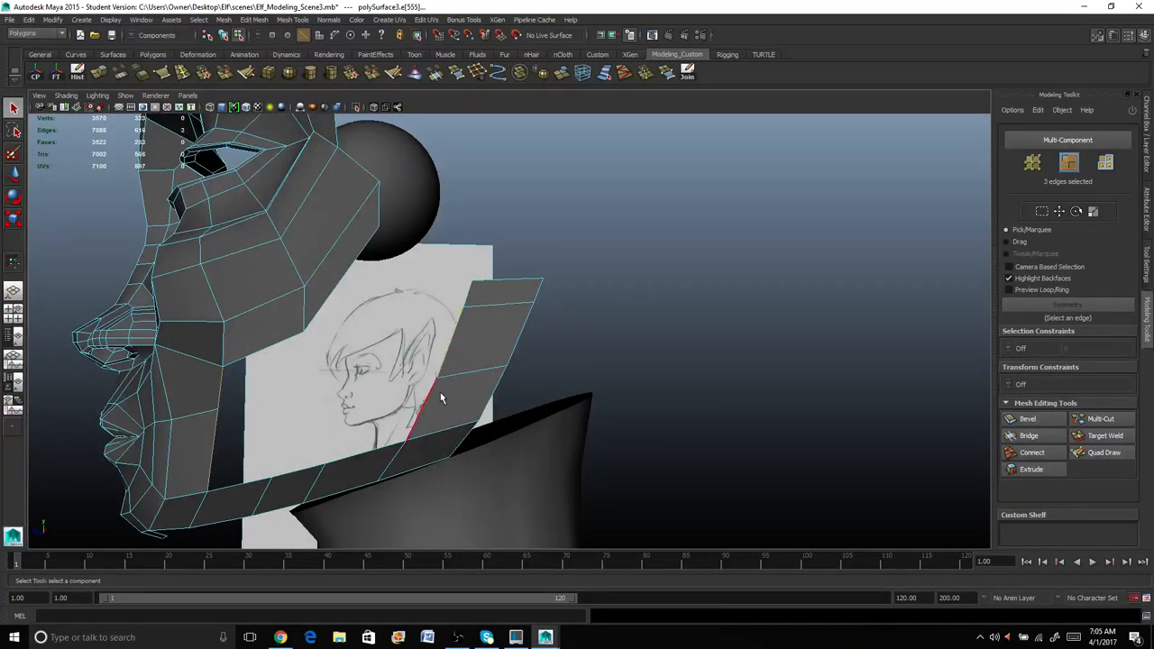
click(432, 405)
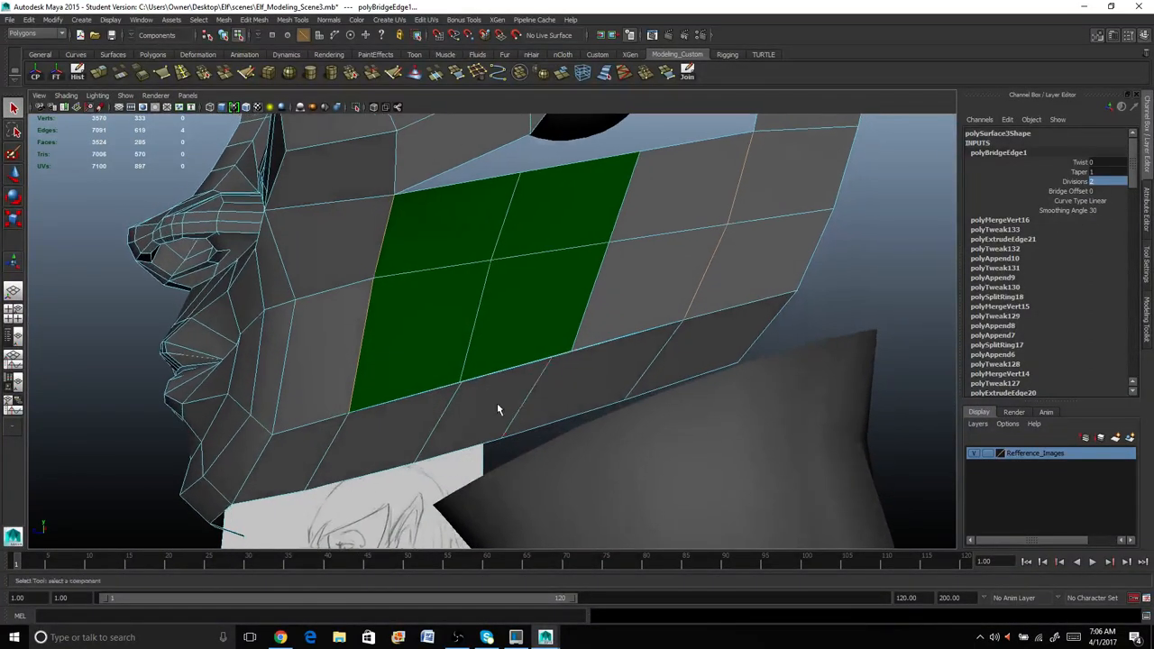
drag(496, 411, 425, 423)
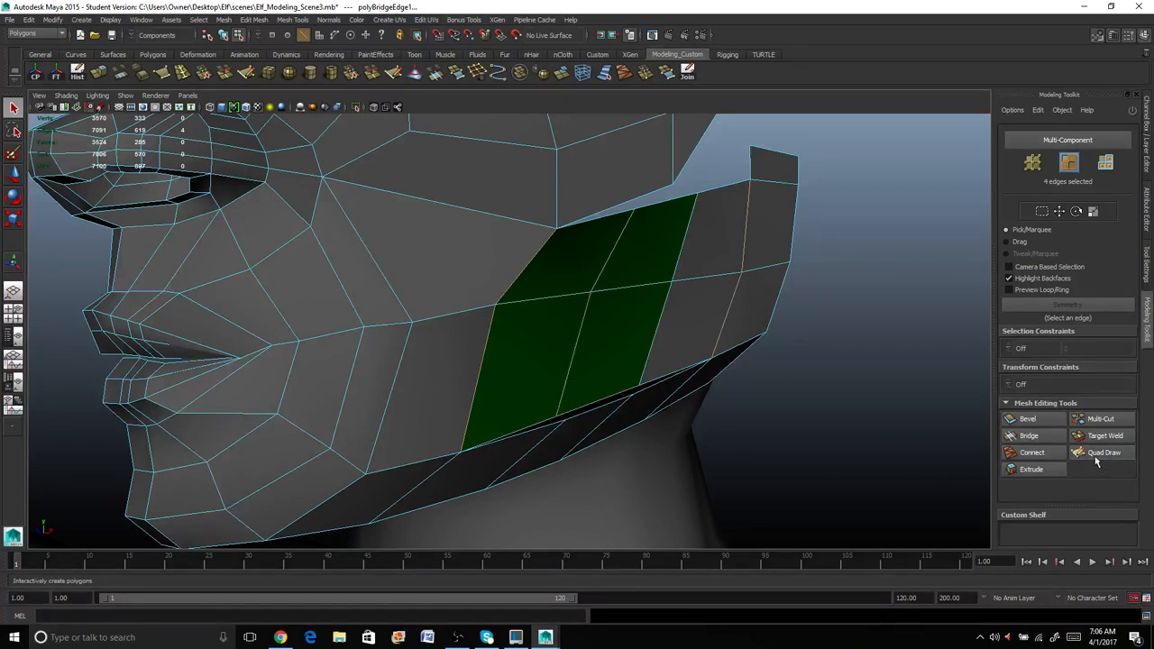
click(1101, 451)
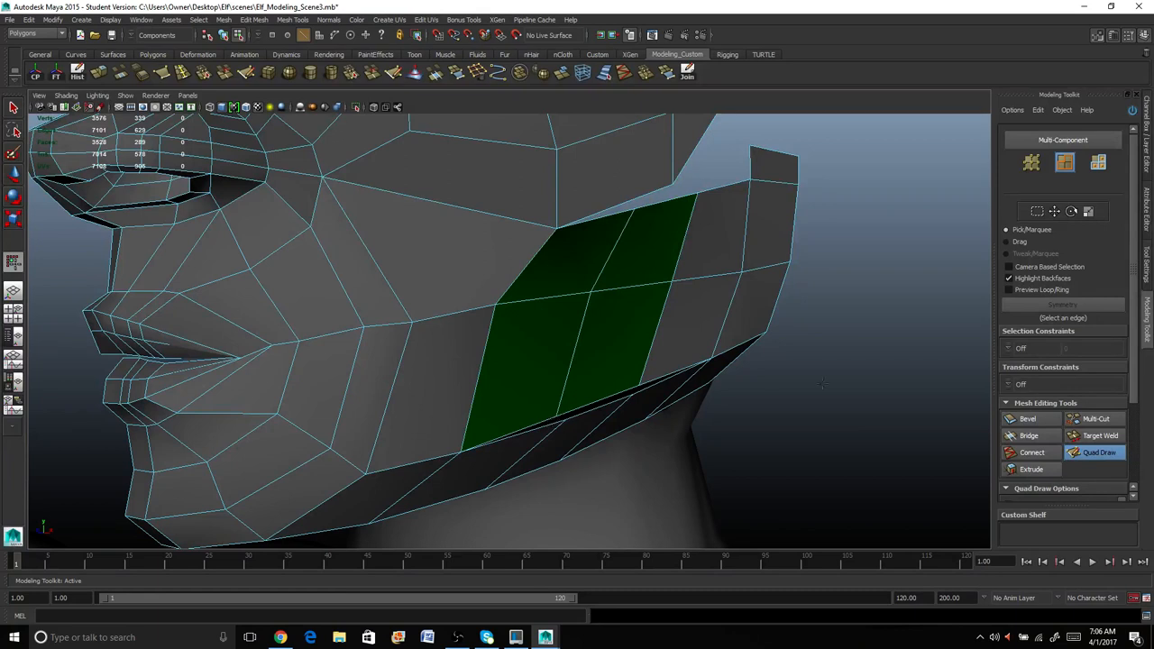
click(556, 417)
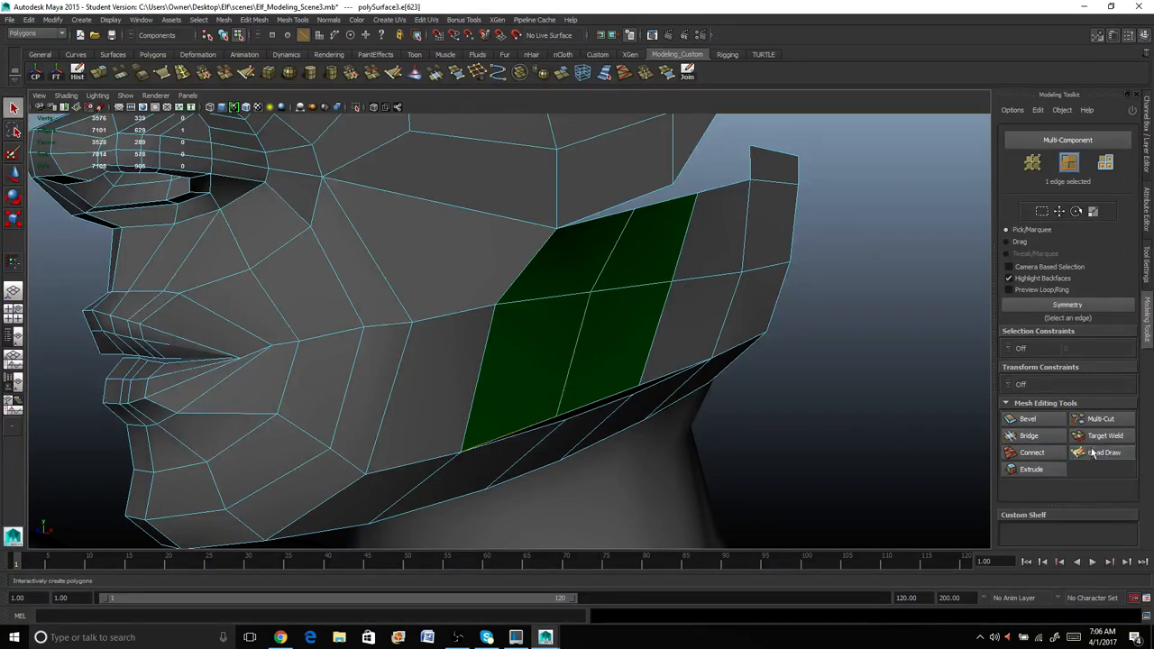
click(1100, 434)
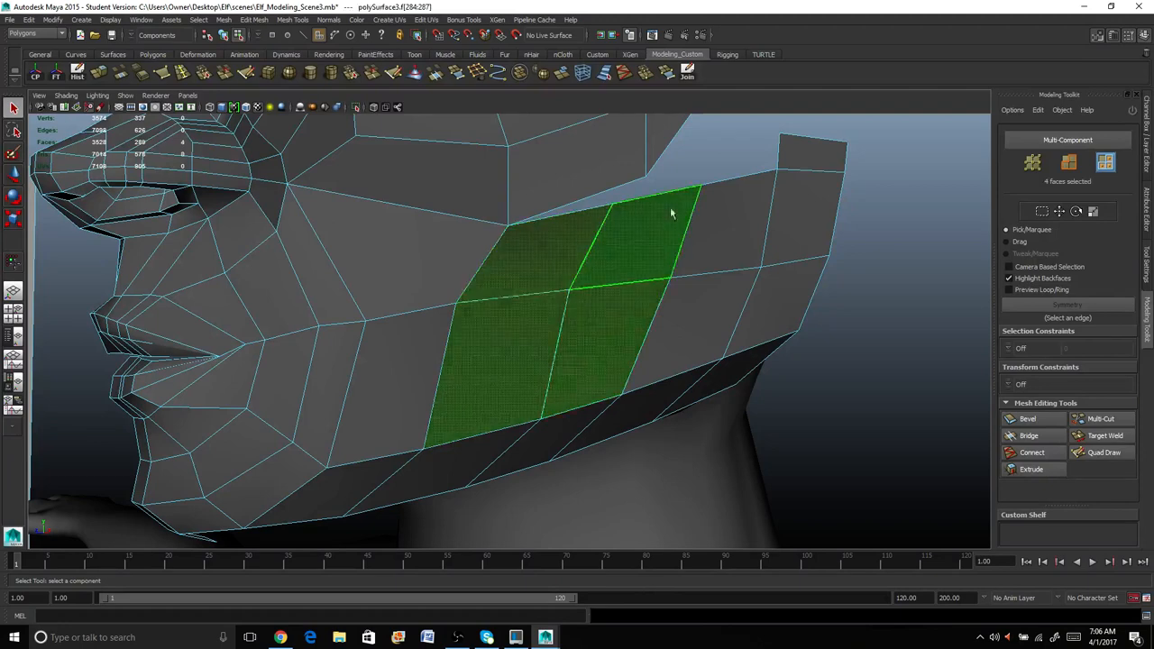
Assign the existing lambert1 grey material to the bridged cheek-to-jaw faces.
right_click(671, 212)
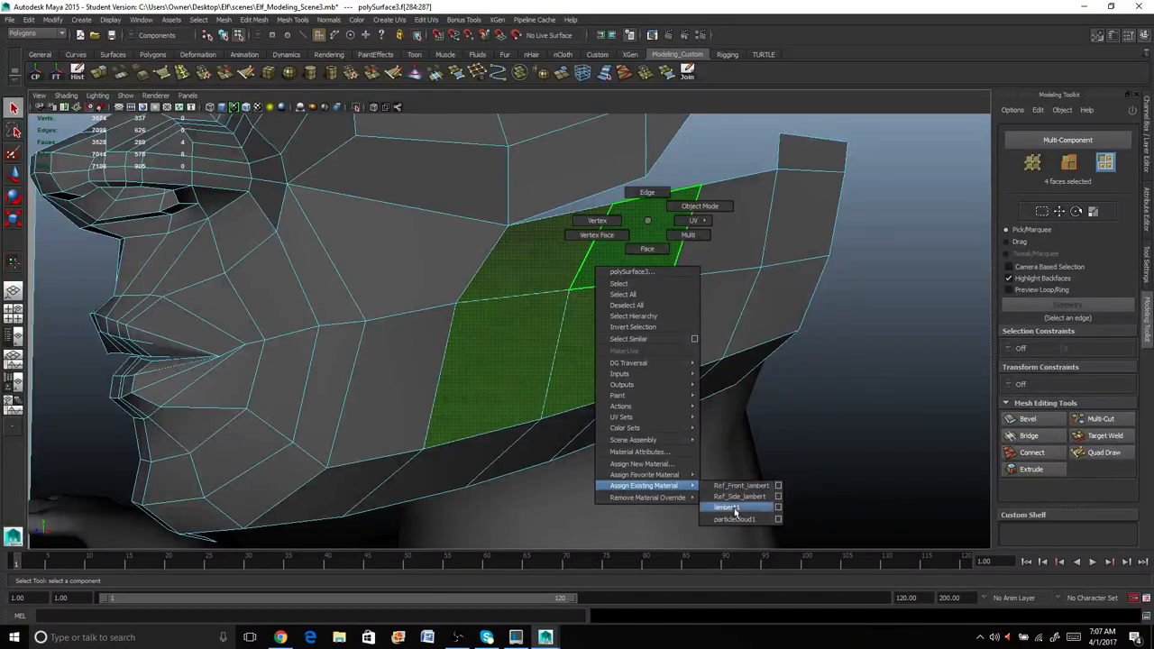
click(725, 507)
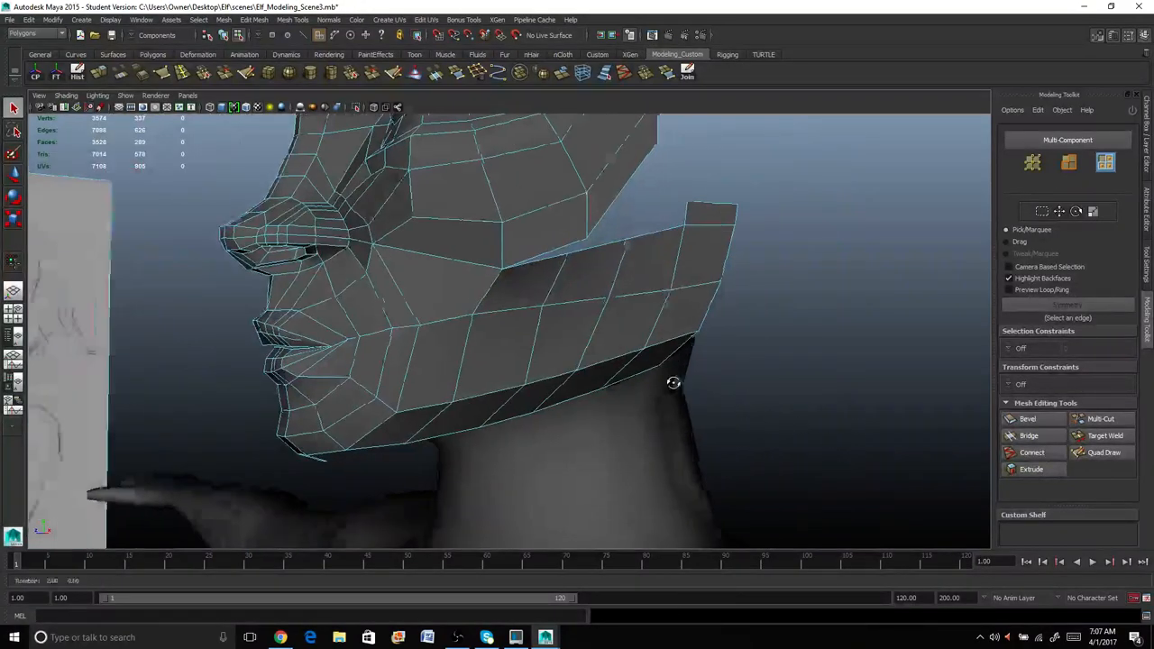
drag(675, 382, 749, 371)
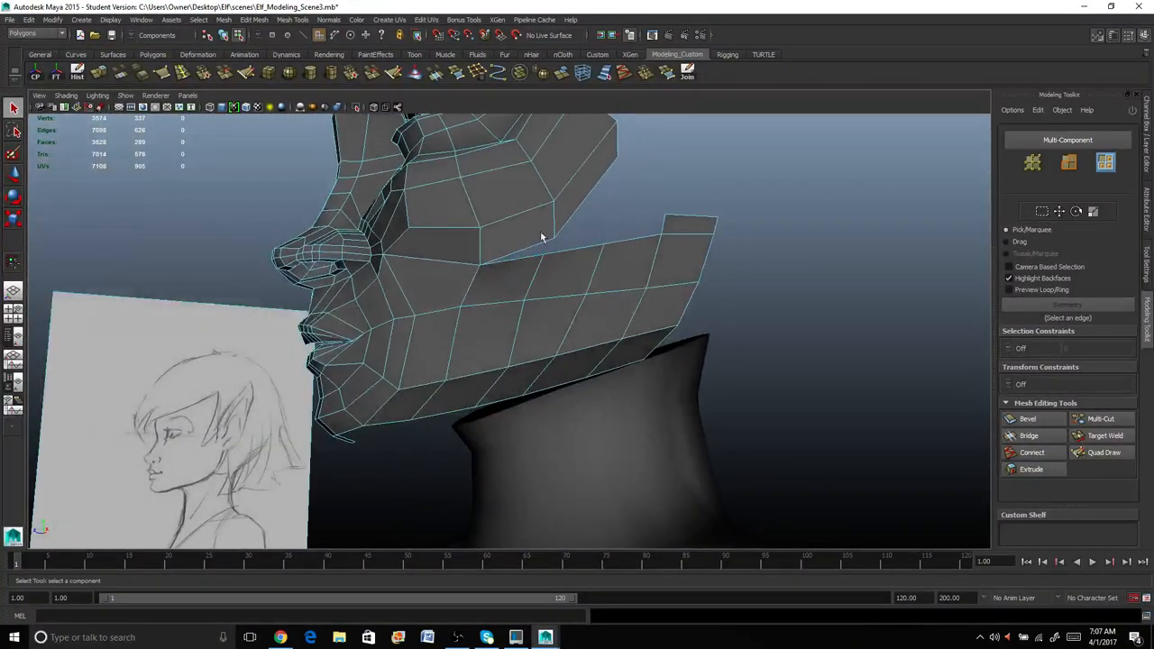
Target Weld the jaw patch vertices onto the matching cheek vertices, toggling the reference layer display midway.
click(1106, 435)
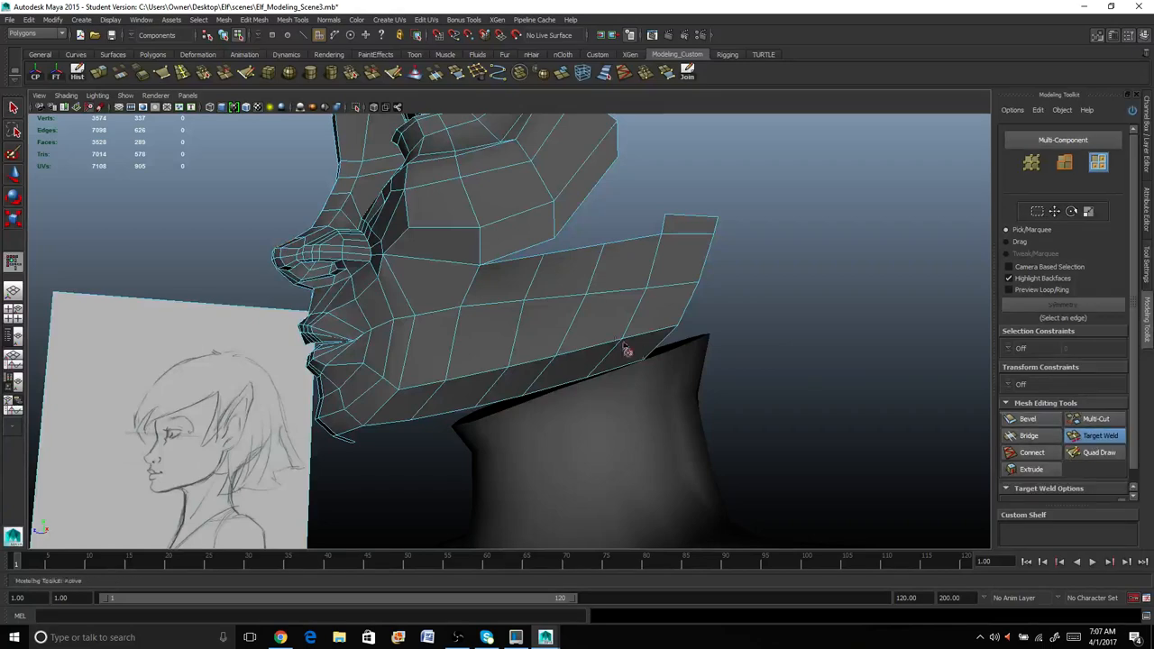
click(519, 256)
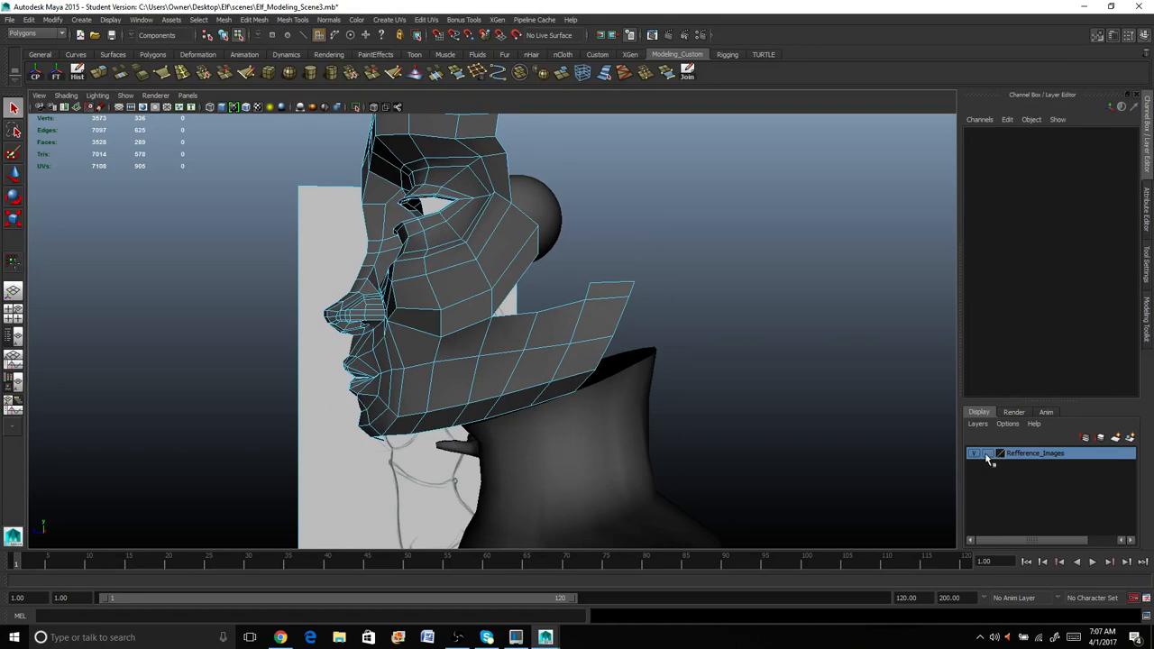
click(455, 379)
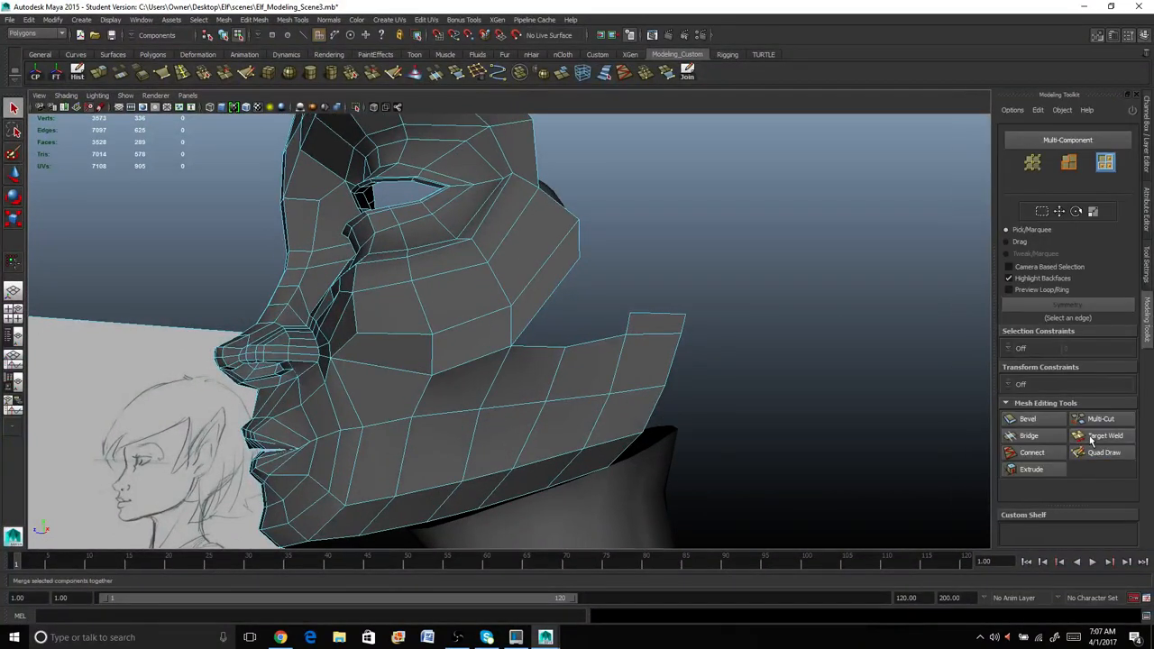
click(1100, 435)
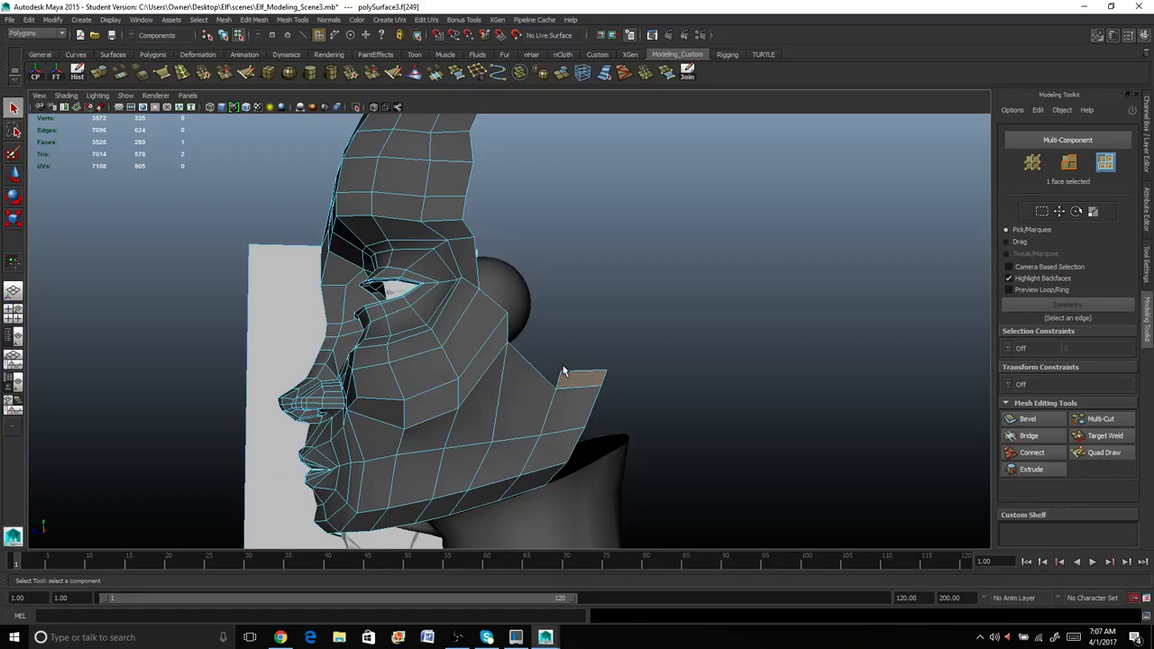
click(579, 377)
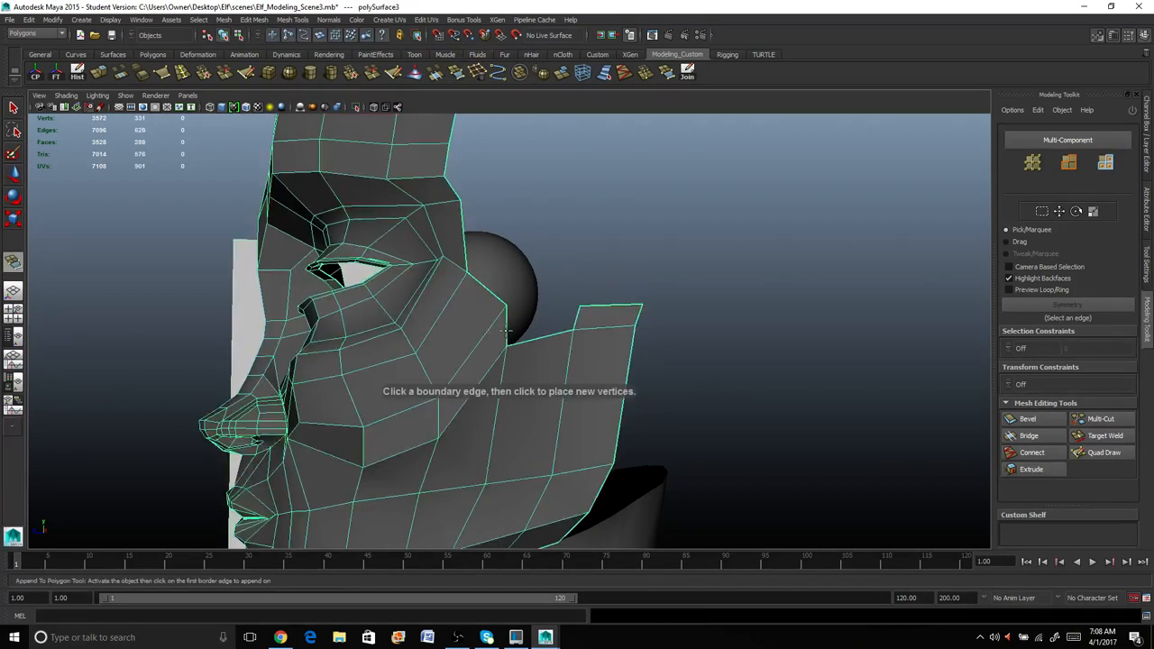
Append a face on the open jaw boundary edge and check it from below.
click(509, 328)
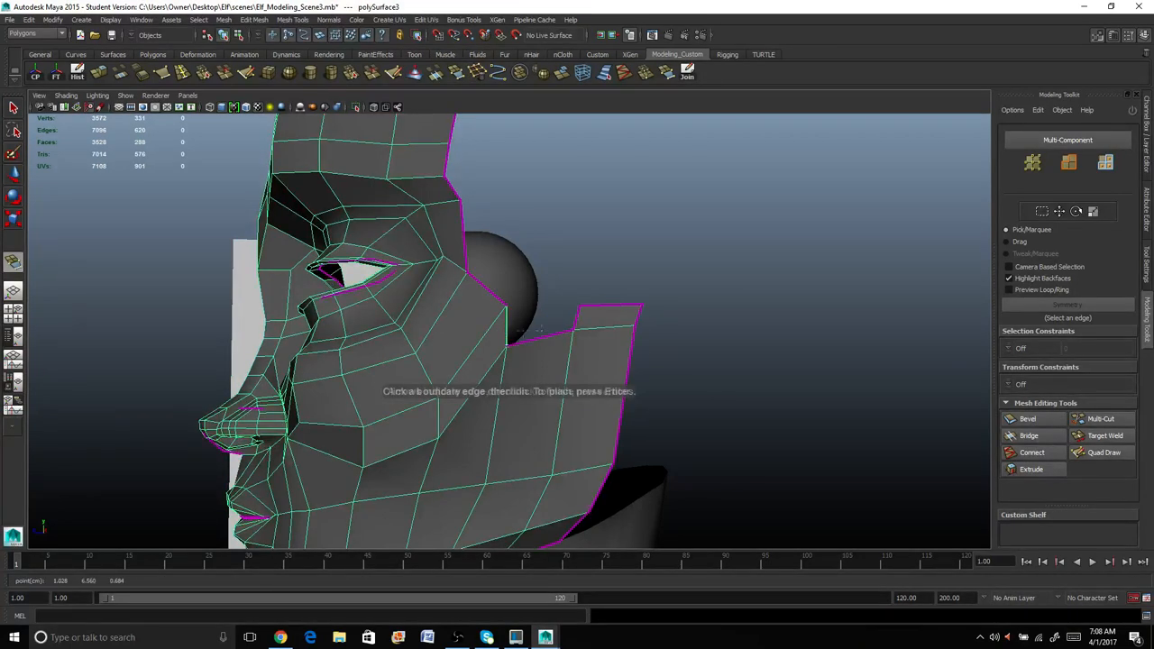
click(568, 318)
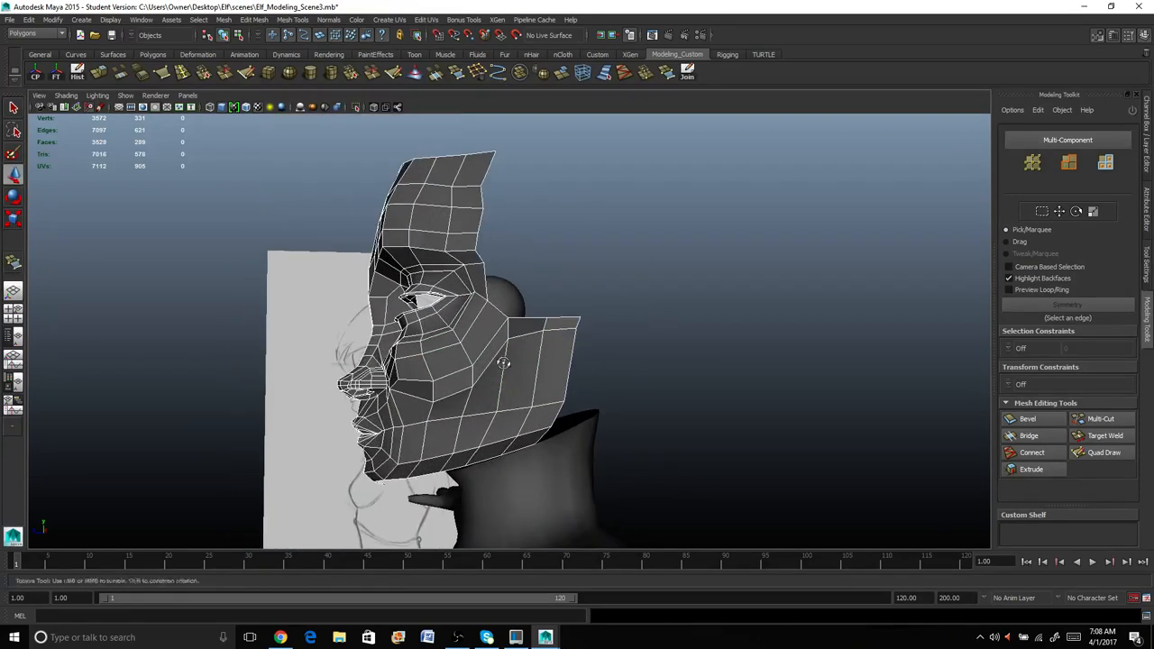
right_click(494, 361)
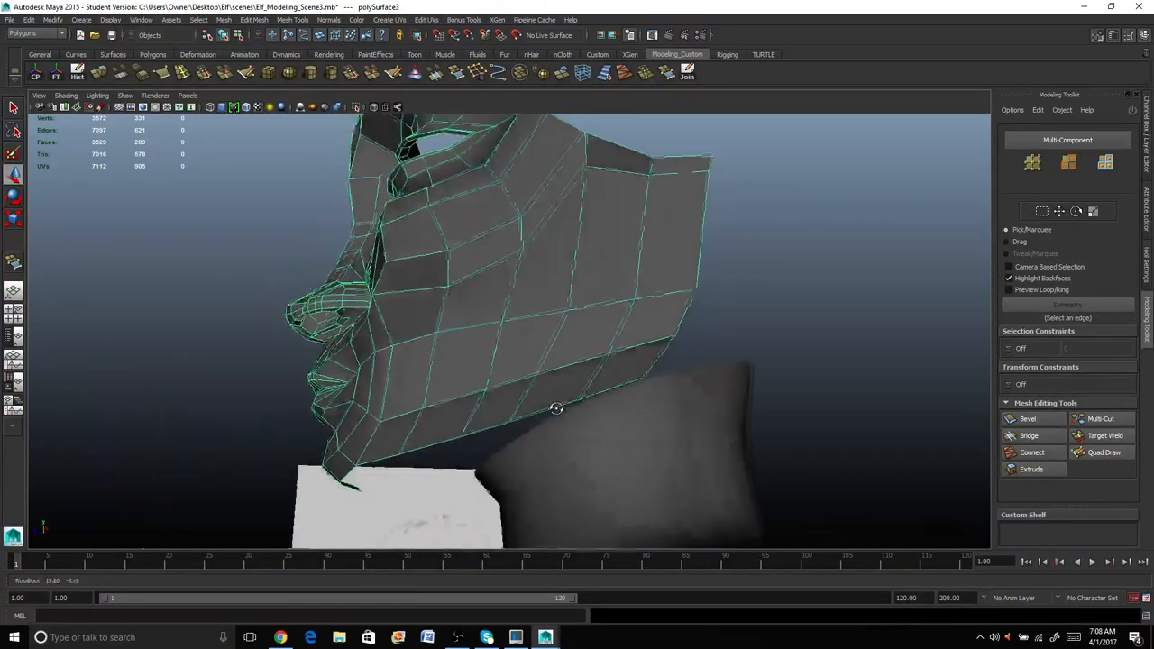
drag(555, 408, 588, 404)
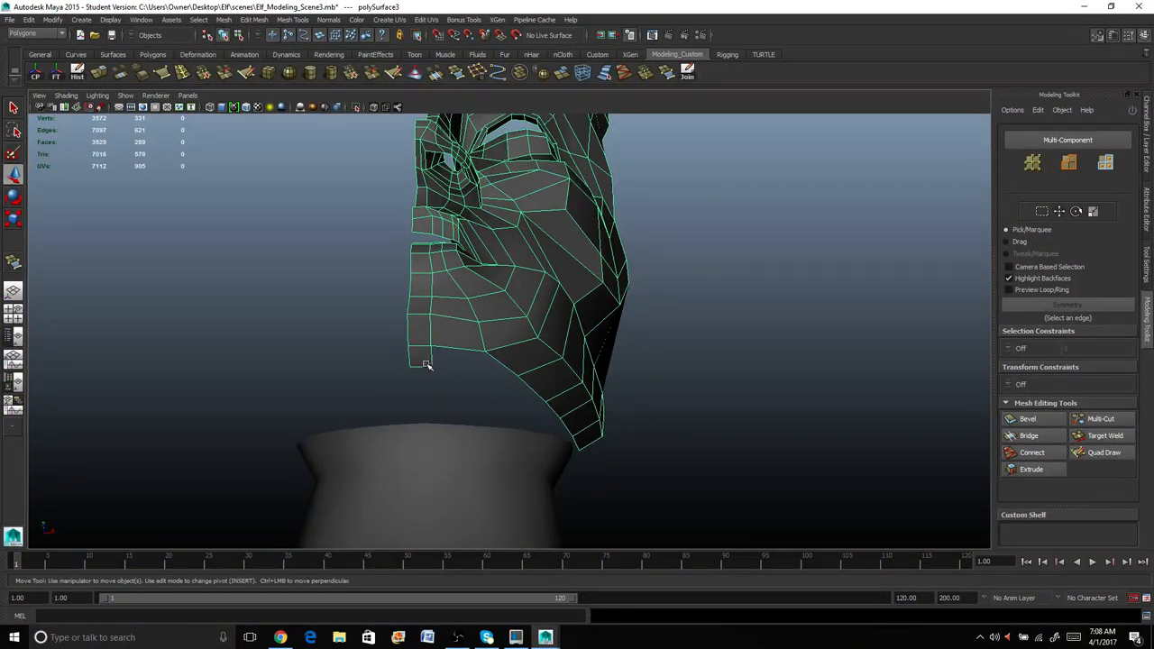
mouse_move(413, 372)
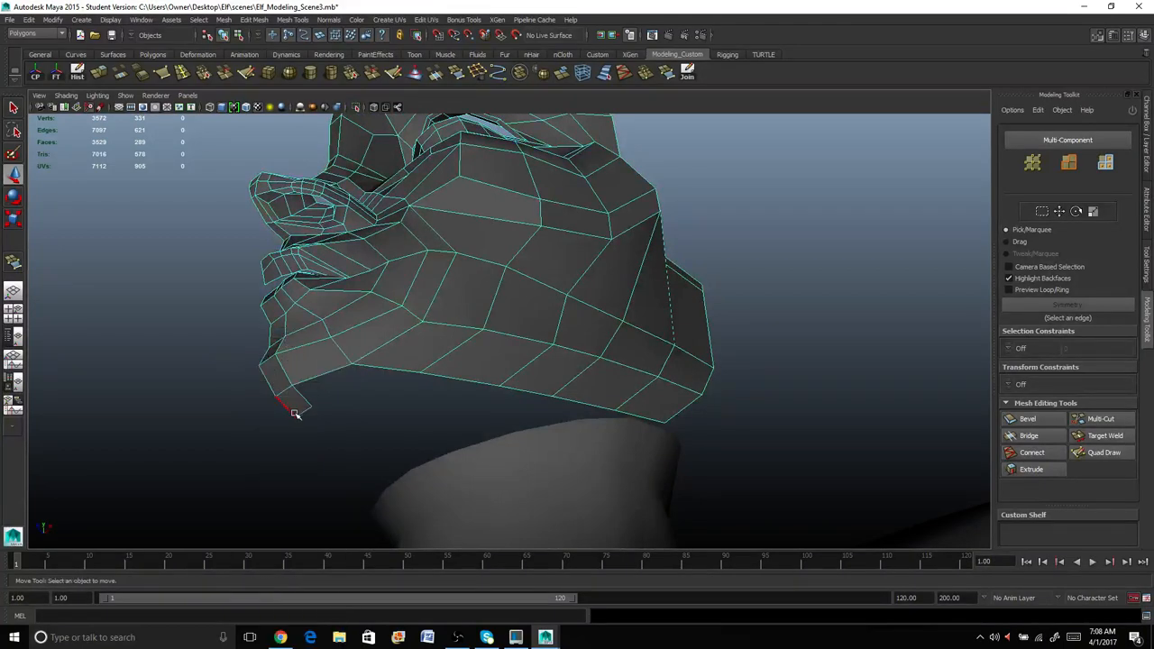
Extrude the jawline border edge and pull the new strip down to start the chin underside.
click(296, 411)
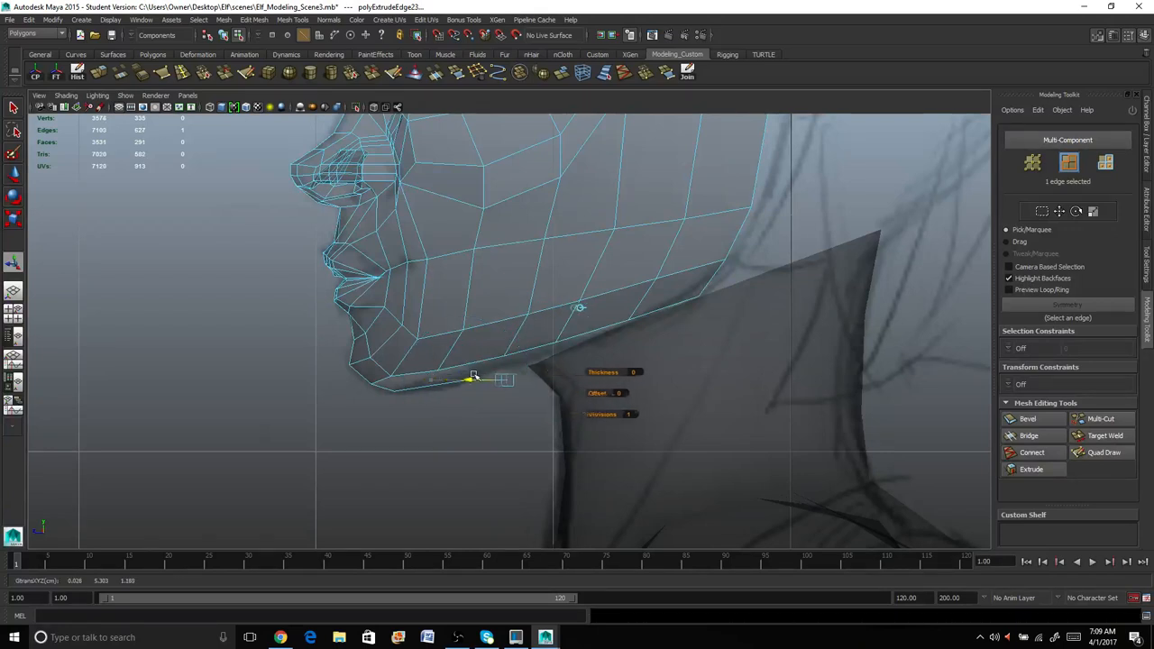
drag(469, 379, 523, 342)
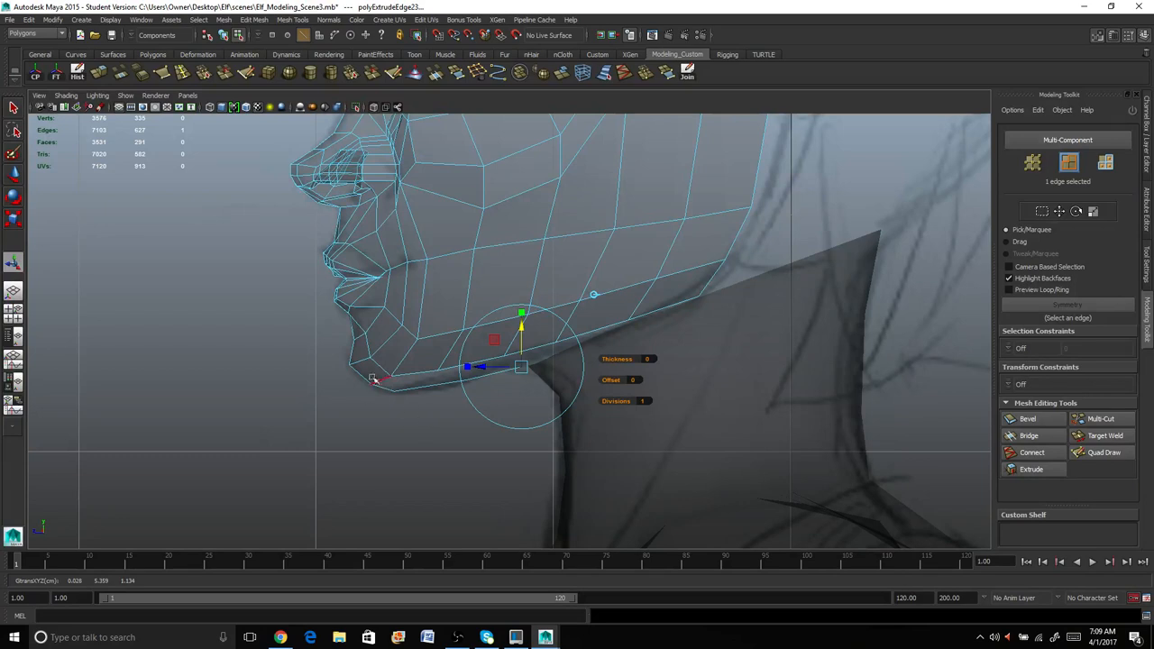
mouse_move(375, 413)
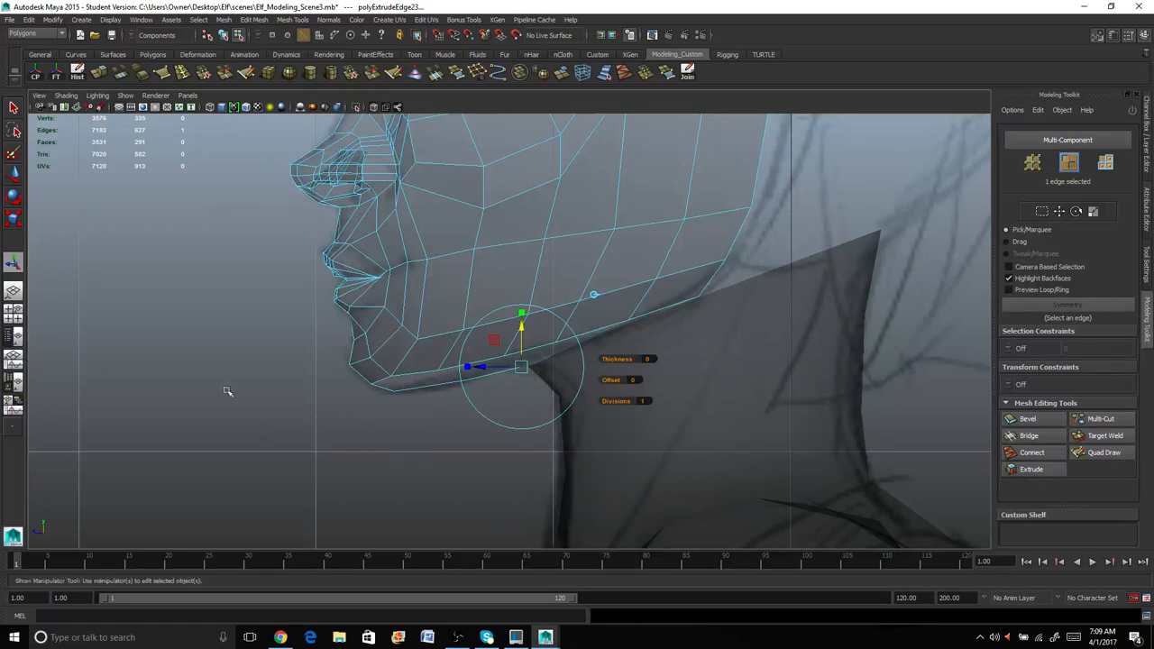
click(15, 109)
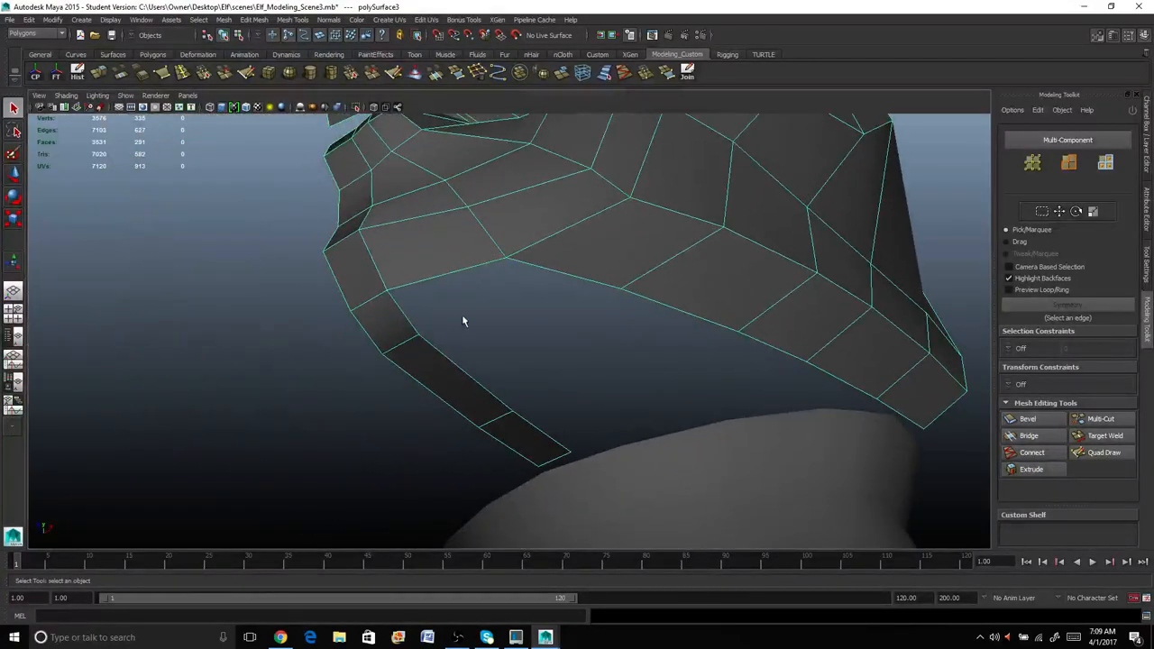
mouse_move(516, 385)
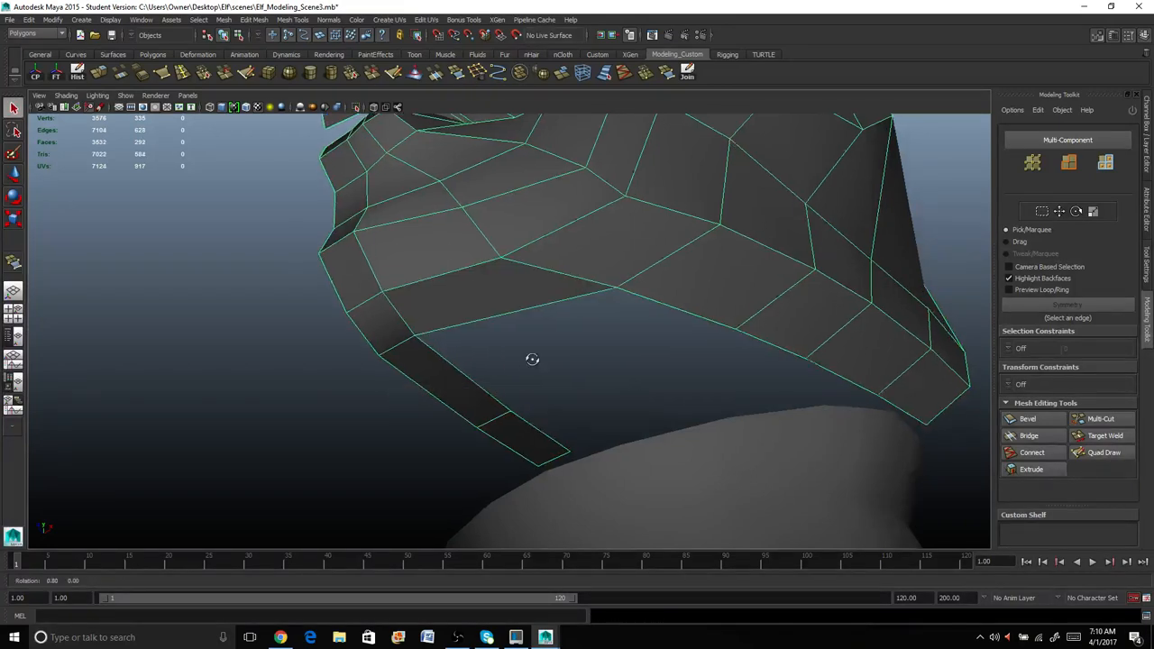
Append a polygon from the jaw border to close the hole under the chin, checking it from below.
drag(532, 360, 524, 350)
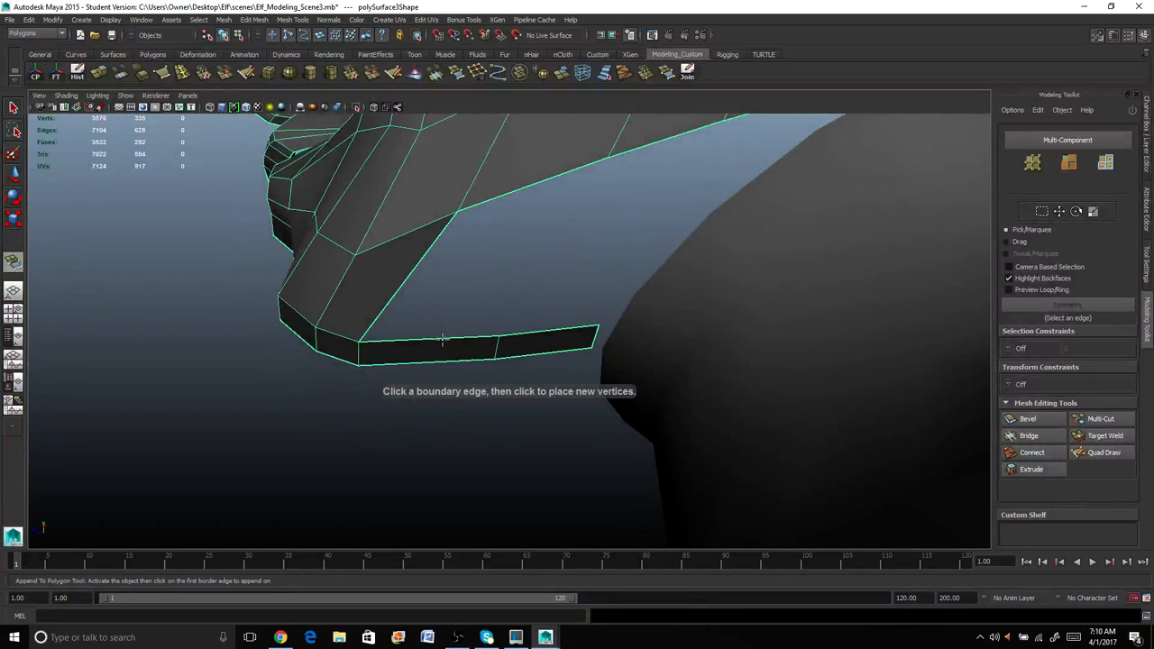
click(442, 341)
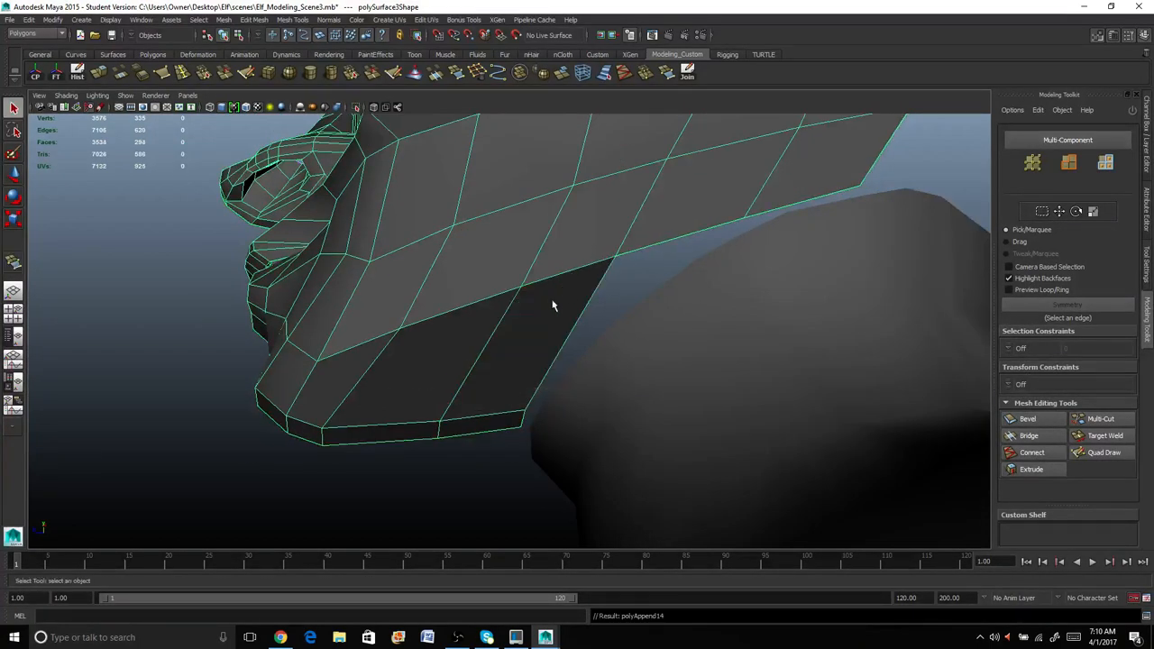
drag(554, 305, 610, 300)
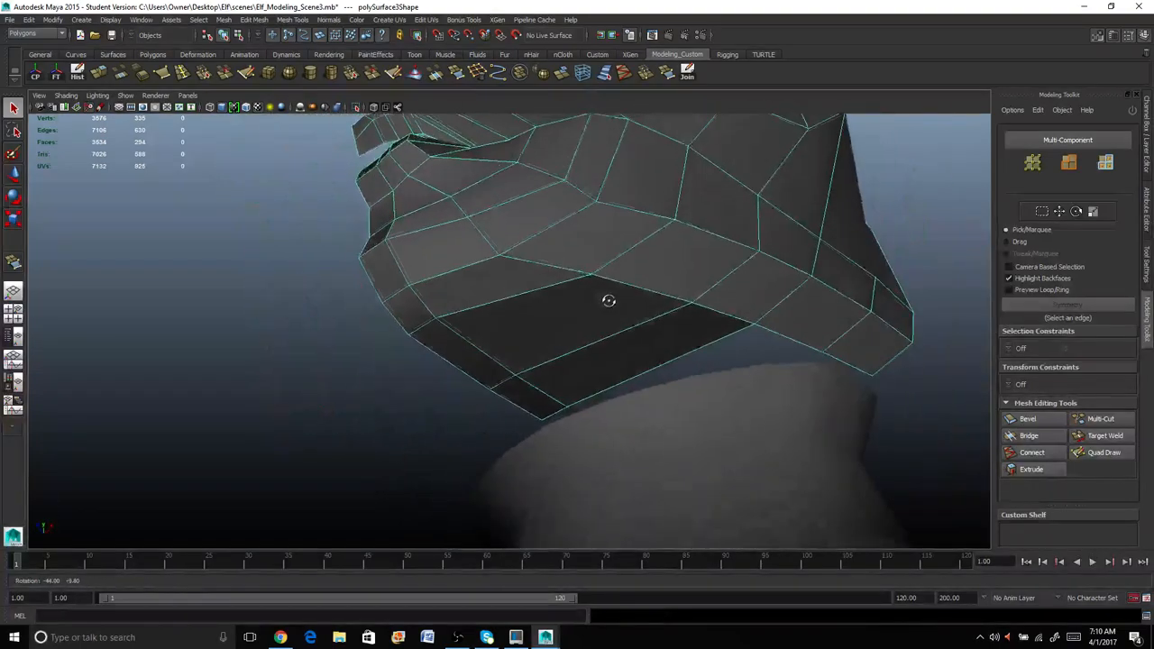
drag(609, 301, 555, 310)
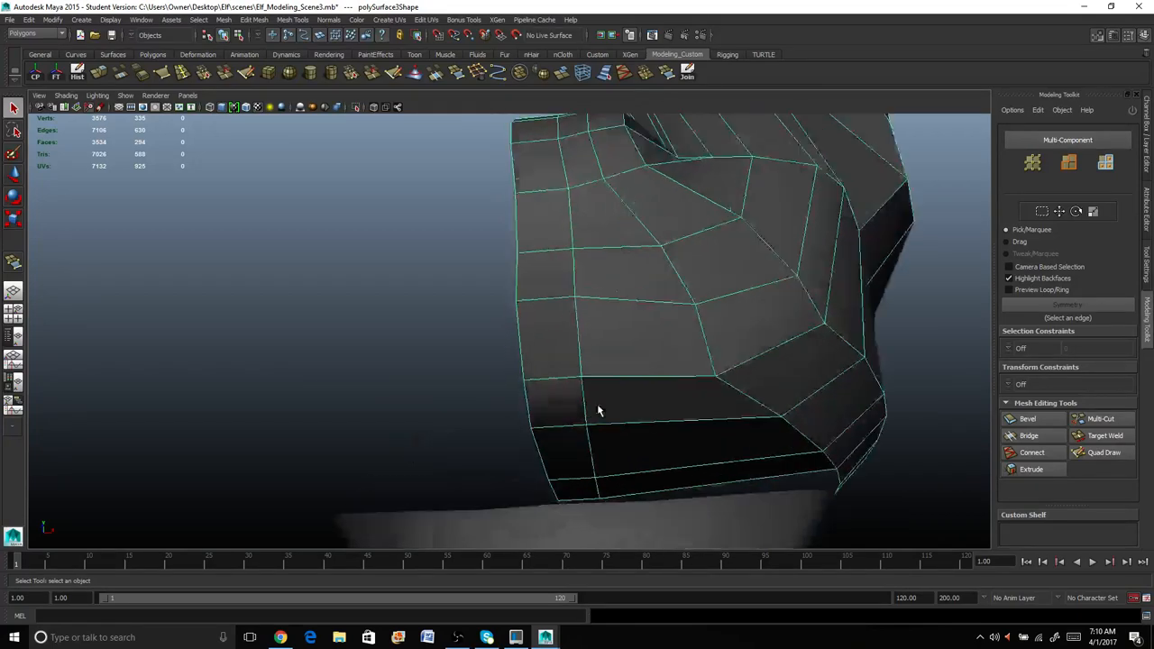
In edge mode, move the mouth-corner edges, a chin edge and a lower-jaw vertex into shape.
right_click(599, 412)
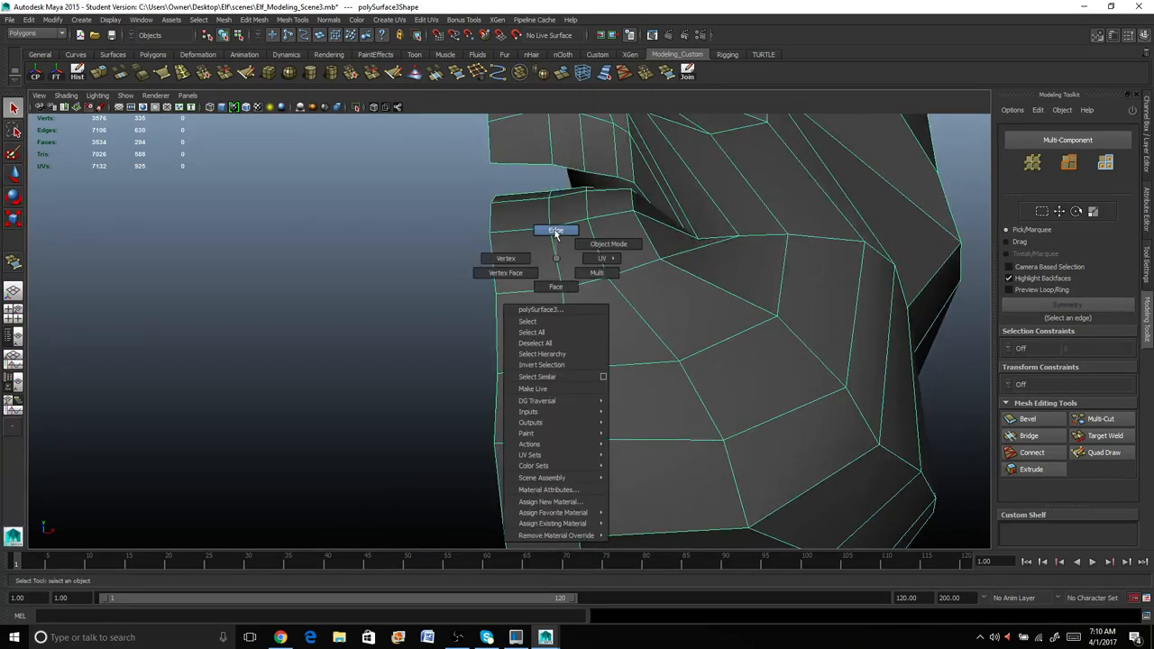
click(556, 231)
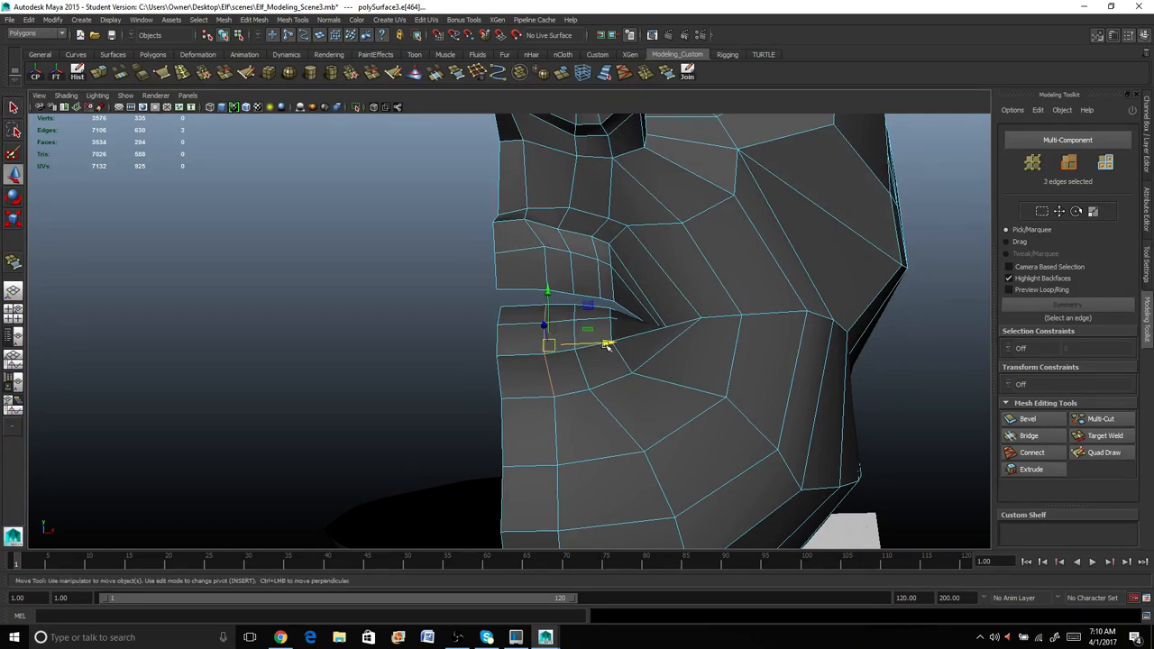
drag(606, 344, 584, 341)
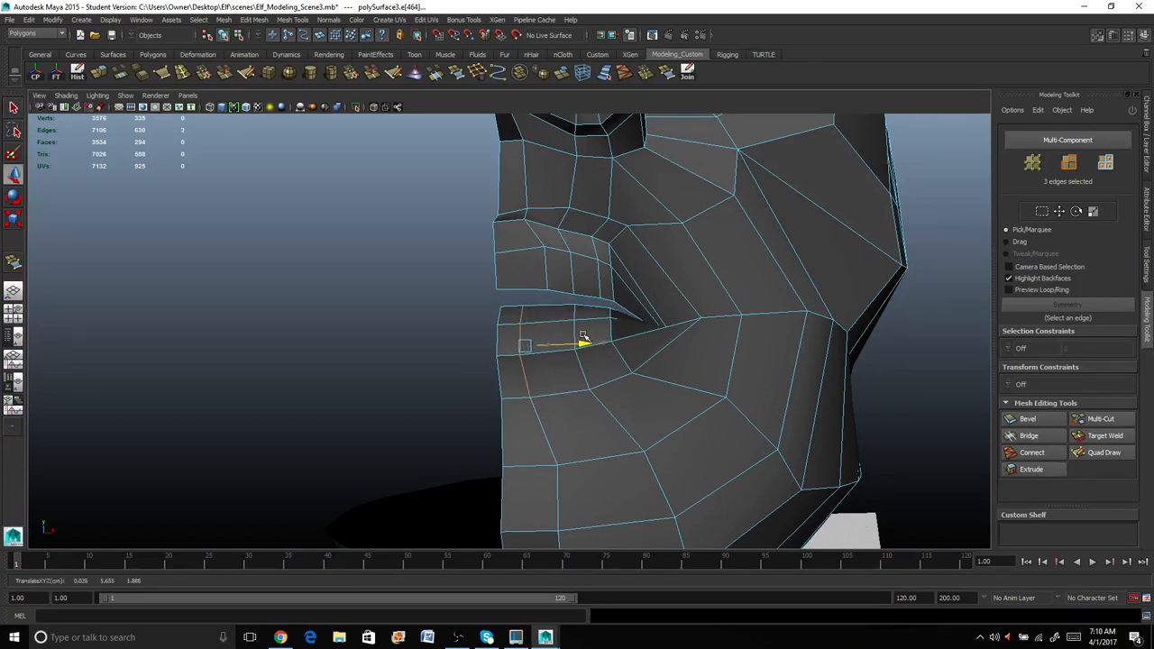
key(w)
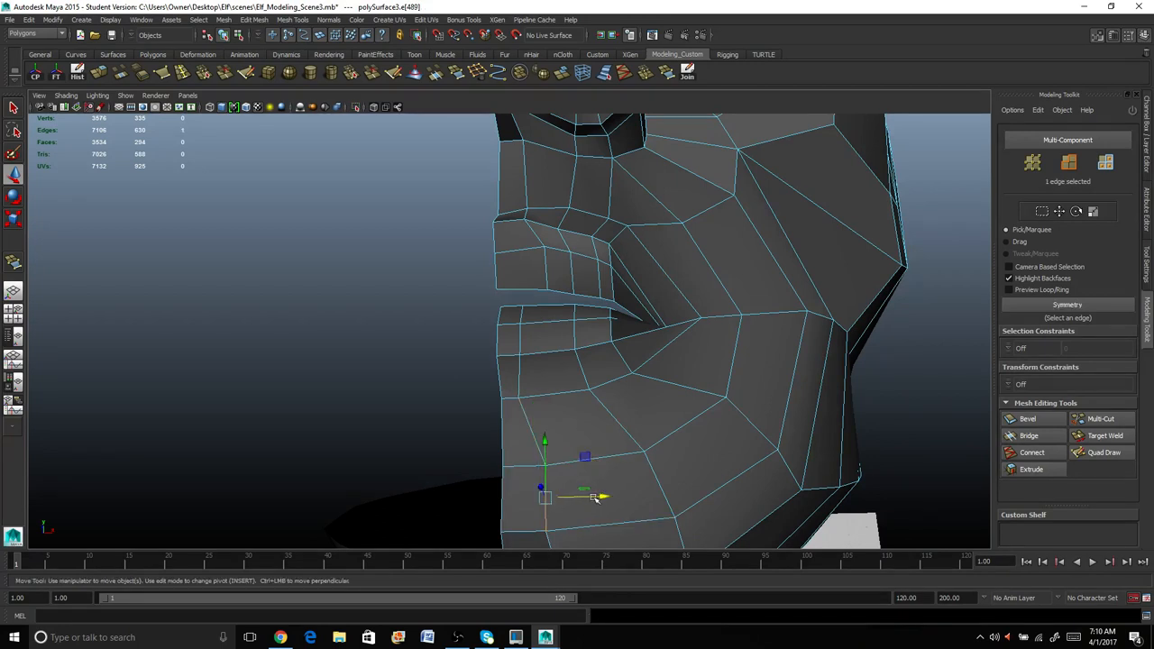
drag(592, 496, 568, 496)
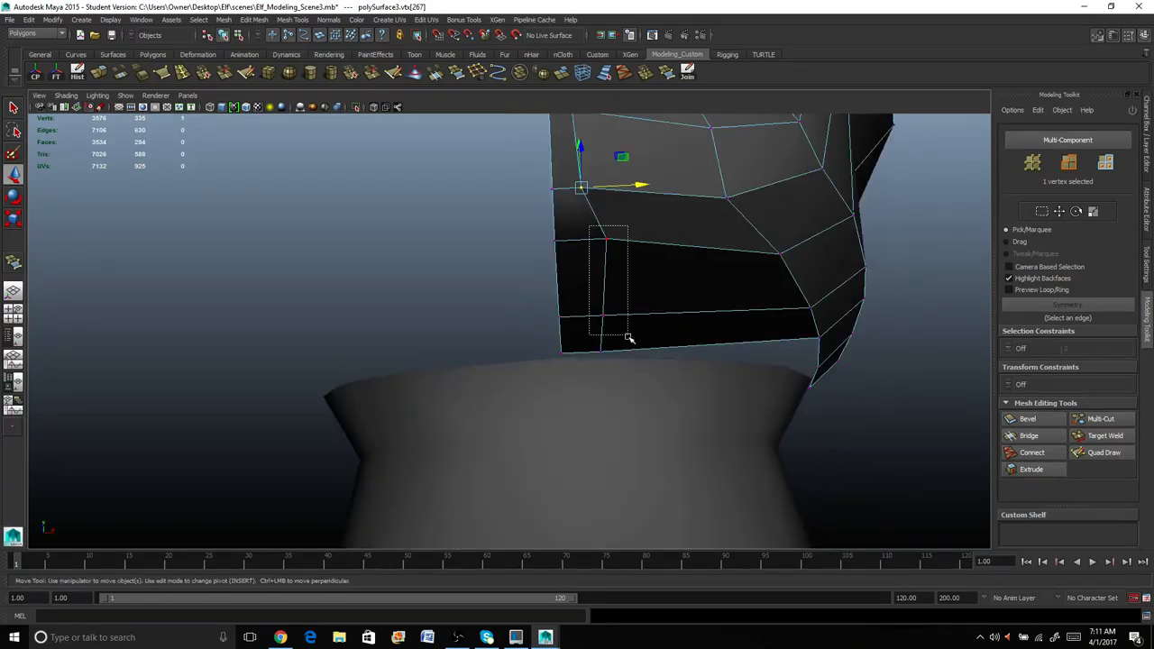
drag(581, 185, 592, 303)
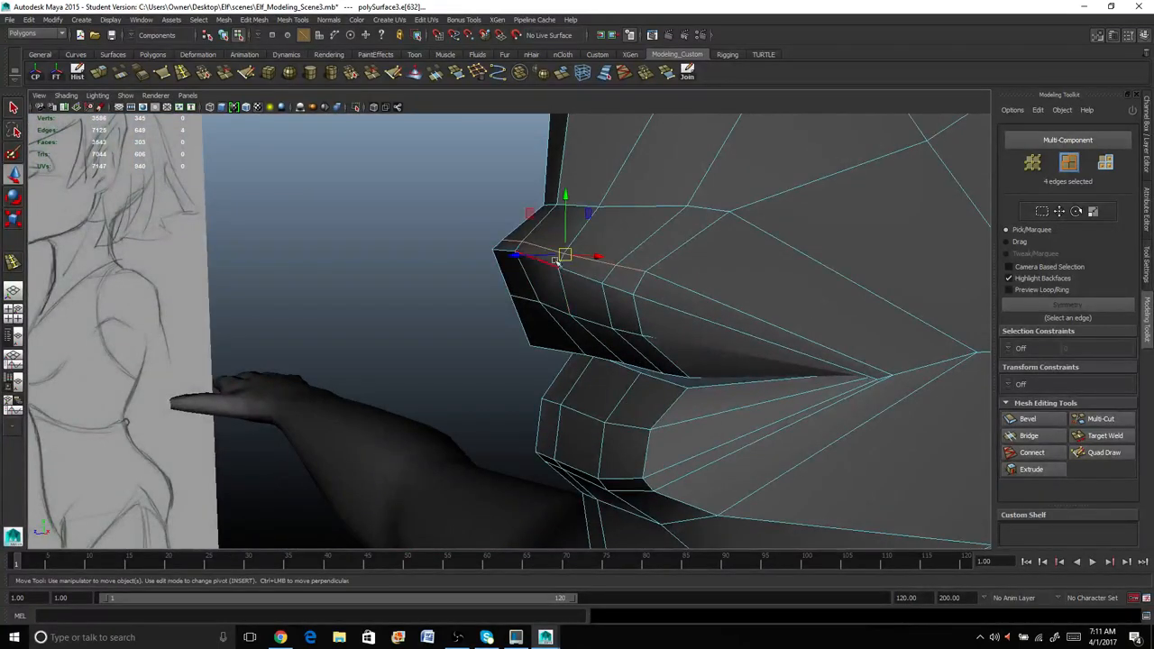
Push the upper lip edges forward in side view, then return to object mode to review the mouth.
drag(566, 256, 556, 256)
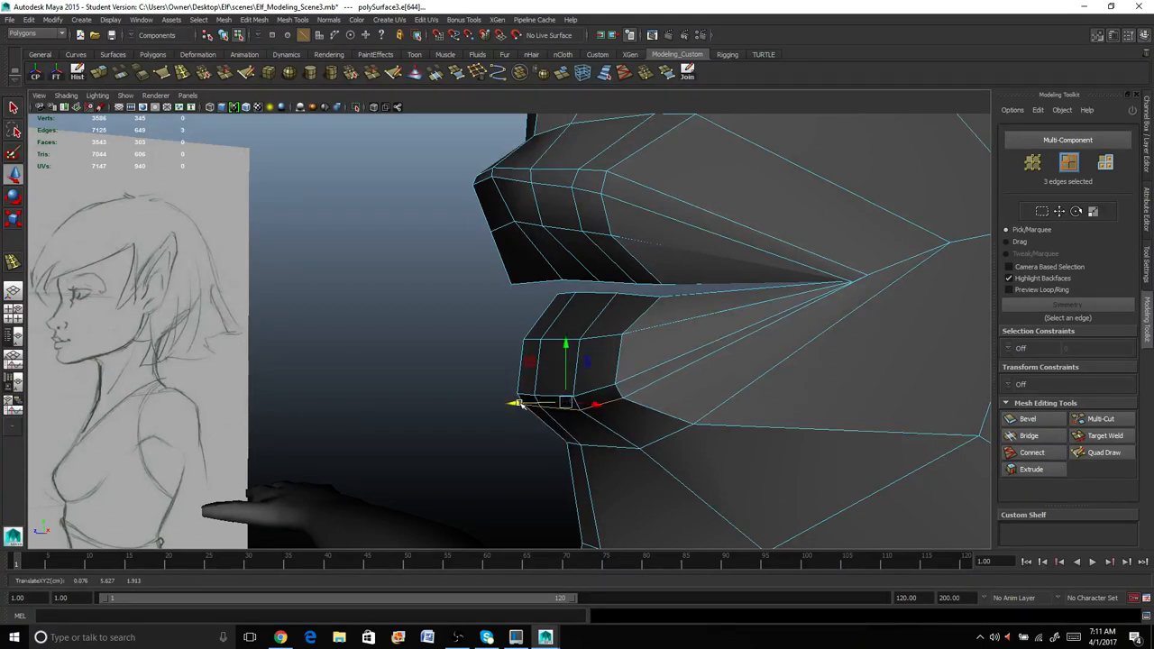
right_click(577, 388)
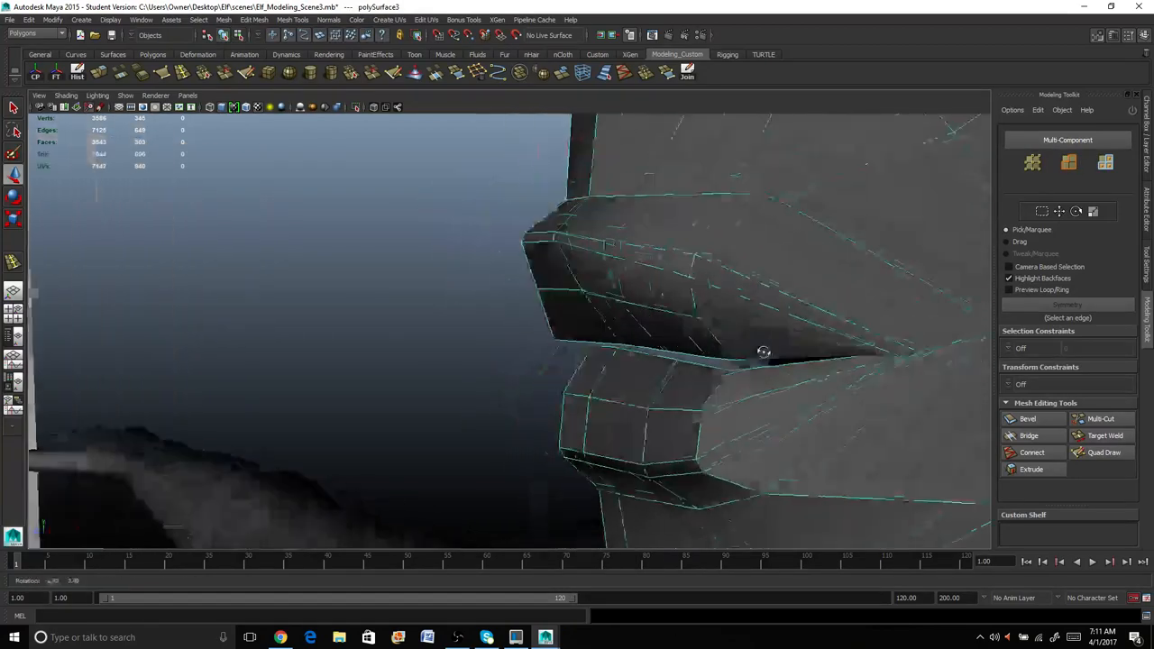
drag(765, 351, 646, 321)
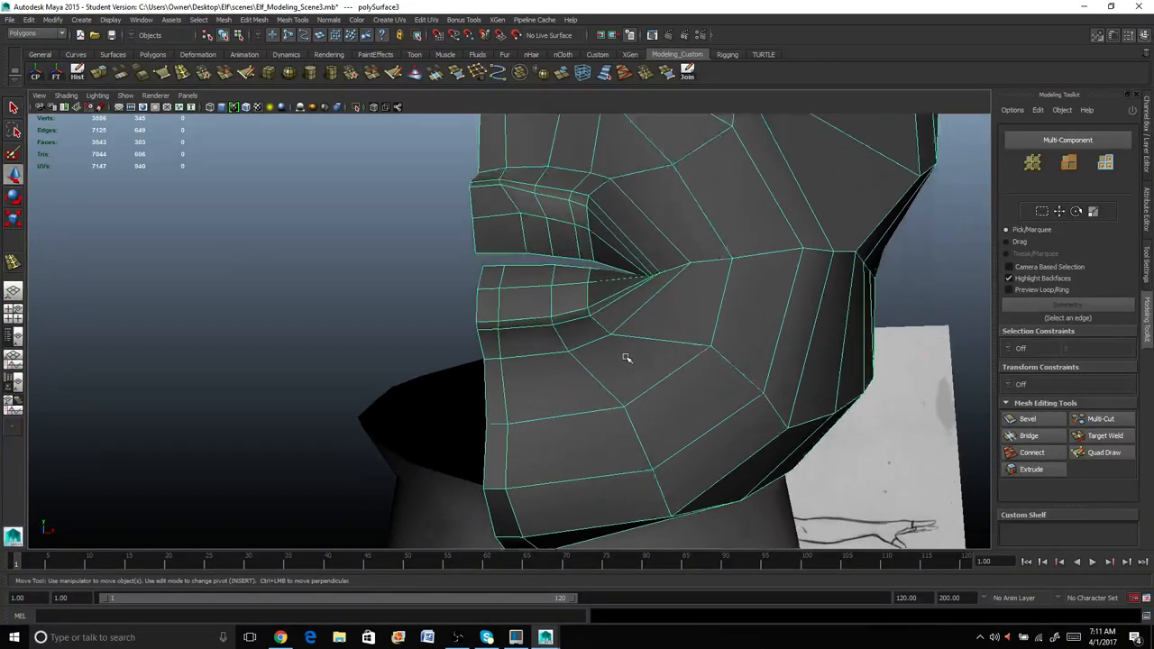
drag(628, 357, 632, 350)
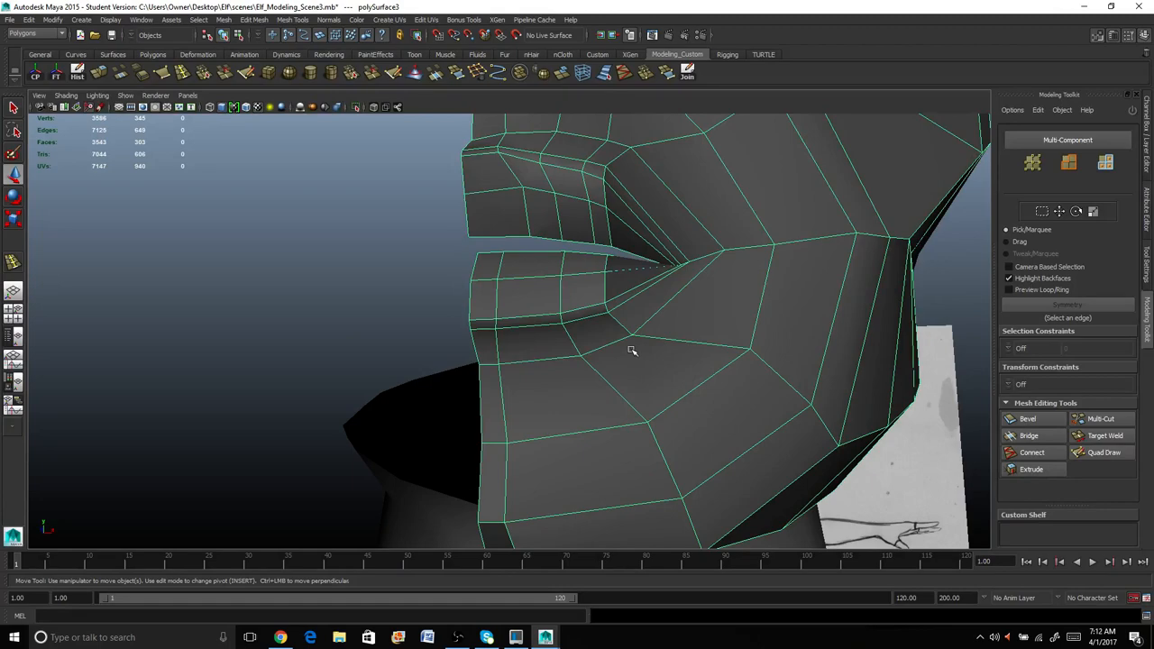
Adjust the upper lip front edge and several lower lip edges for fuller lips in profile.
drag(631, 352, 549, 359)
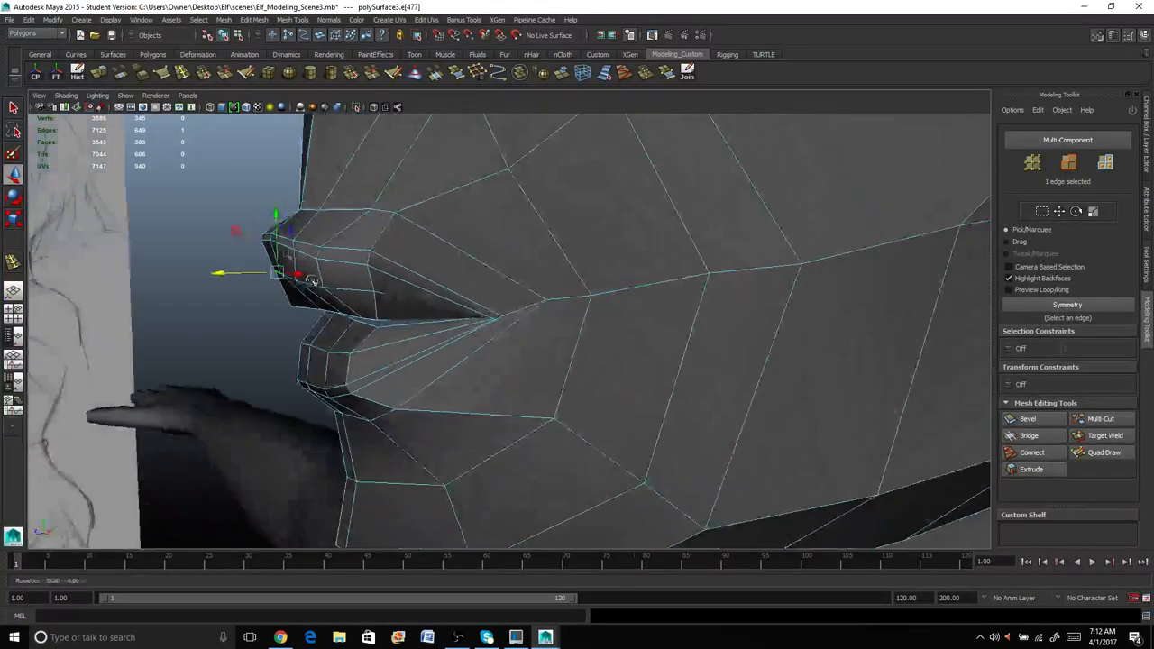
drag(243, 275, 217, 274)
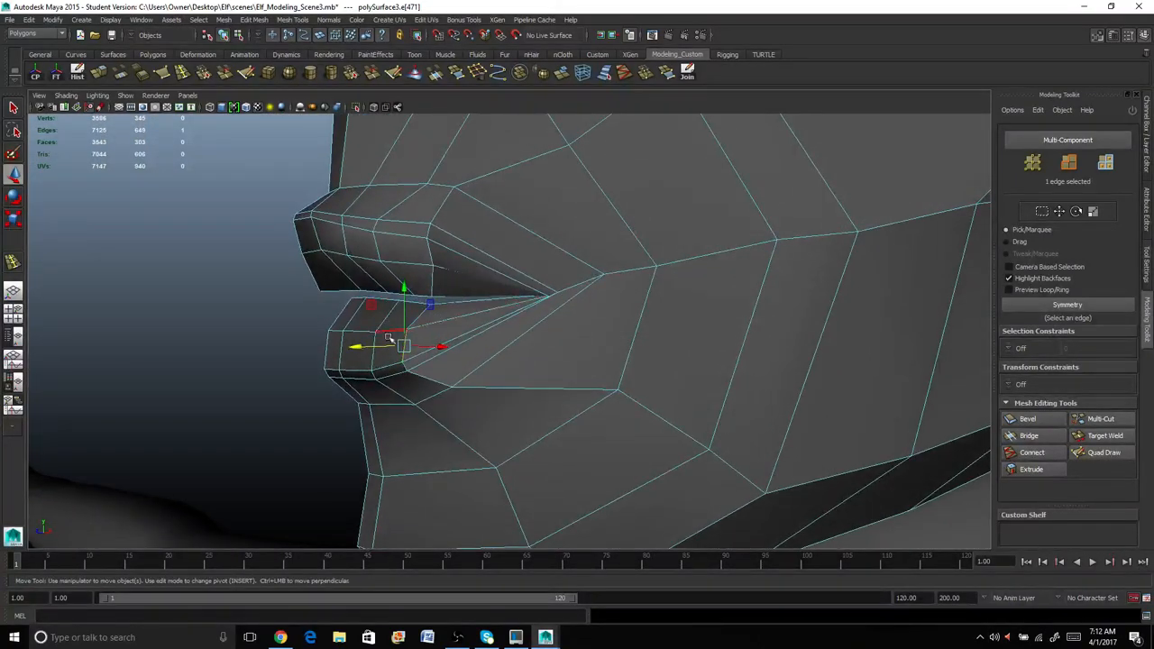
drag(388, 346, 364, 352)
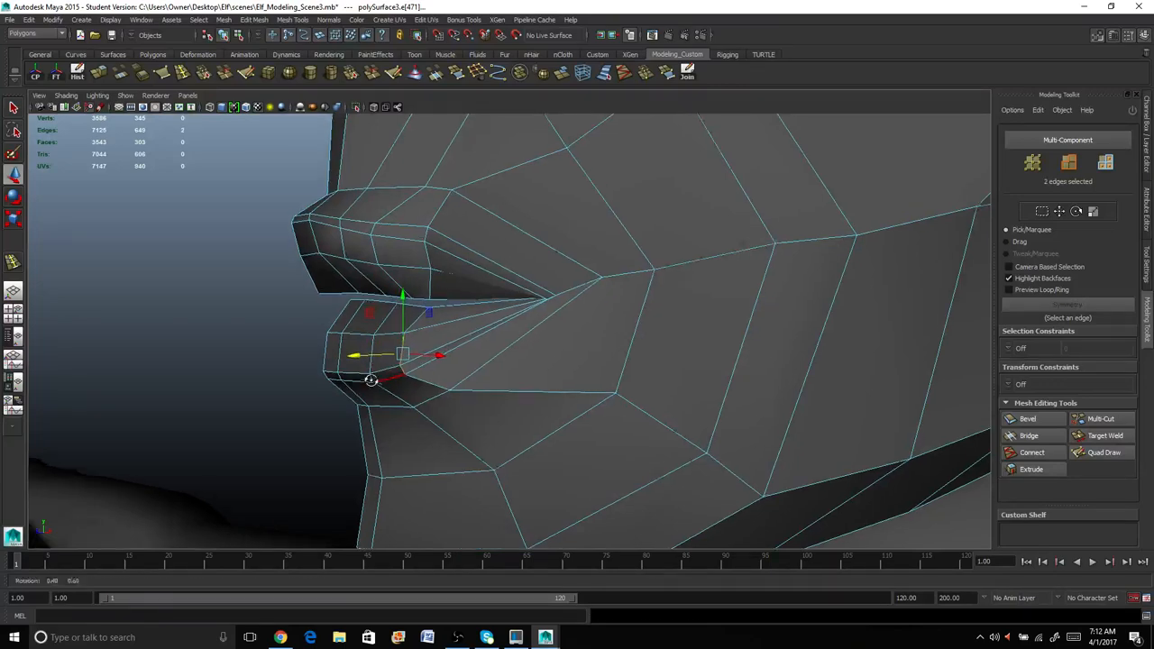
drag(400, 354, 321, 360)
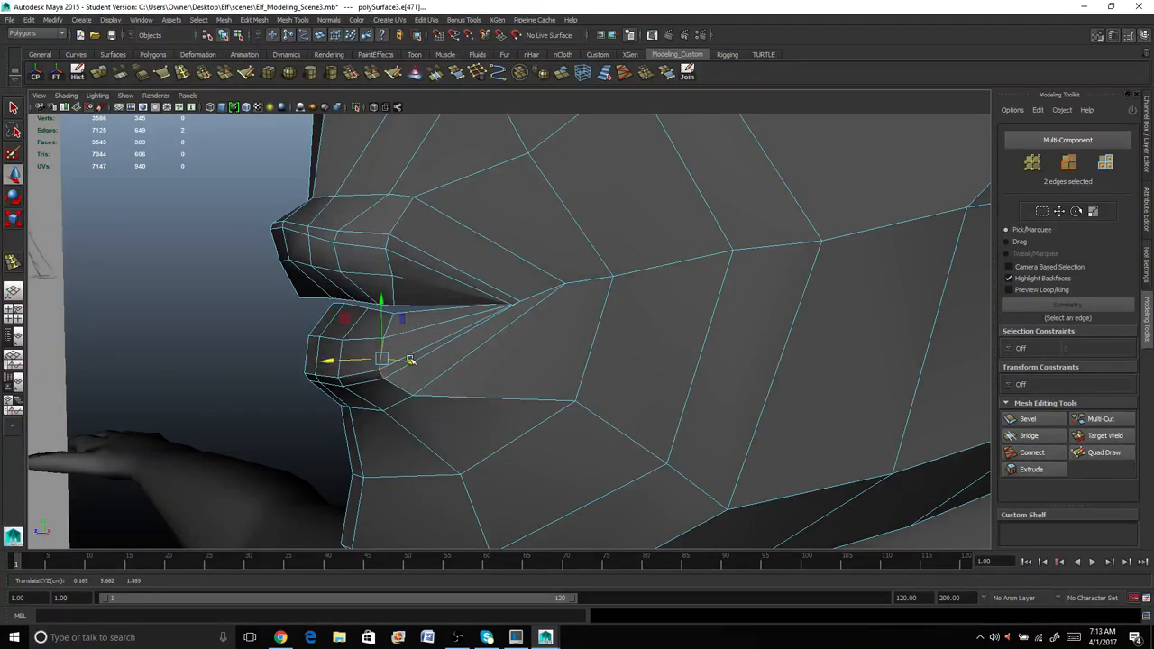
drag(378, 361, 386, 359)
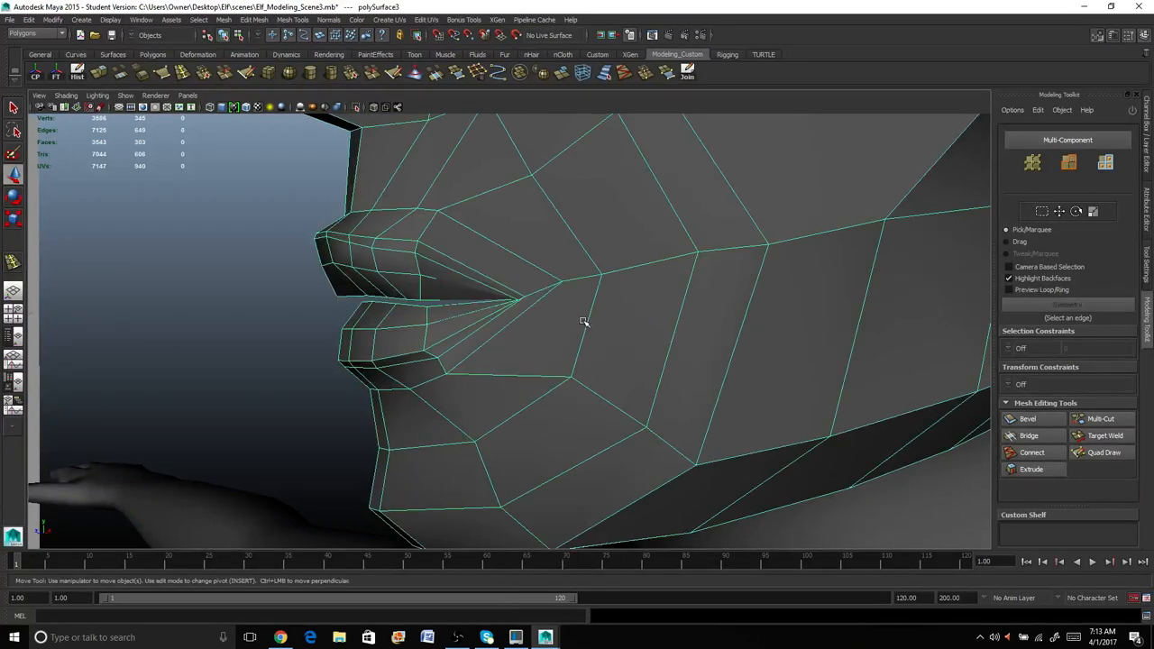
Orbit around the smooth-previewed mouth and chin to check the lower face.
drag(584, 321, 465, 377)
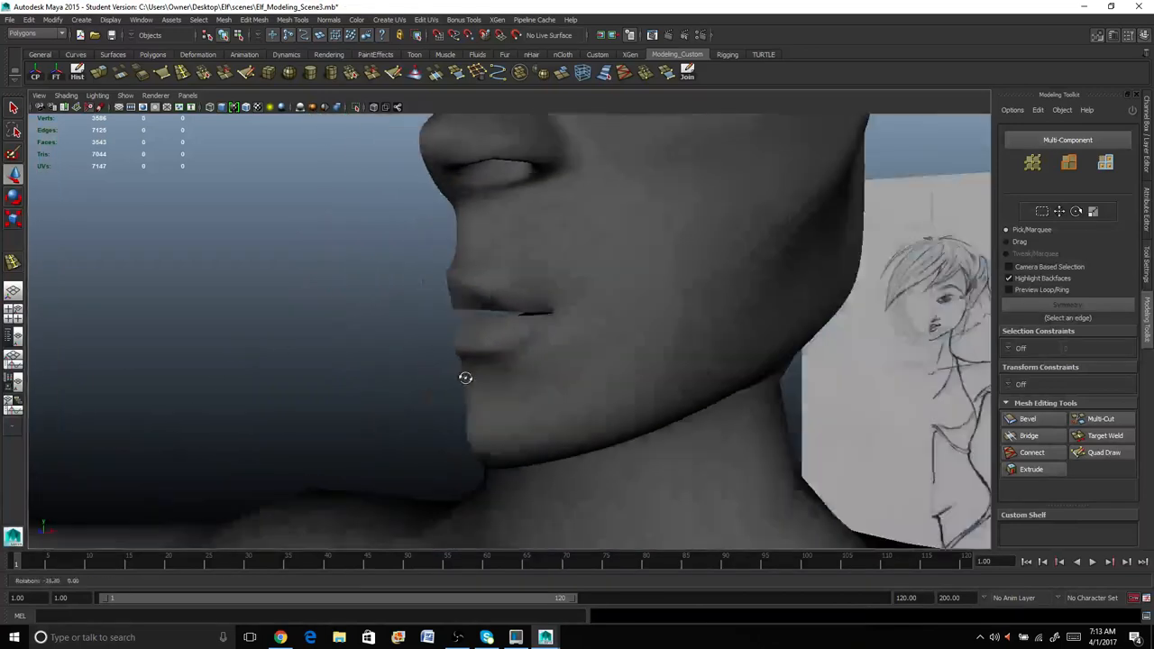
drag(465, 377, 424, 378)
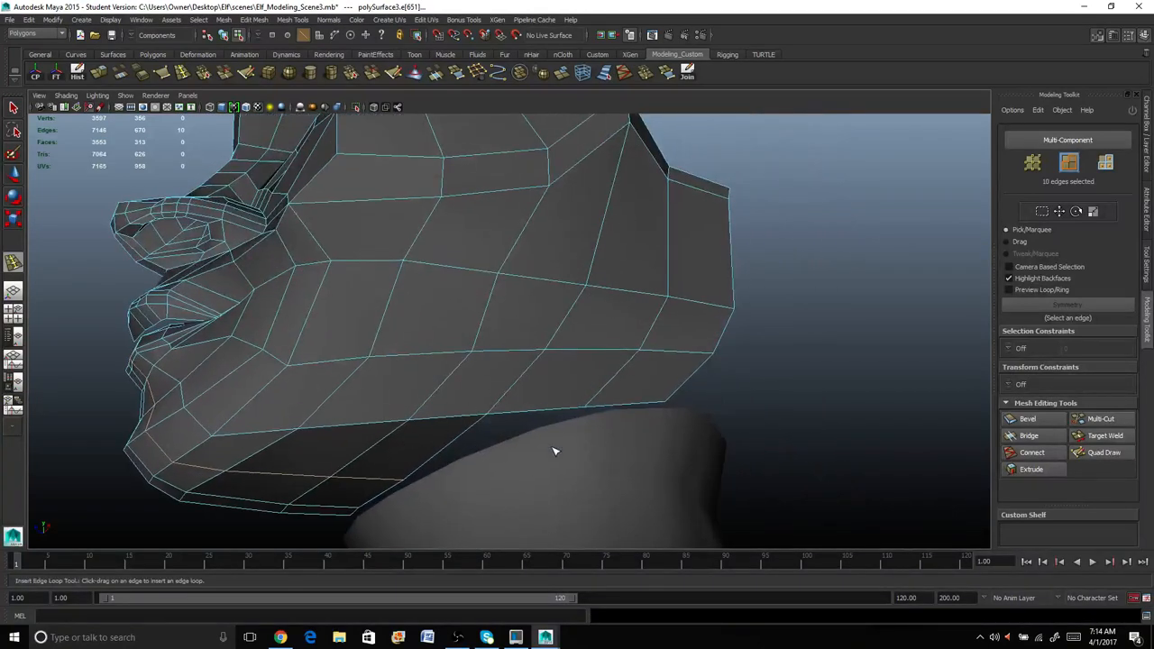
Insert two new edge loops across the side of the jaw with the Insert Edge Loop Tool.
drag(556, 451, 604, 408)
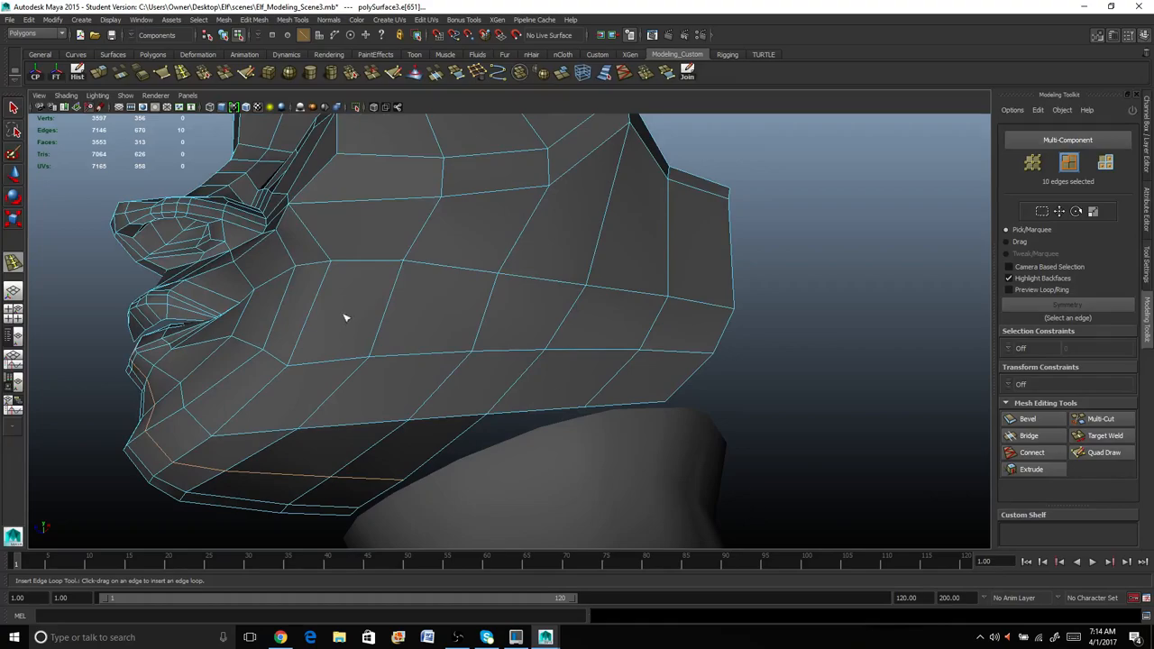
drag(347, 318, 494, 300)
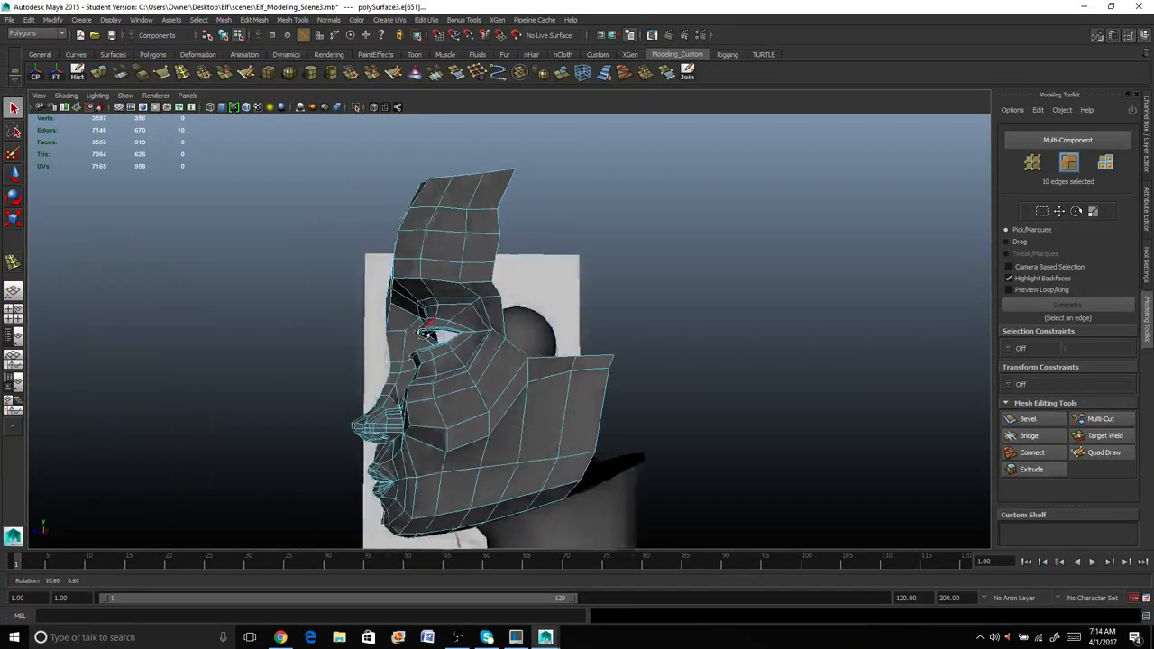
Select the back border edges near the brow and extrude them from the Modeling Toolkit.
right_click(491, 343)
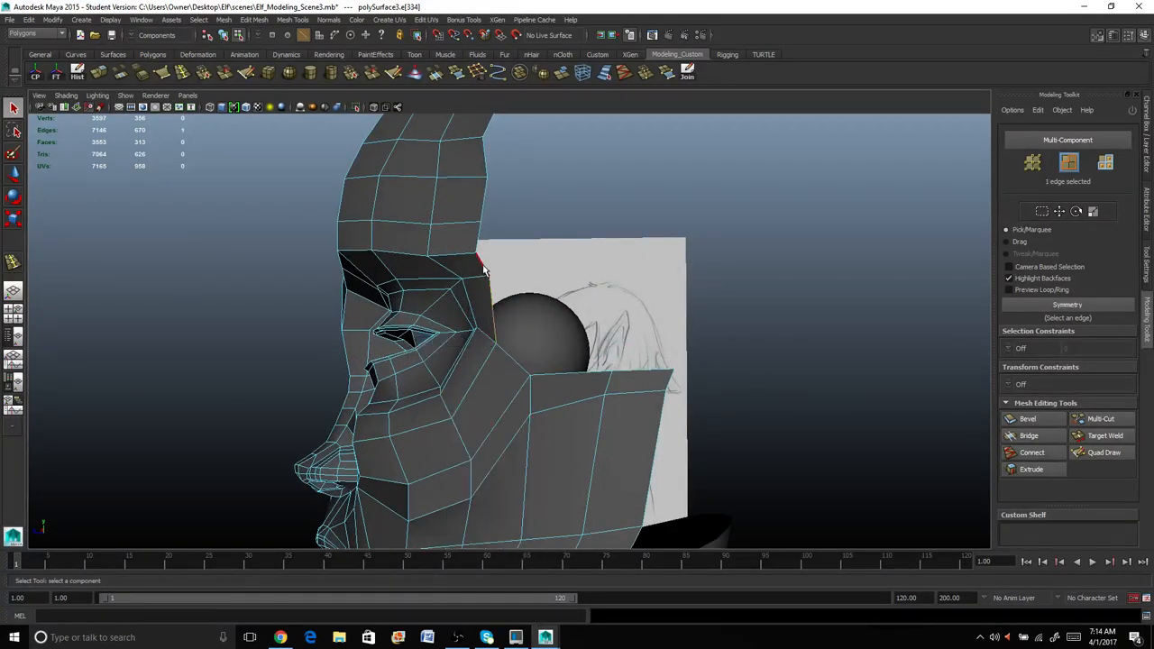
click(478, 243)
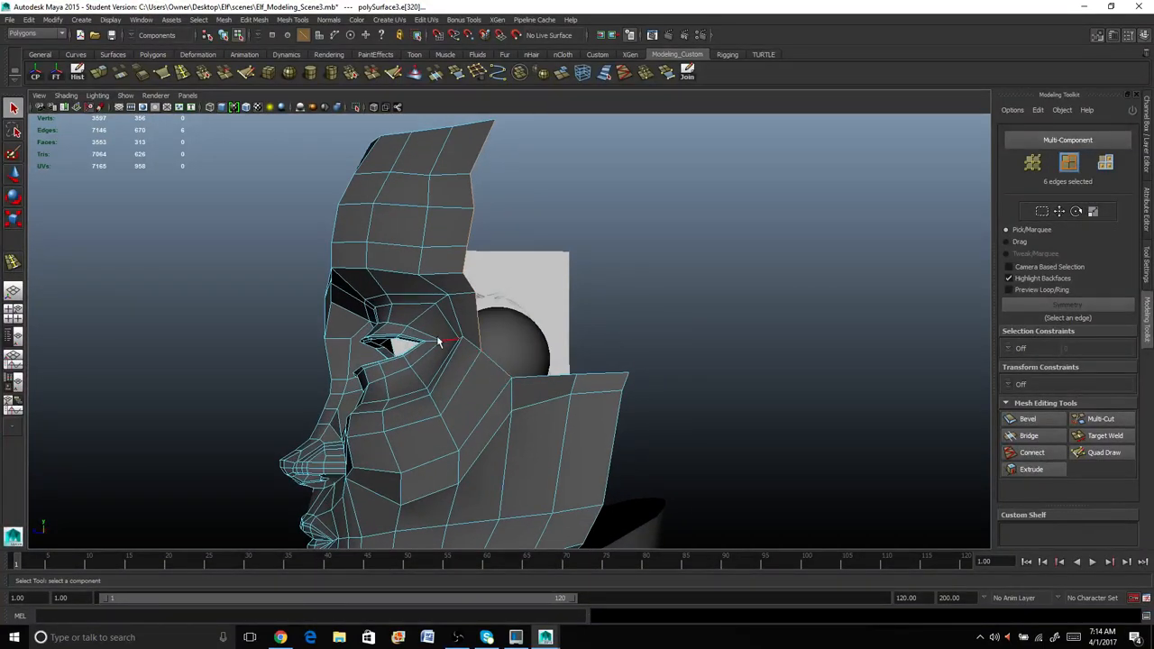
click(184, 72)
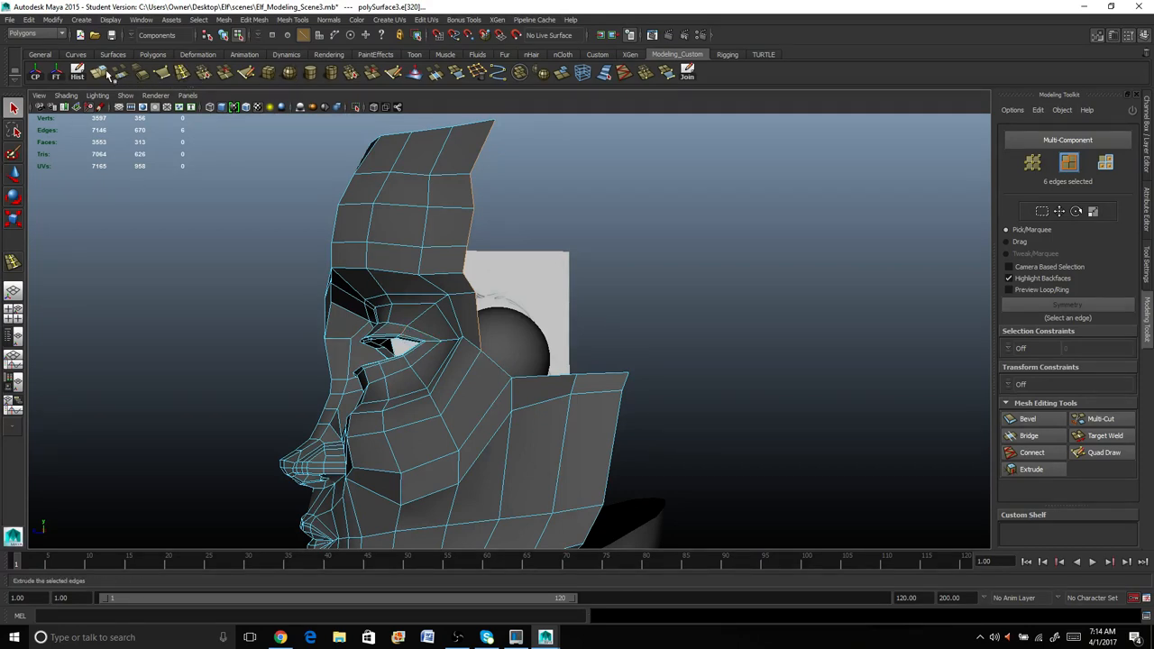
click(1032, 469)
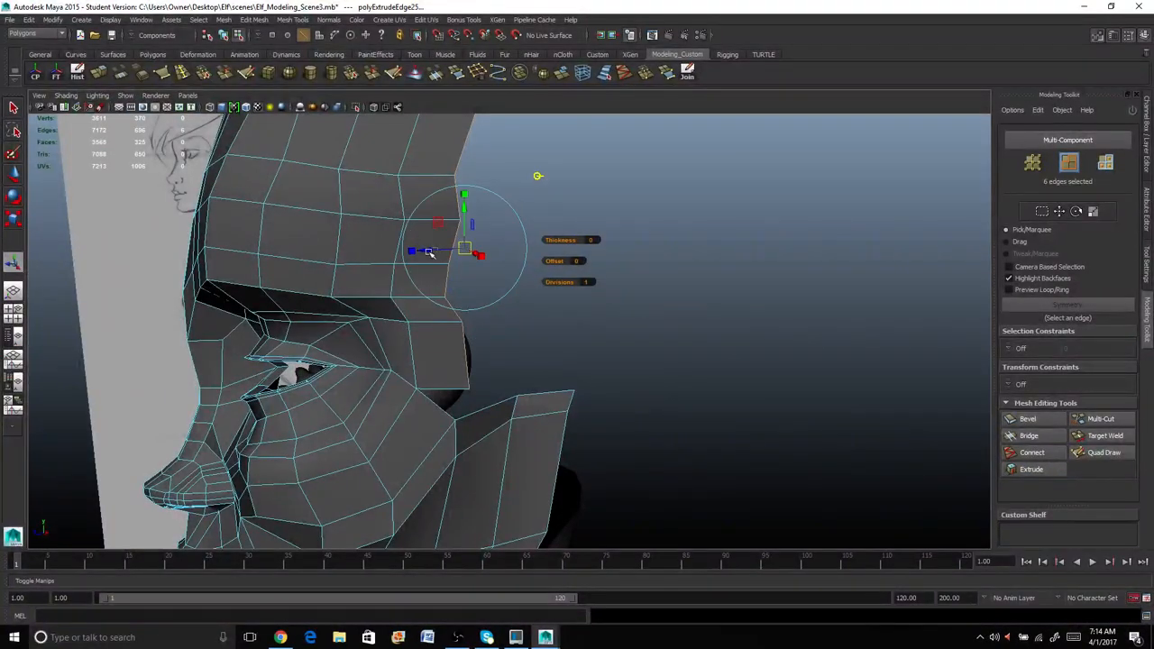
Pull the extruded edges back over the head to lengthen the upper head strip.
drag(430, 252, 485, 251)
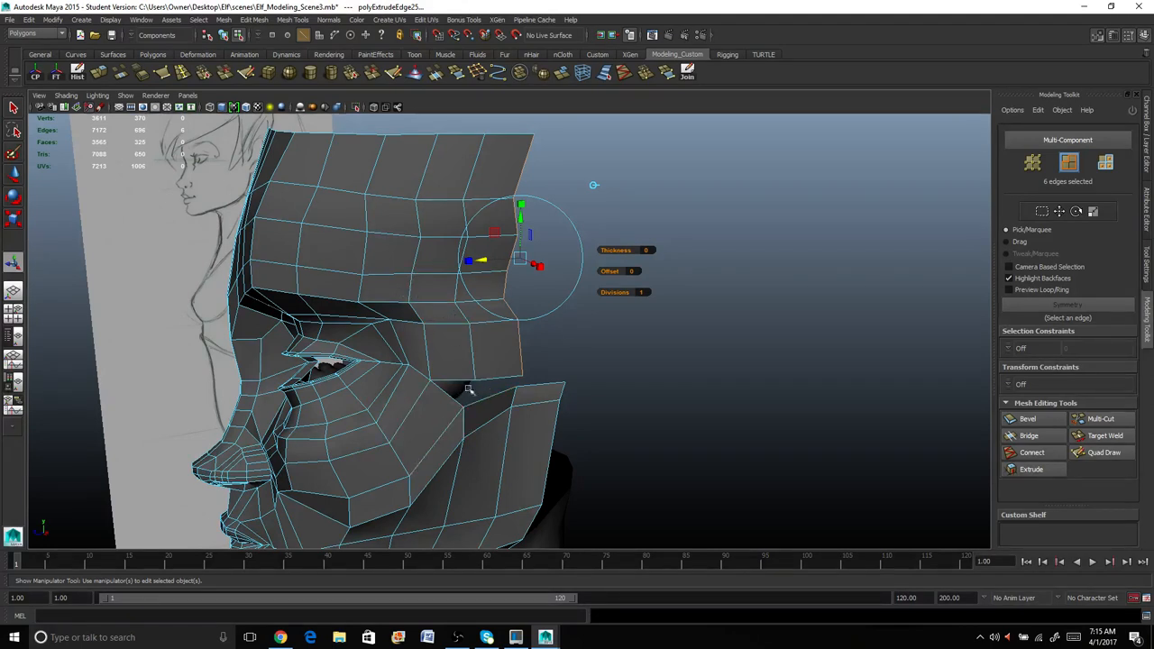
click(451, 382)
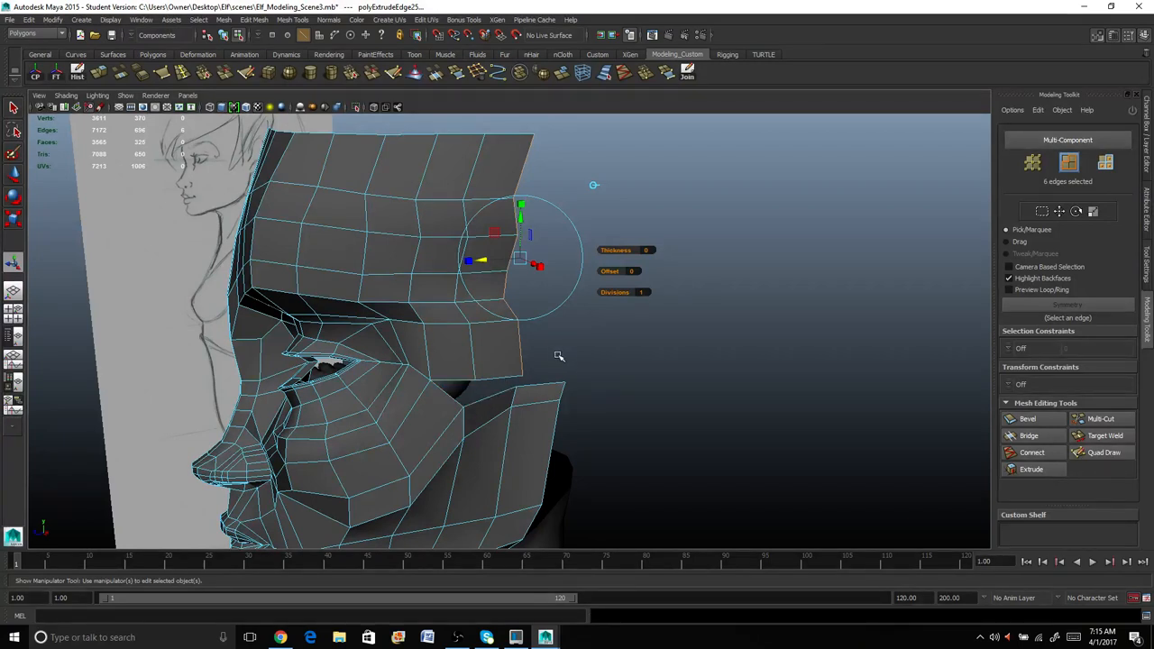
mouse_move(556, 361)
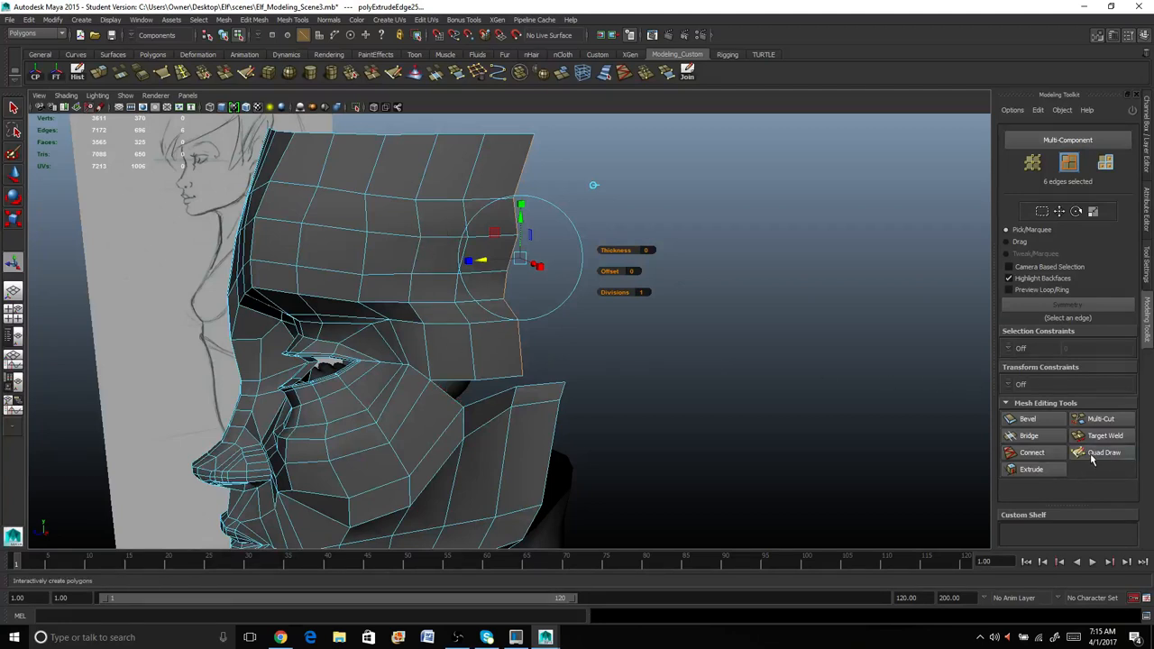
With Target Weld, merge cheek and jaw vertices onto their neighbours, undoing one bad weld.
click(1104, 435)
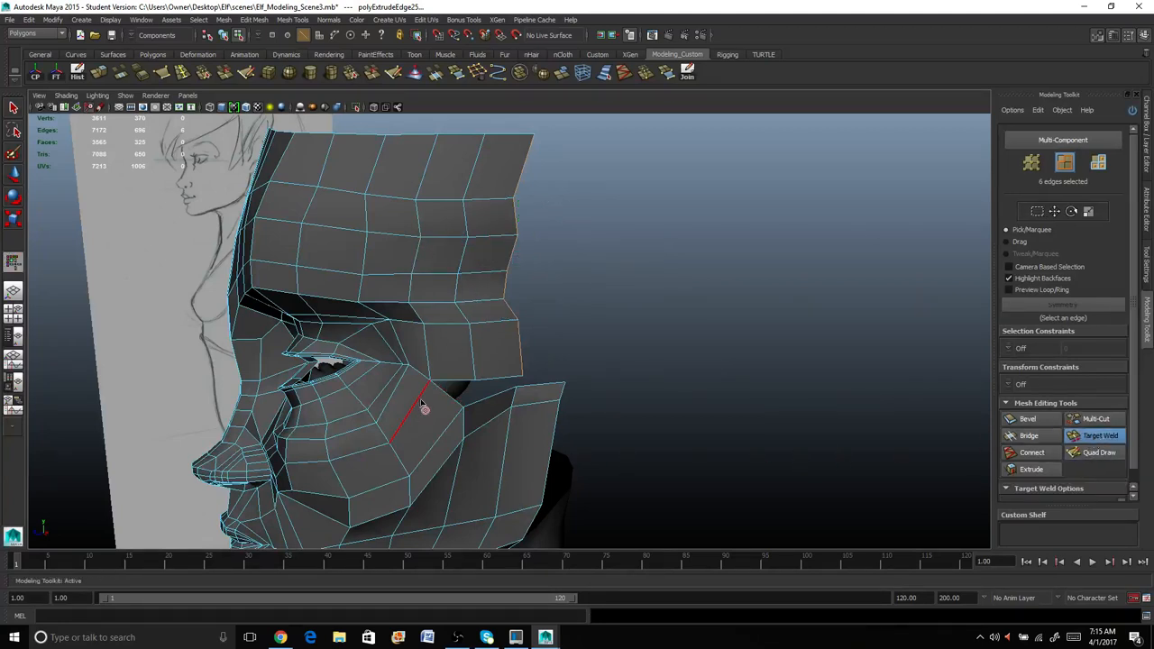
drag(424, 412, 496, 415)
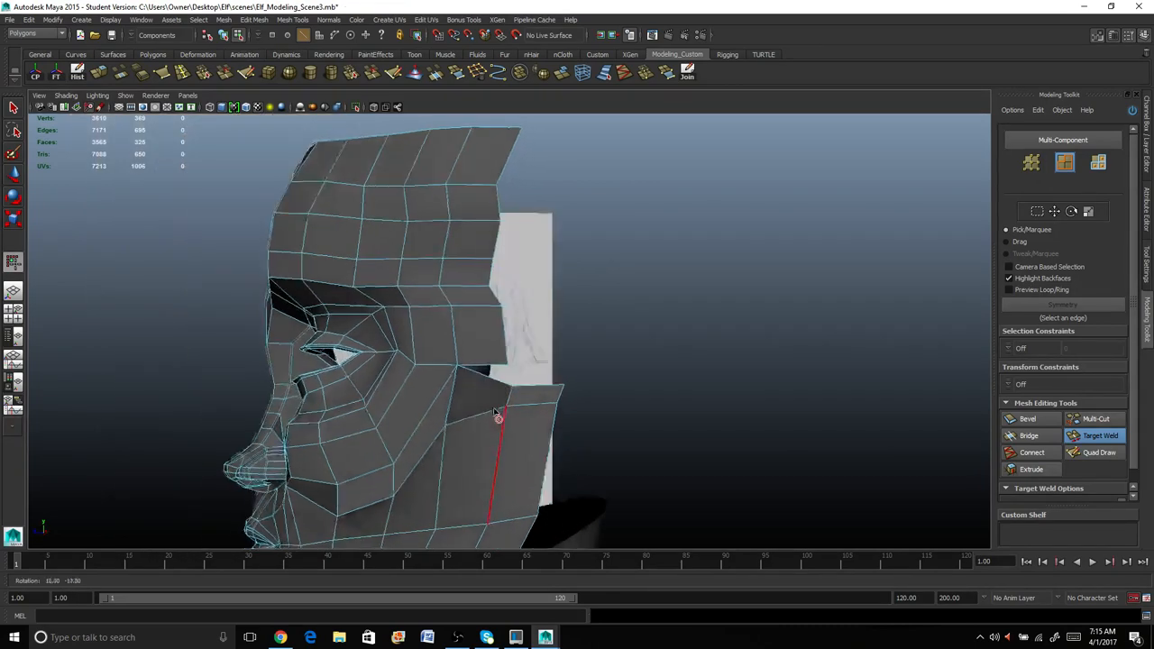
drag(496, 415, 424, 466)
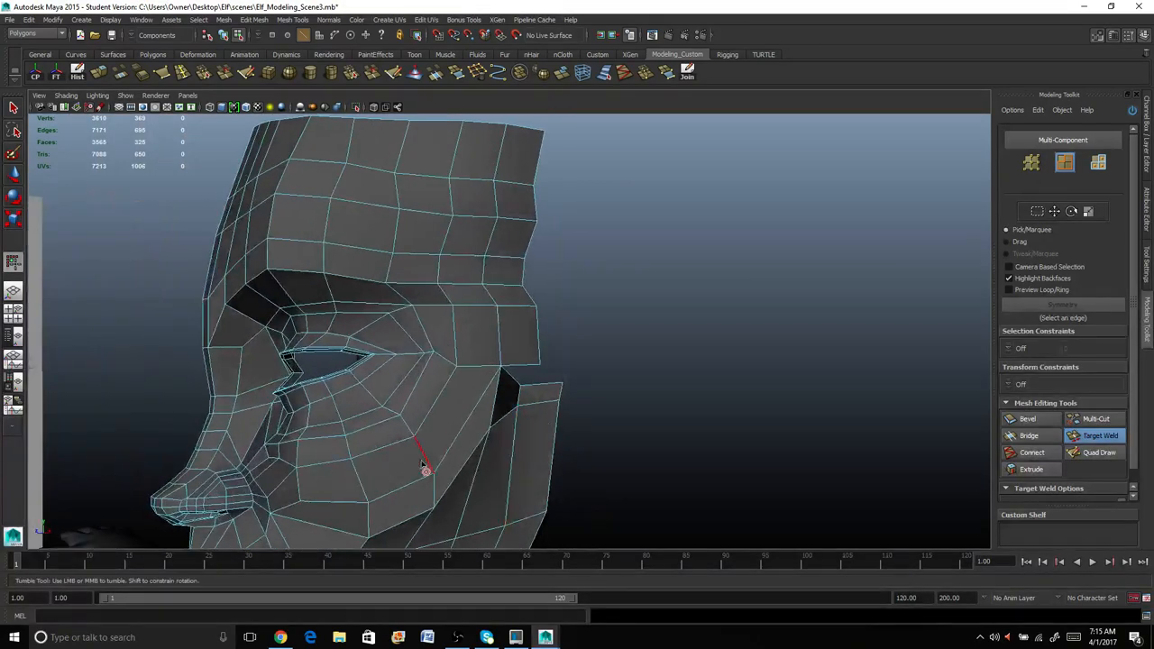
drag(424, 460, 478, 424)
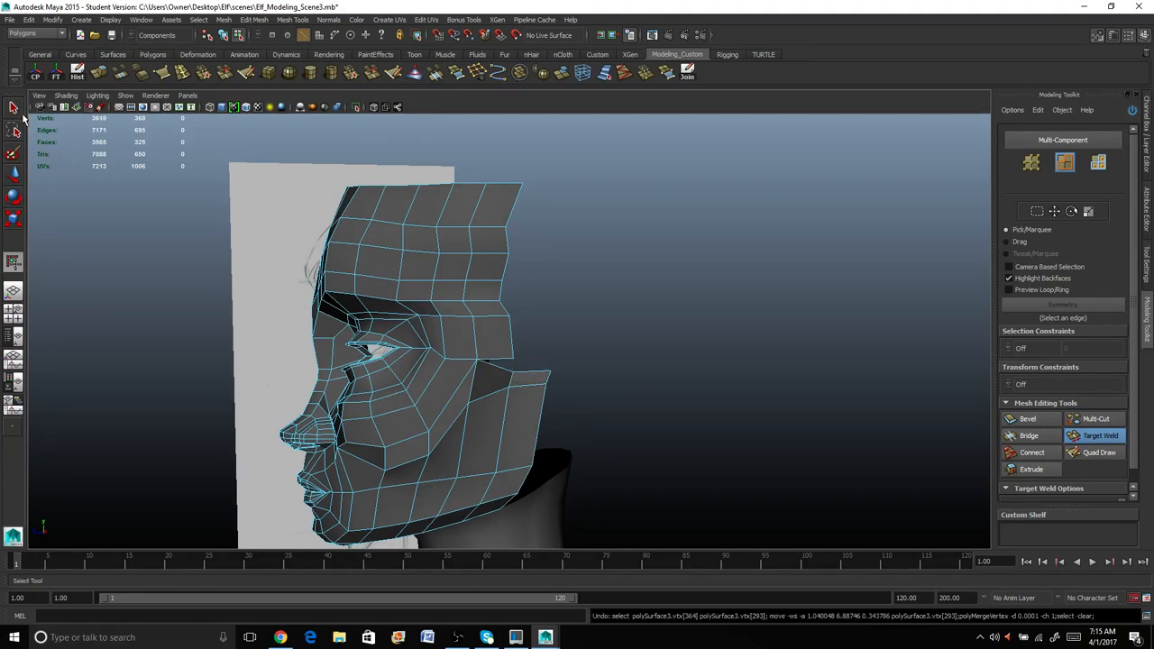
Target-weld three loose vertices along the rear cheek seam onto their neighbours and check the result.
click(454, 400)
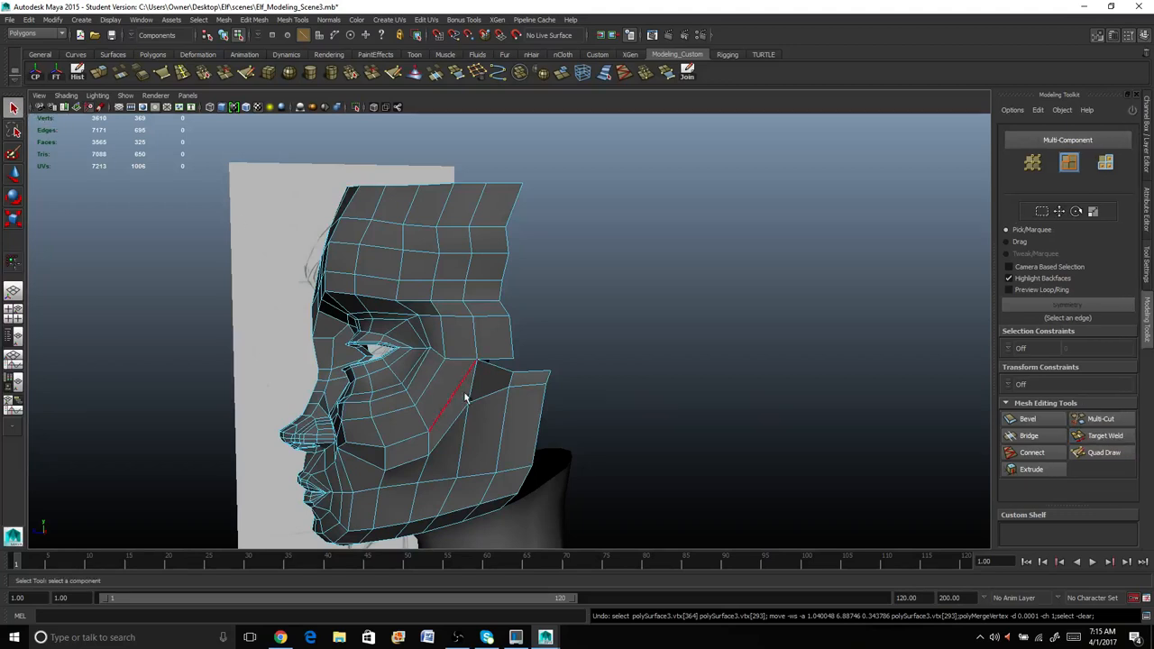
click(487, 388)
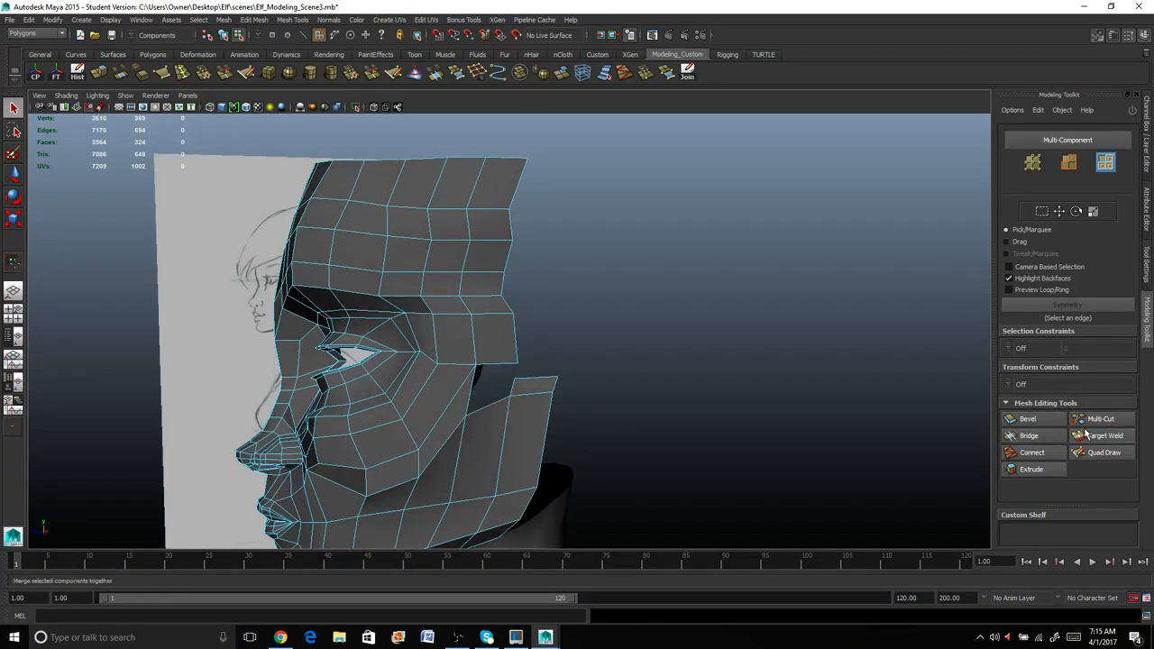
click(1101, 435)
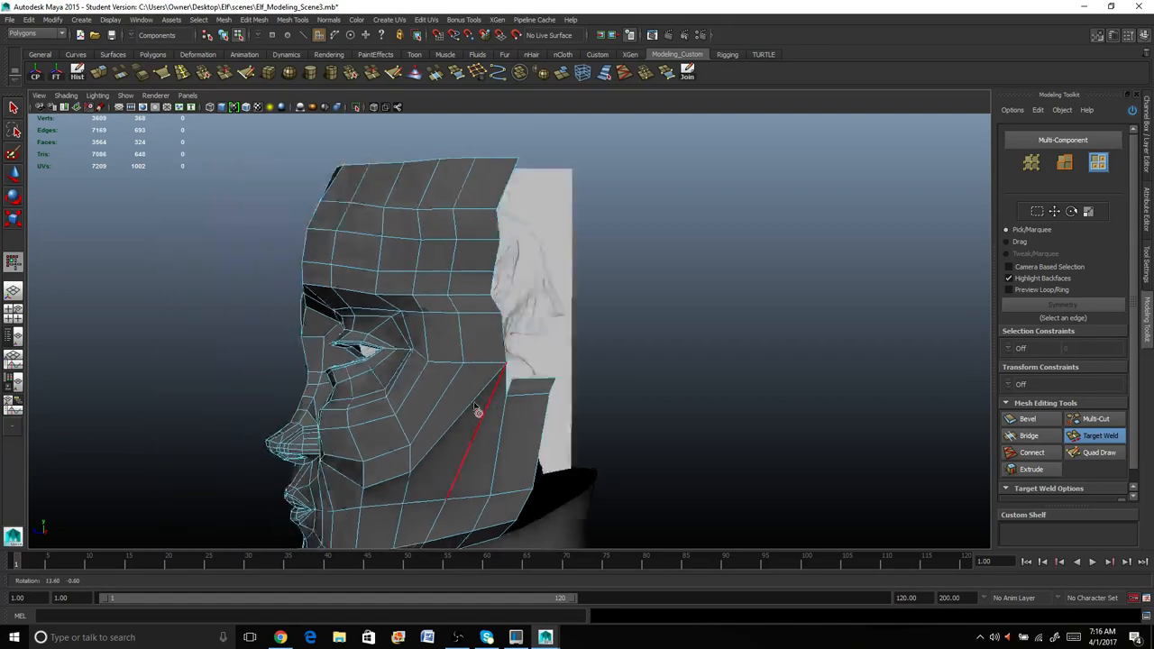
drag(478, 406, 527, 397)
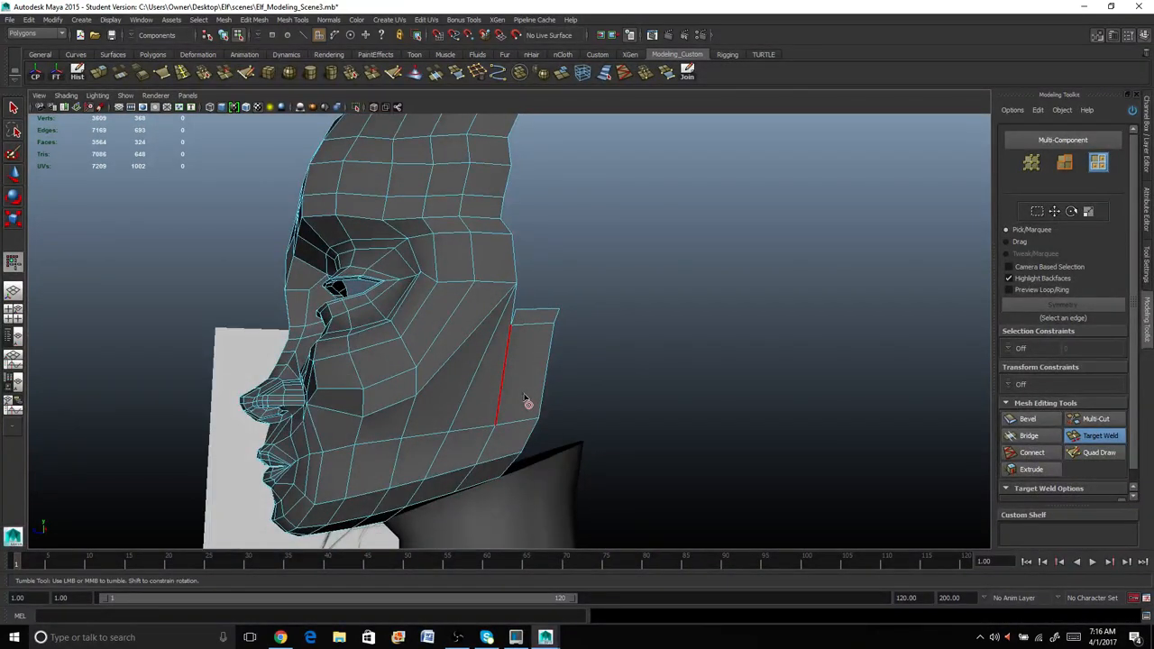
drag(527, 398, 509, 377)
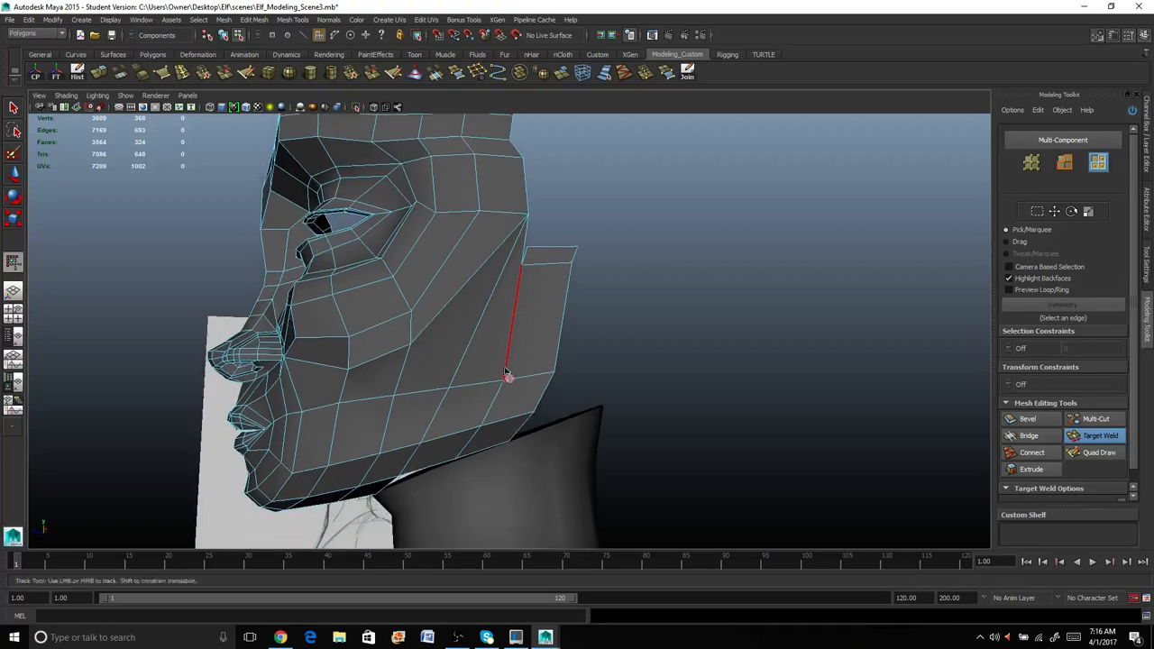
drag(505, 379, 586, 394)
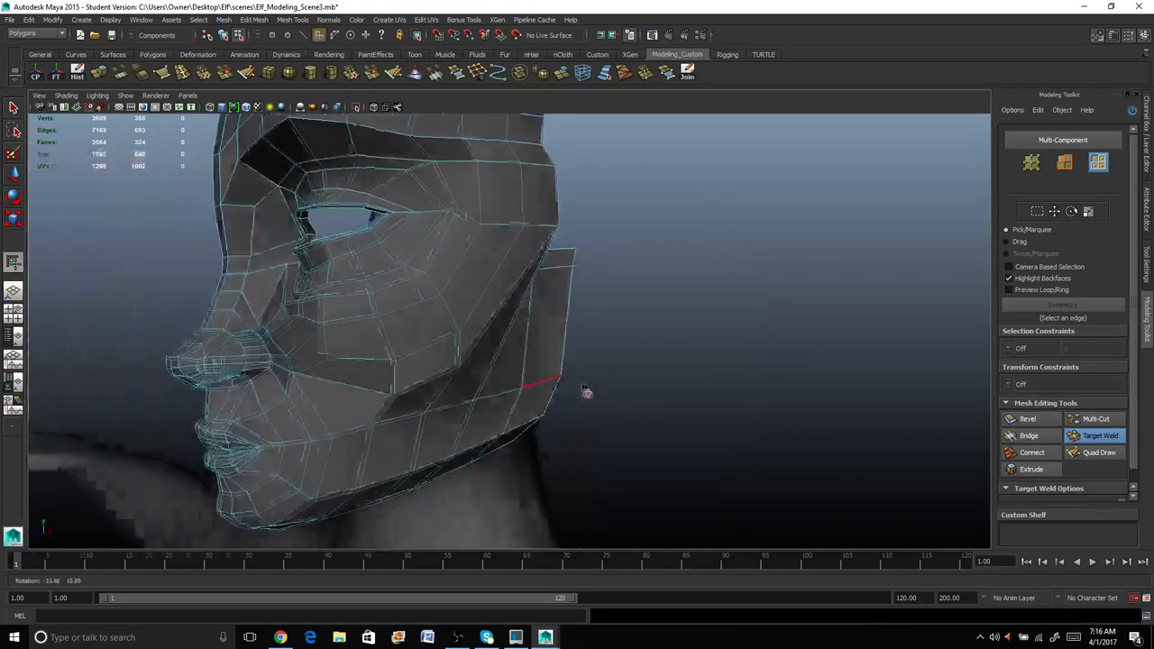
drag(586, 388, 437, 373)
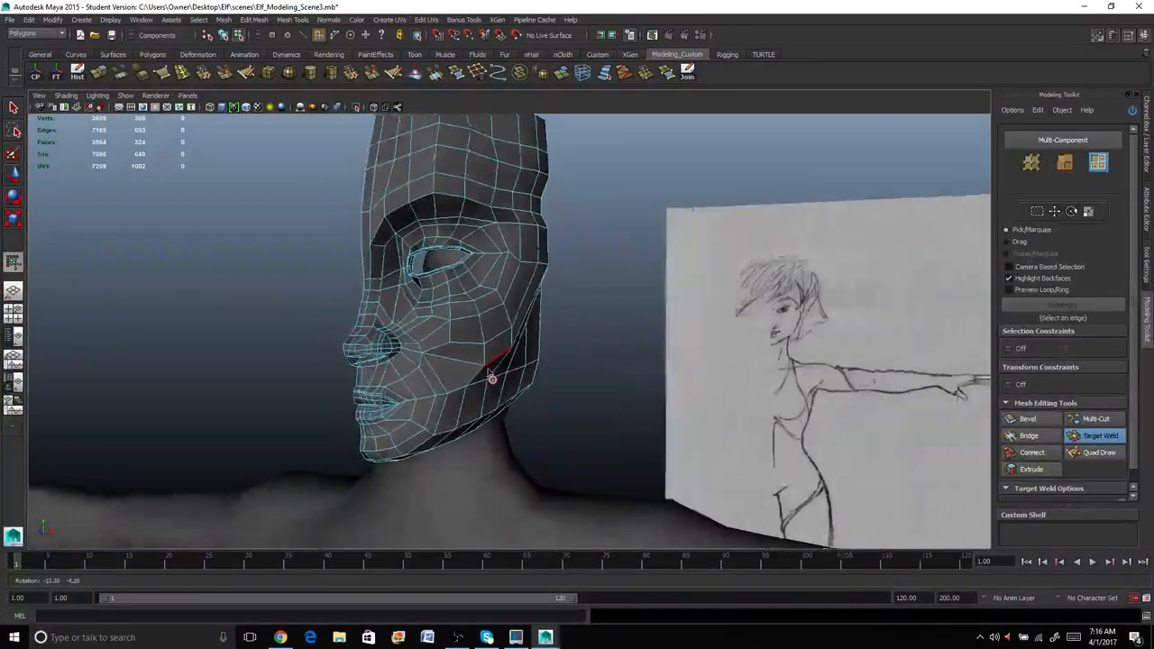
drag(541, 360, 487, 379)
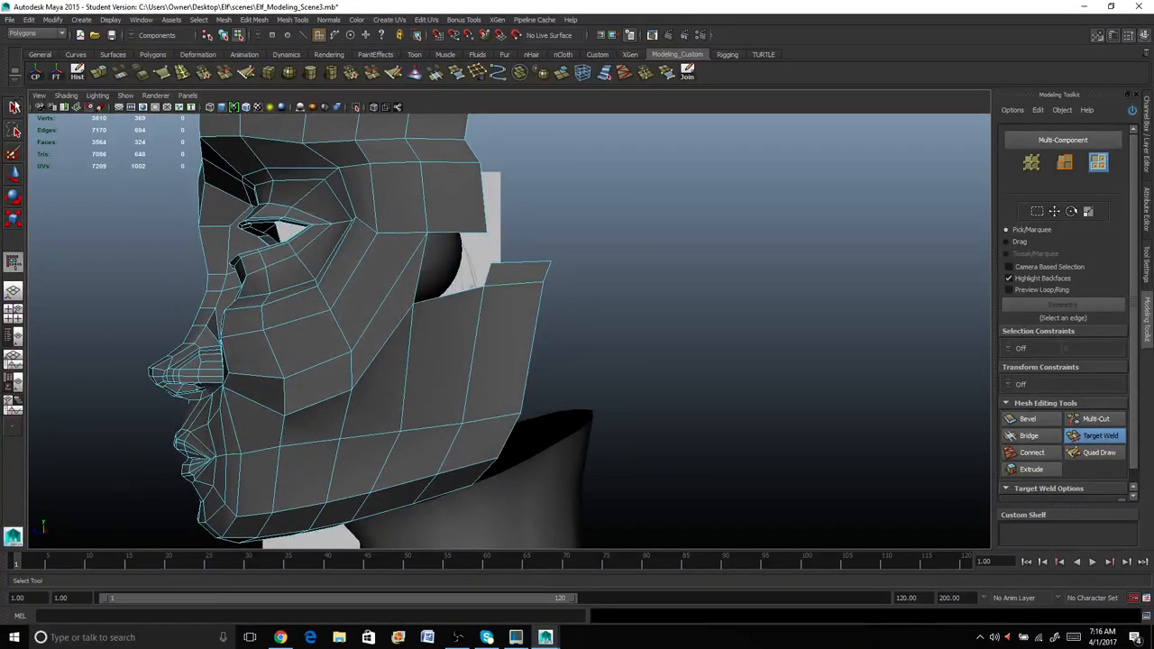
Target-weld the temple flap's upper corner vertex onto its neighbour beside the eye.
click(520, 270)
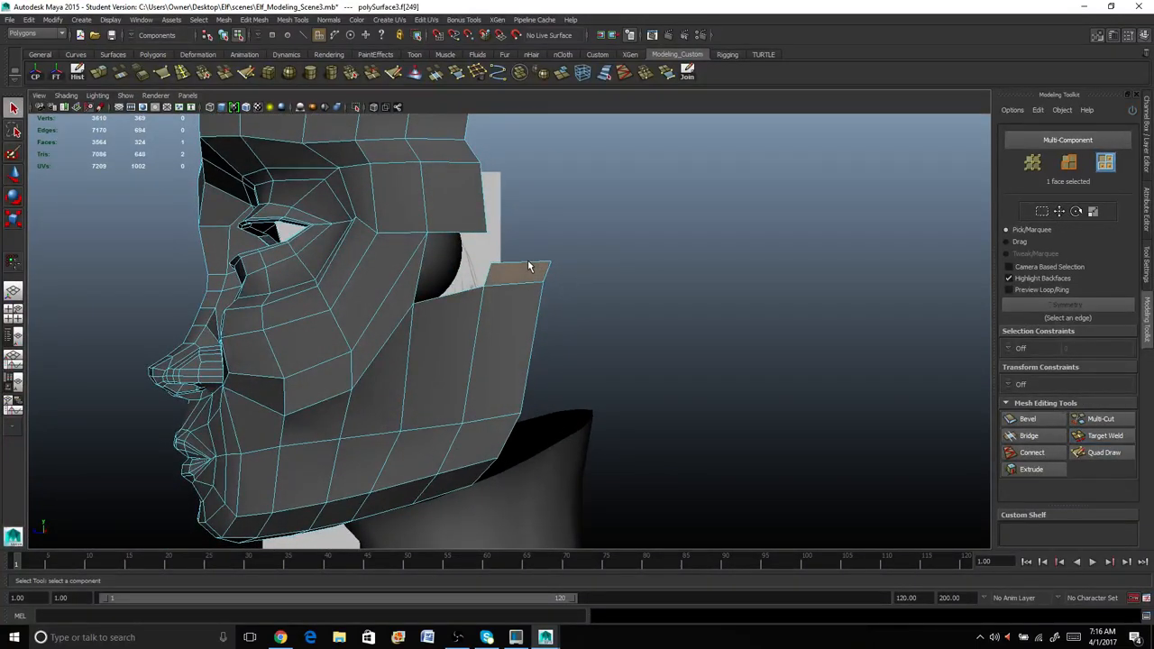
click(523, 267)
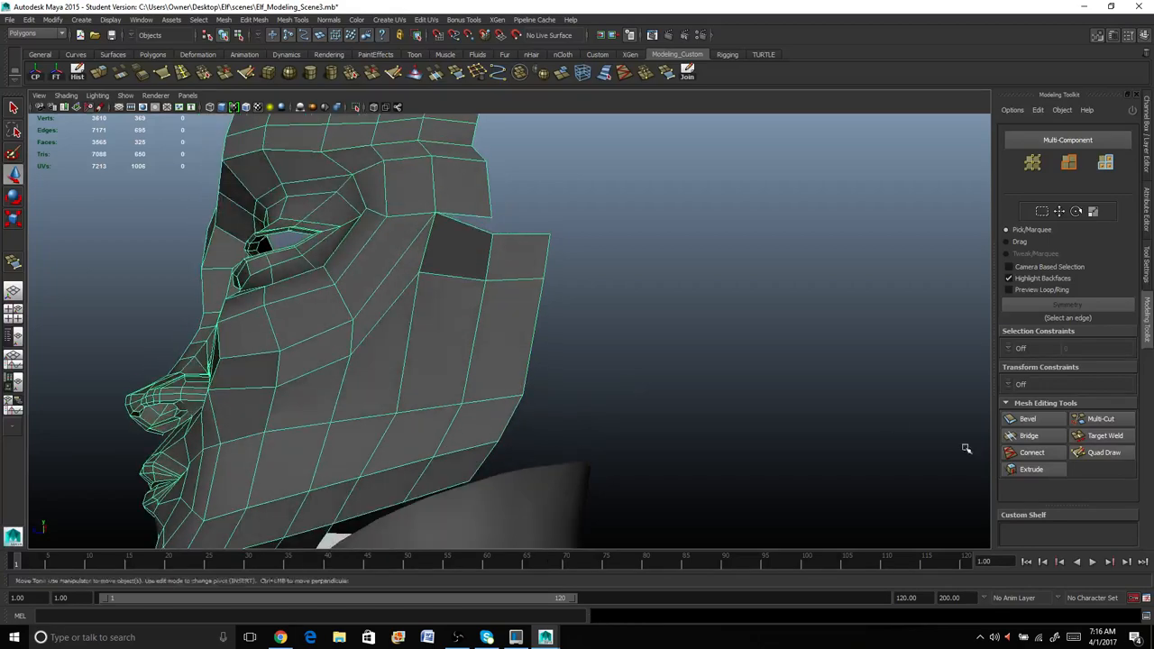
click(1100, 434)
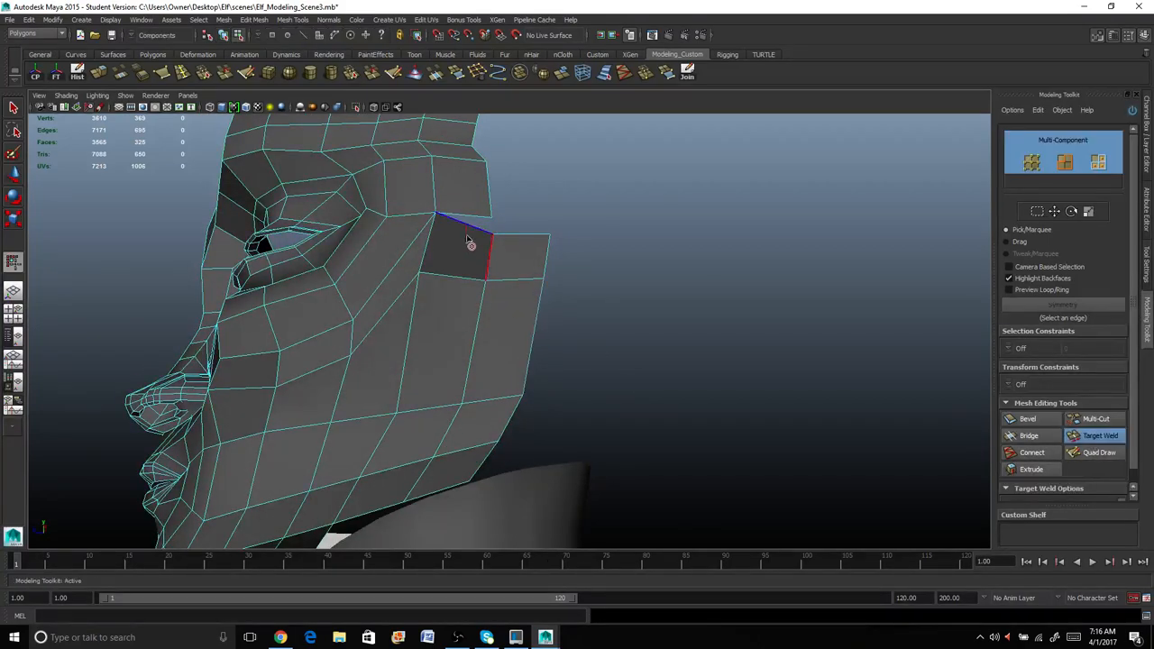
drag(469, 244, 523, 339)
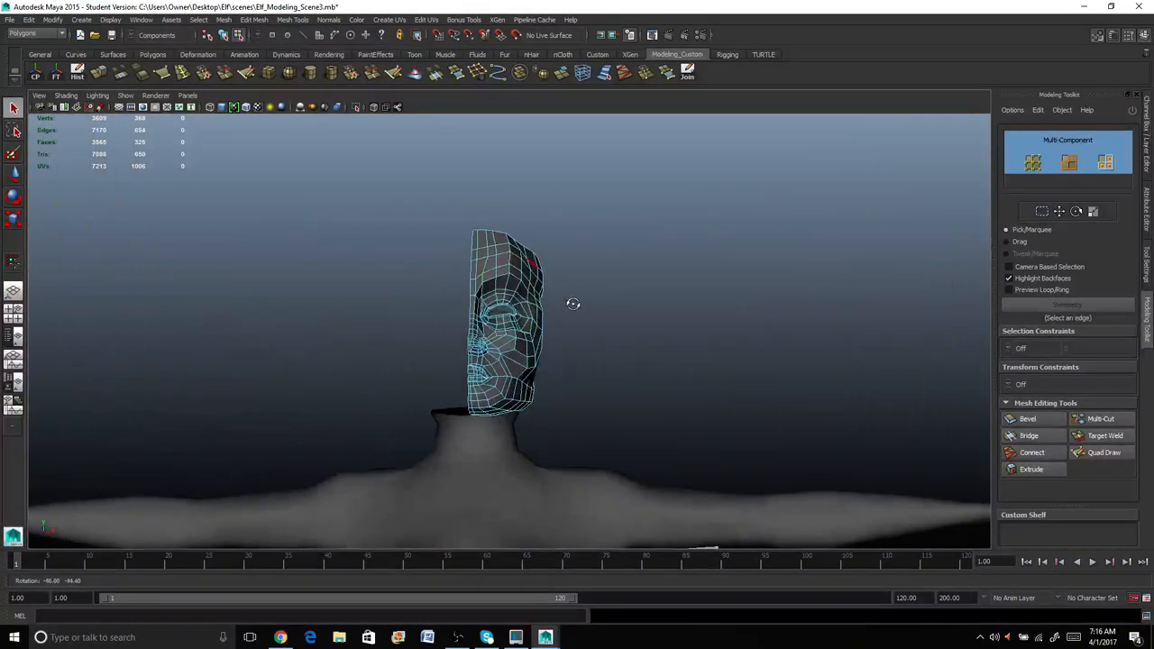
drag(573, 303, 424, 478)
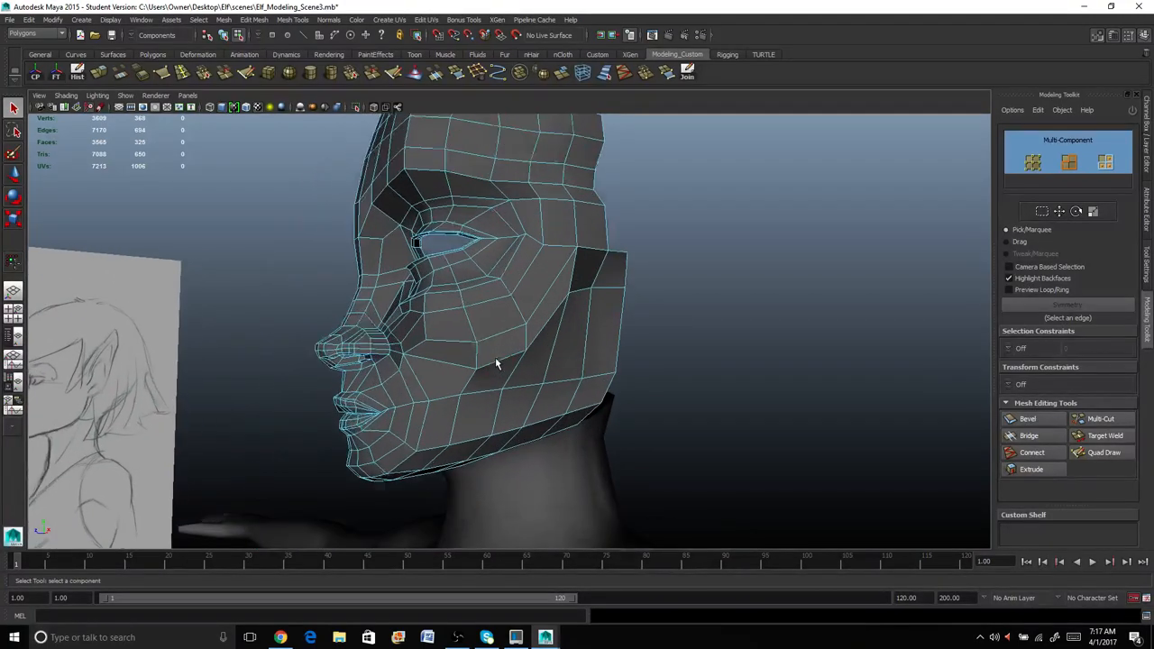
drag(496, 364, 523, 374)
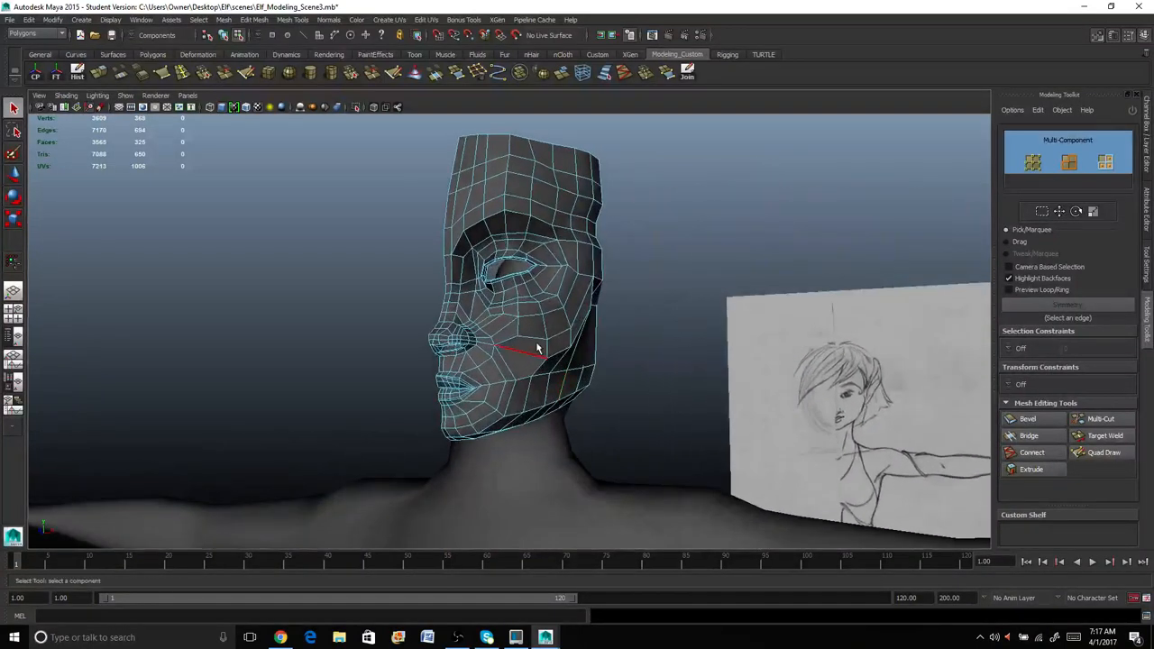
drag(538, 350, 599, 411)
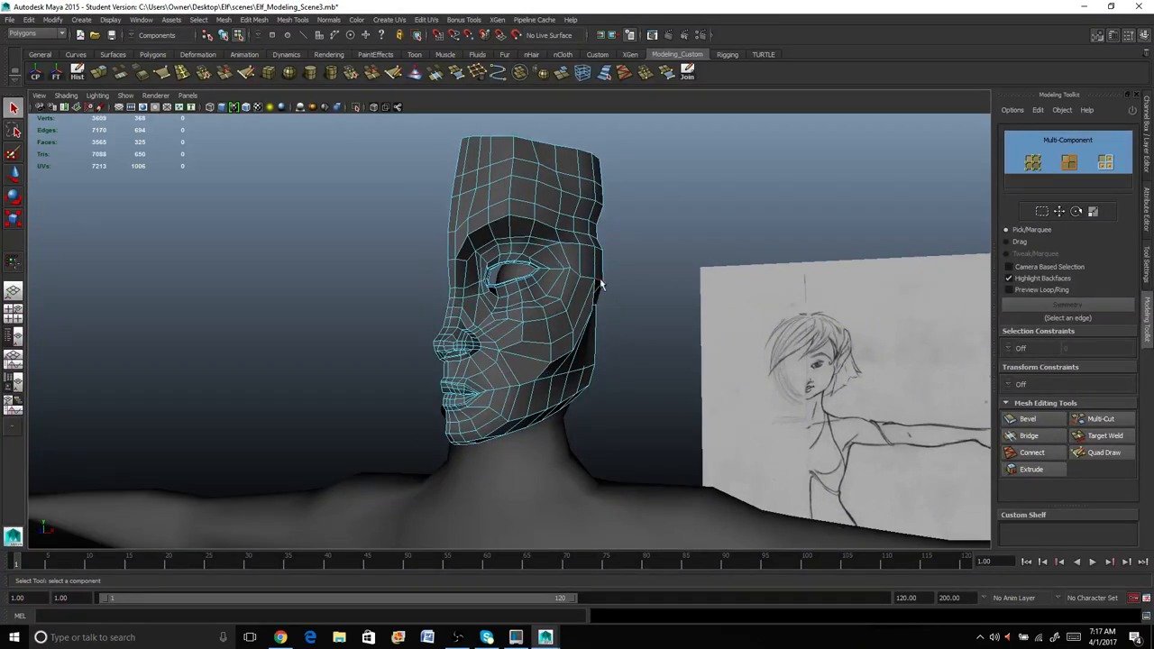
mouse_move(36, 162)
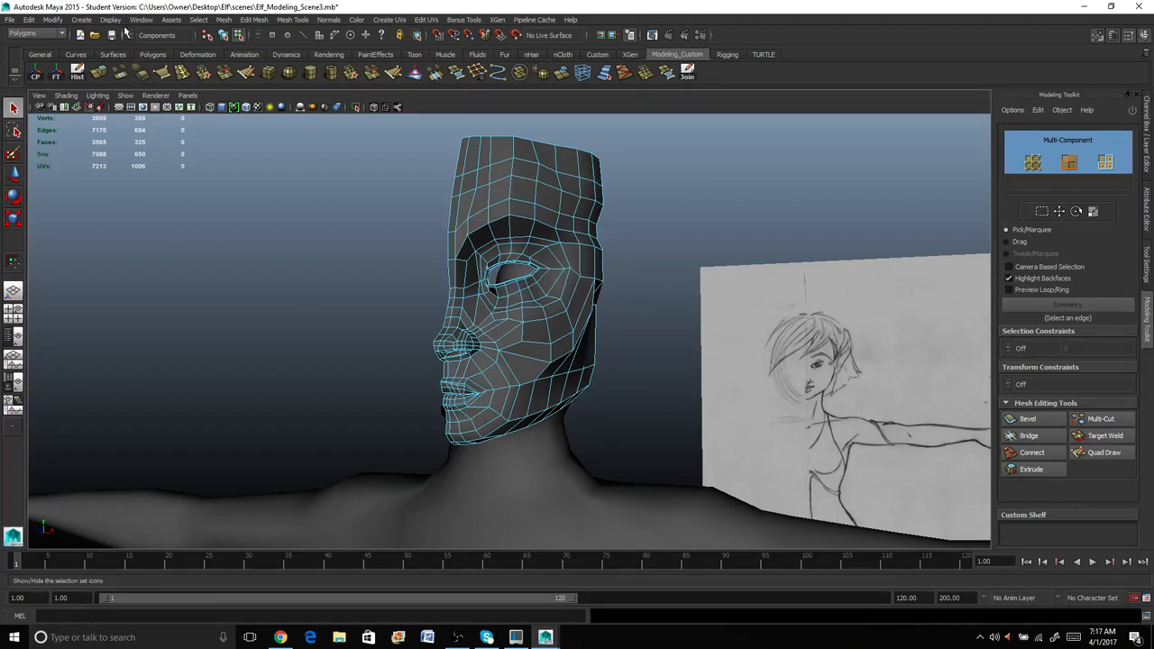
Apply Mirror Geometry to complete the face and adjust the polyMirror merge threshold.
click(223, 19)
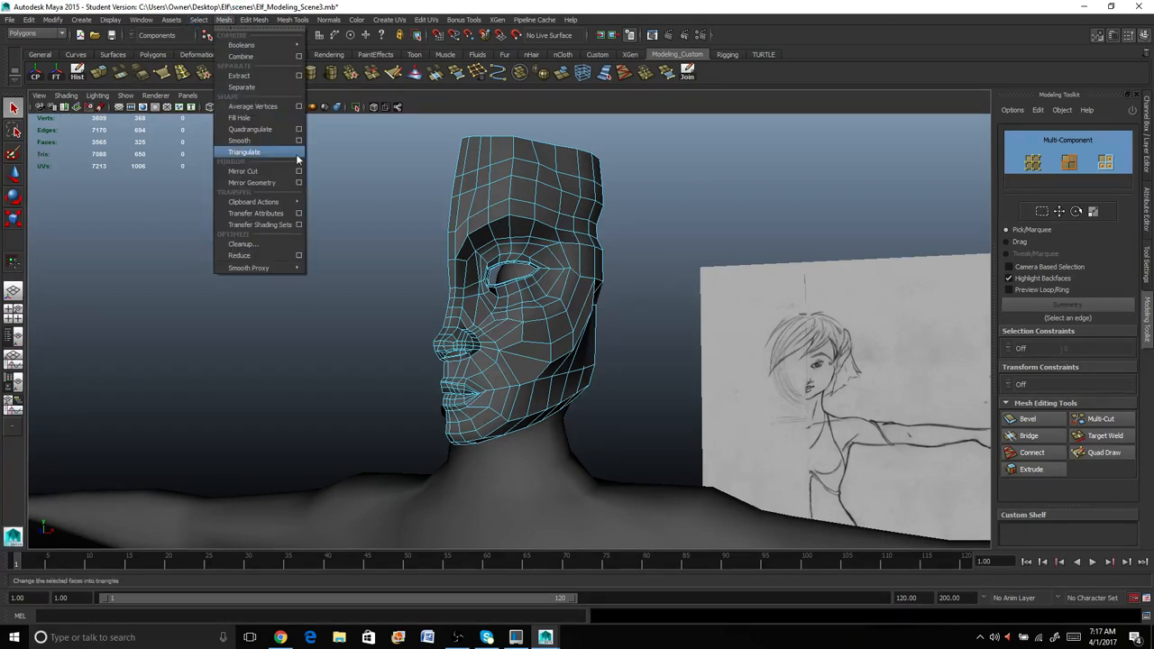
click(299, 184)
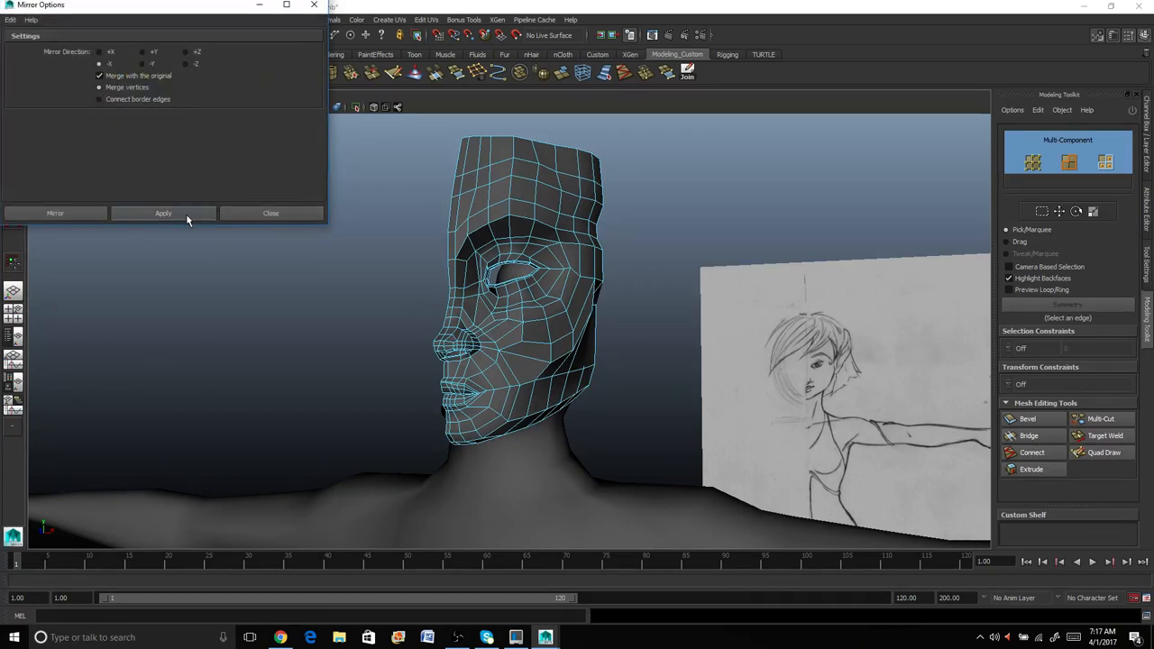
click(163, 213)
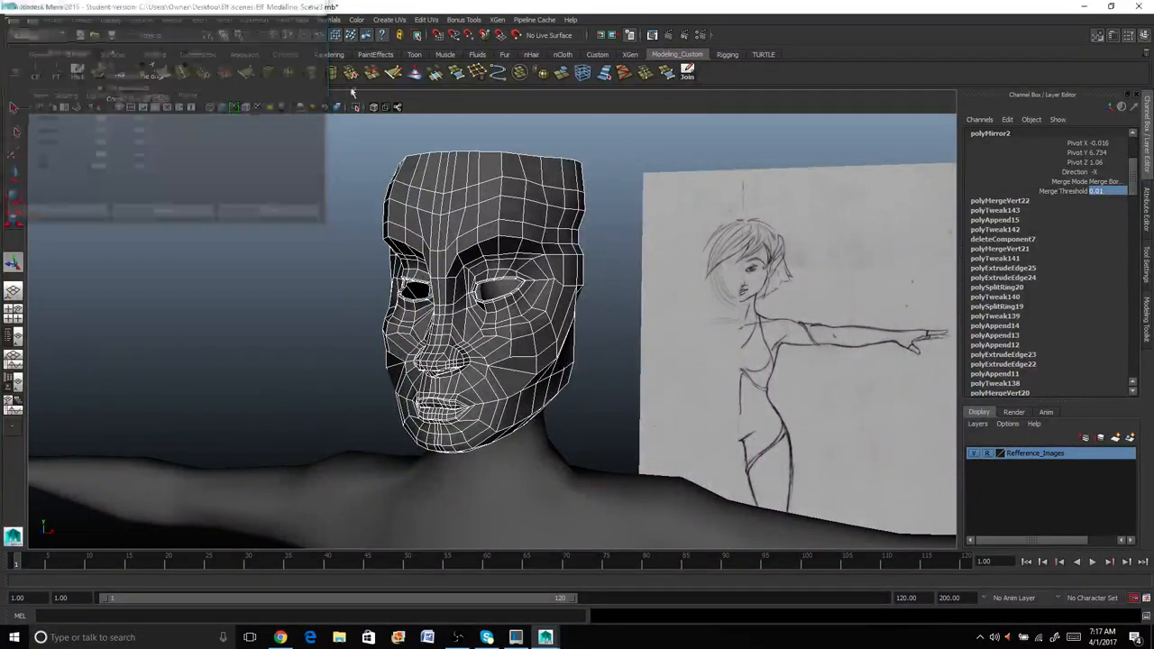
click(460, 271)
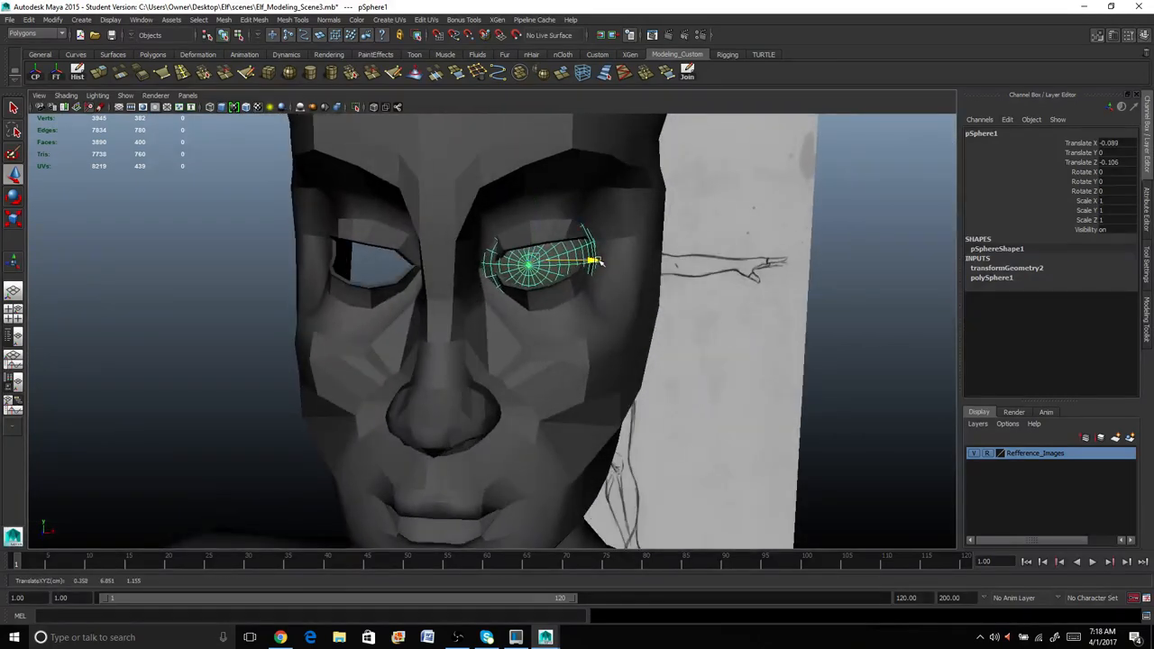
Move the eyeball sphere into its eye socket.
drag(595, 262, 603, 262)
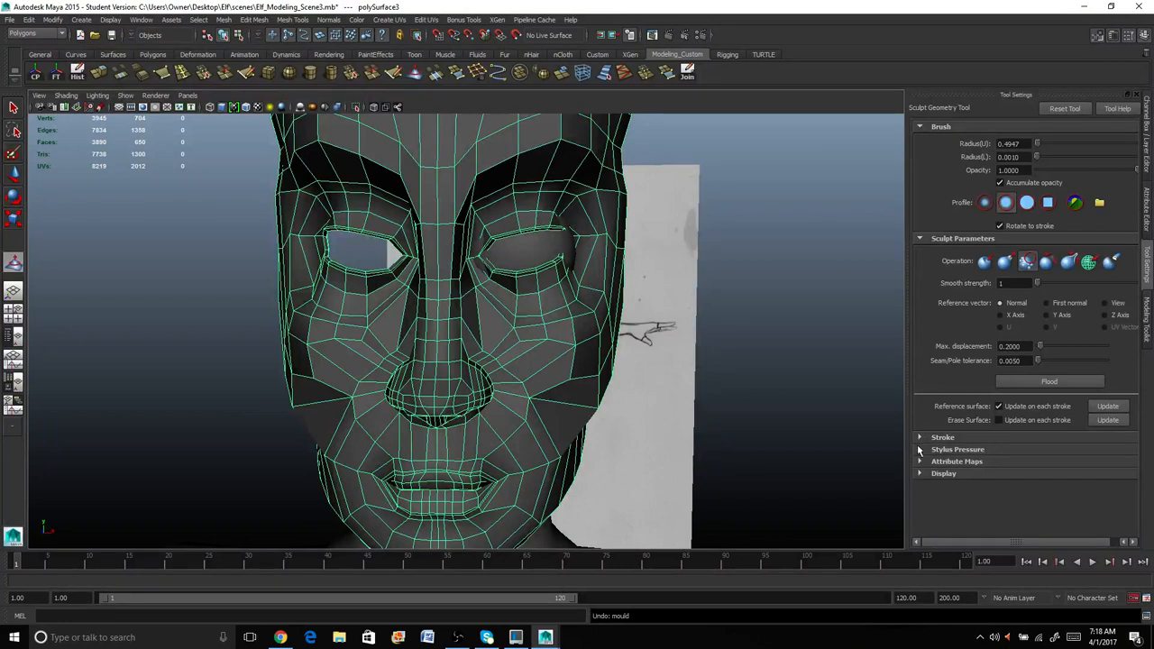
Expand the Stroke section of the Sculpt Geometry Tool settings.
click(920, 438)
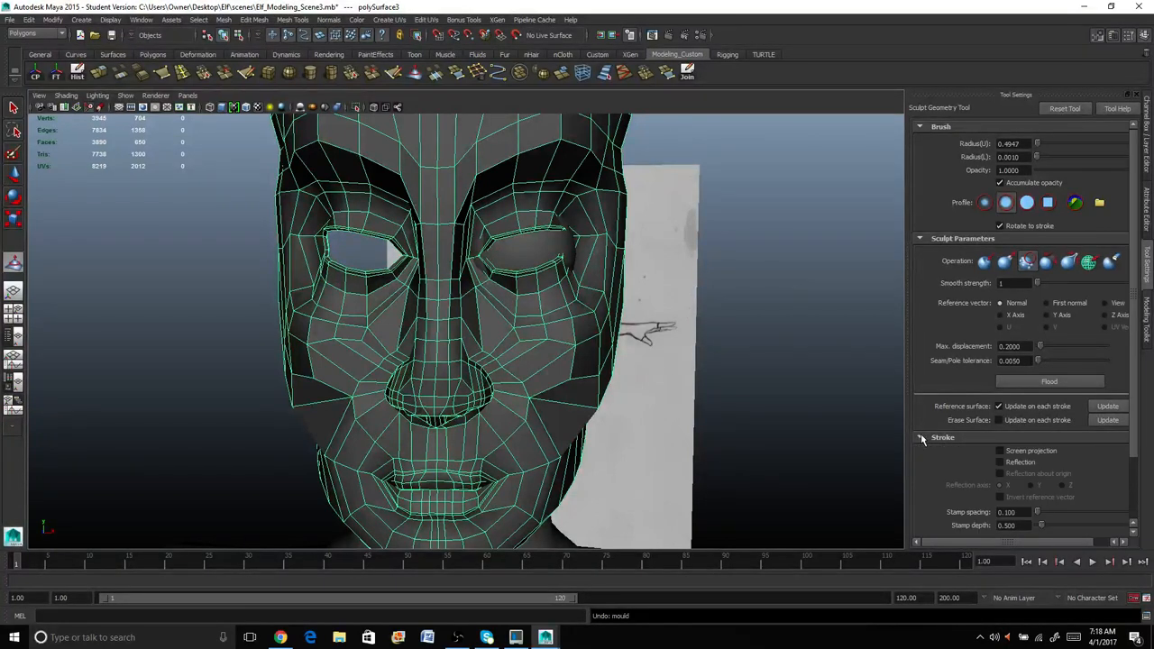
click(999, 462)
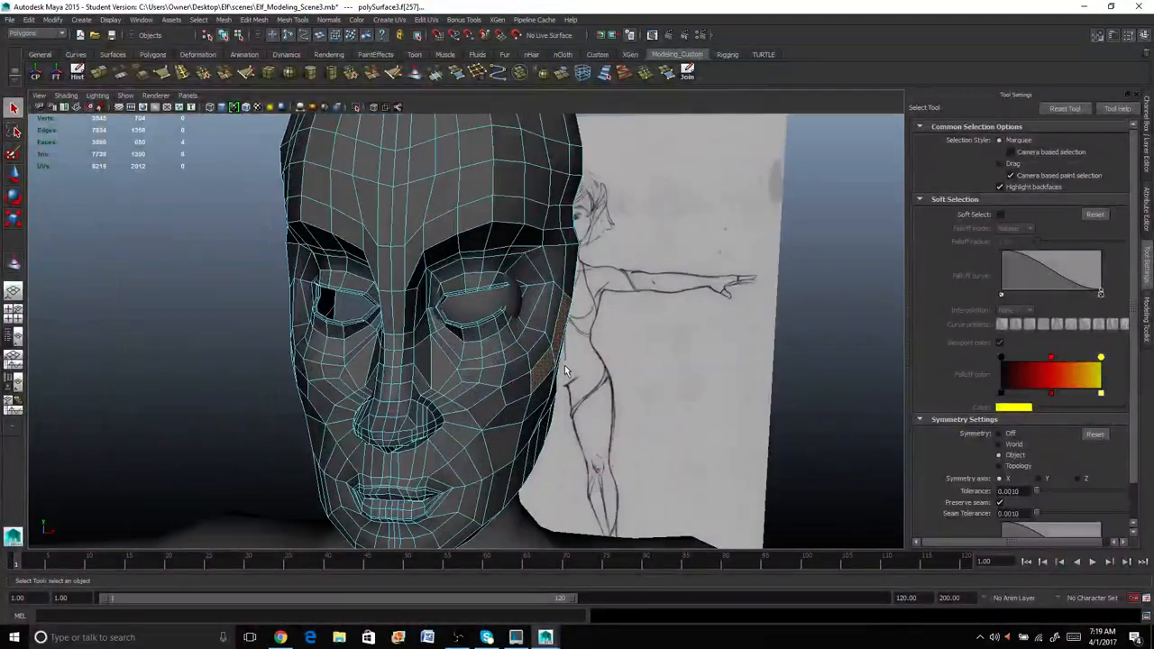
Enable Soft Select in the Select tool settings for reshaping the face.
click(1000, 215)
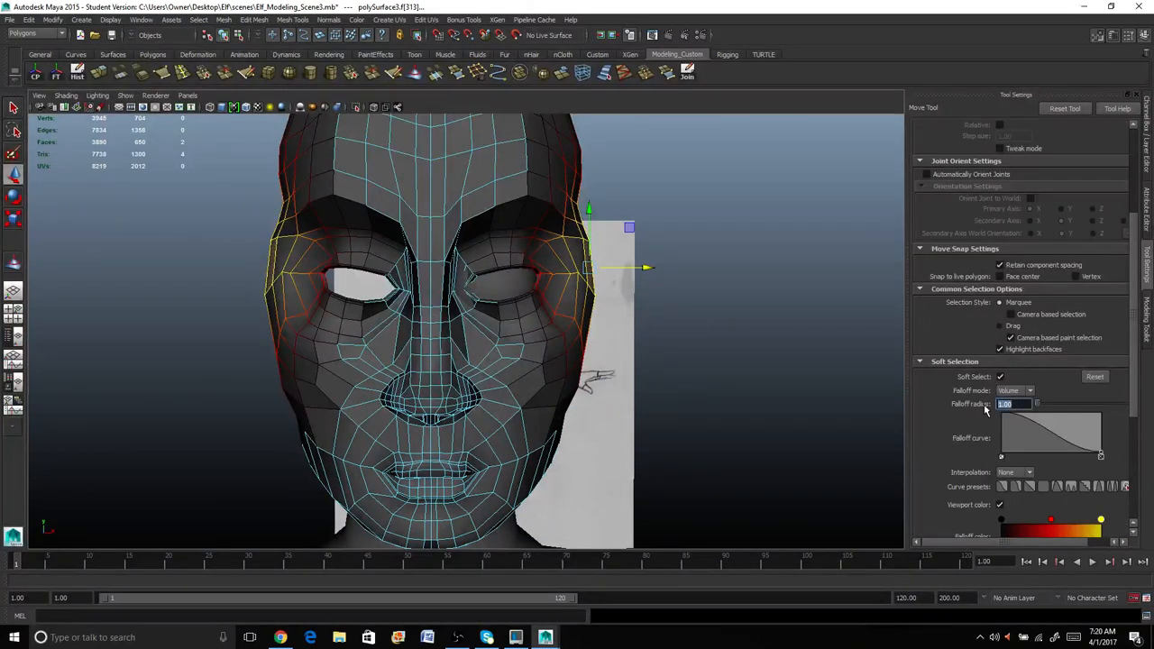
Set the Soft Selection falloff radius to 0.50.
text(0.50)
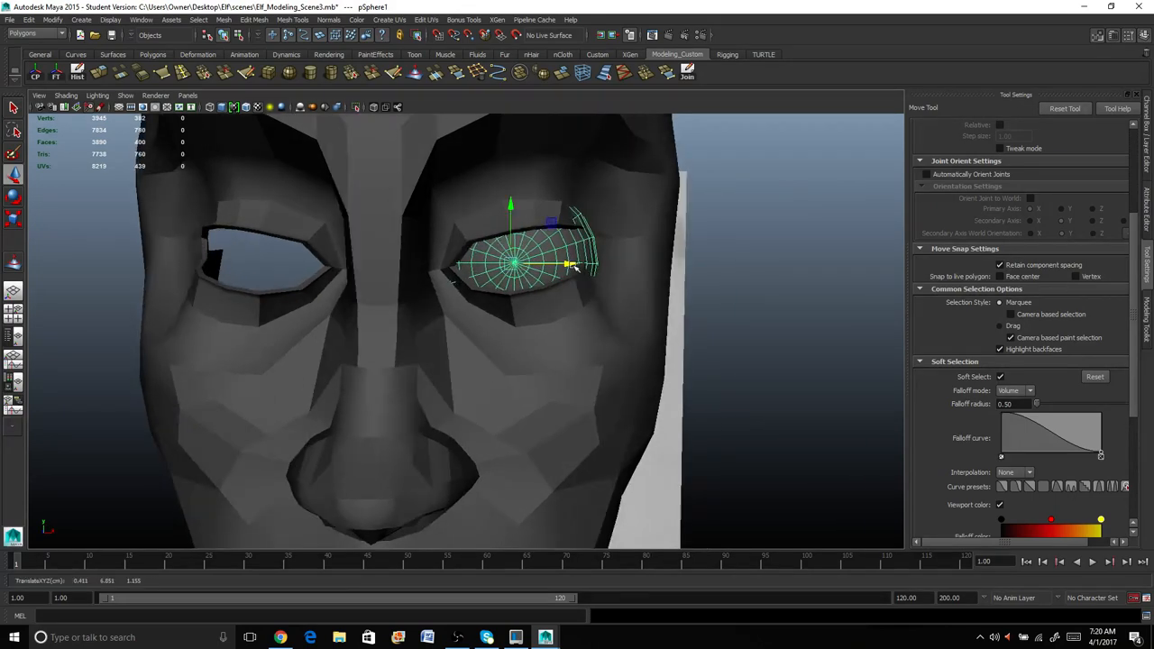
Adjust the eyeball via its marking menu and view the face from the side.
right_click(422, 285)
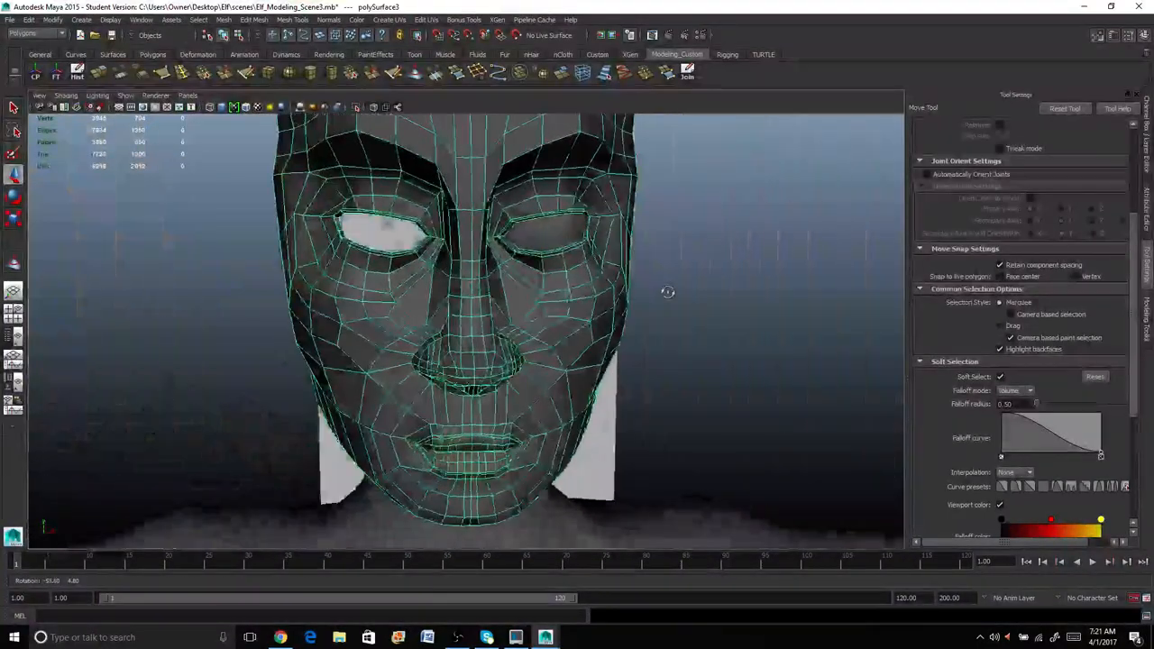
drag(668, 292, 523, 325)
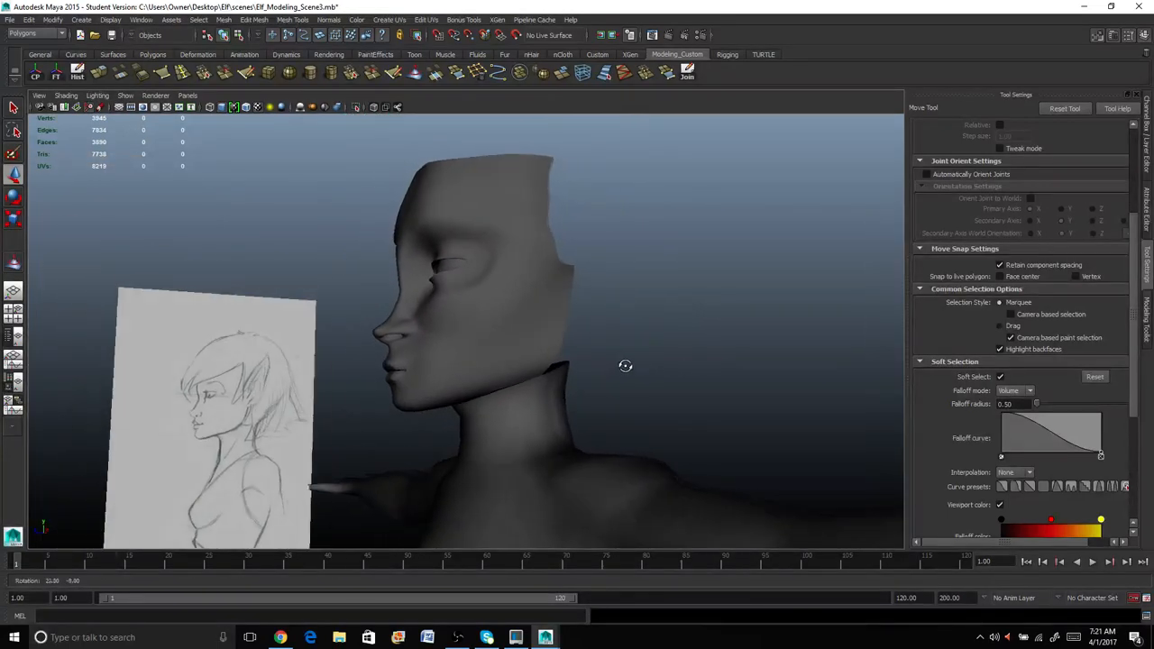
drag(626, 366, 656, 372)
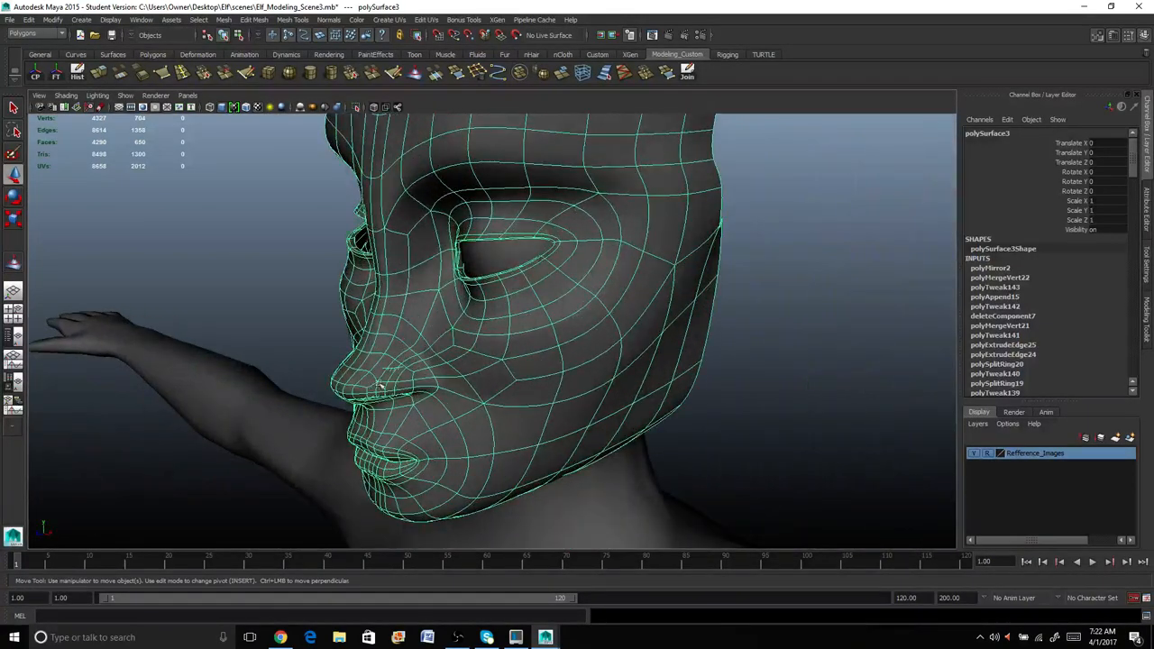
drag(451, 361, 364, 365)
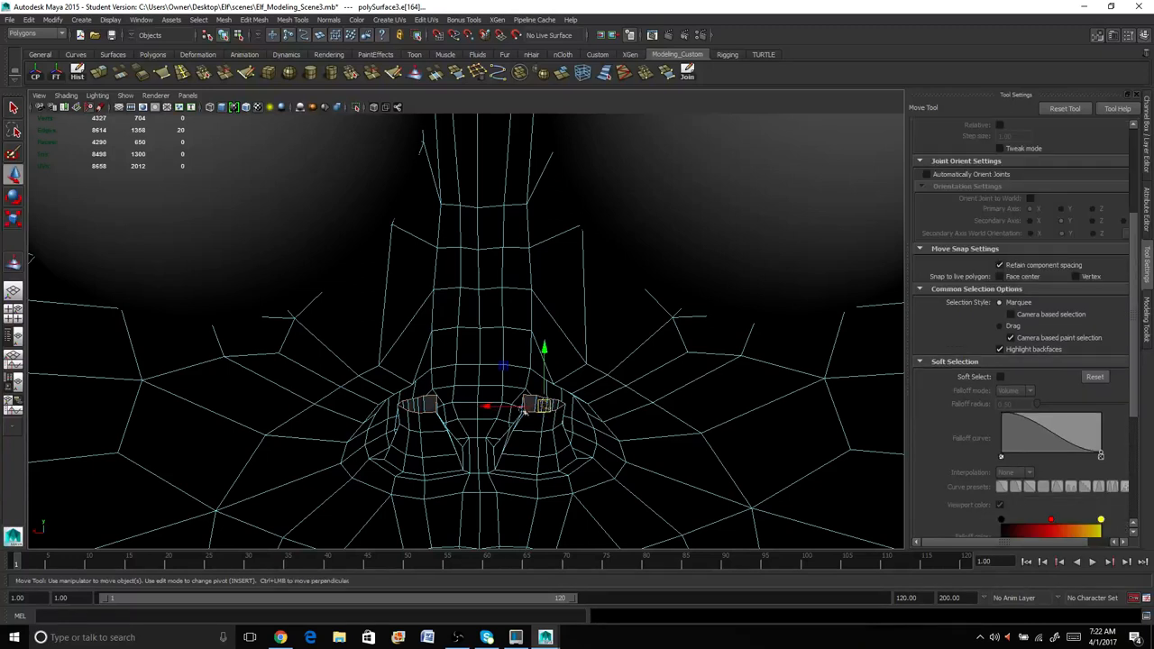
Reshape the nostril vertices with the Move manipulator.
drag(541, 404, 473, 408)
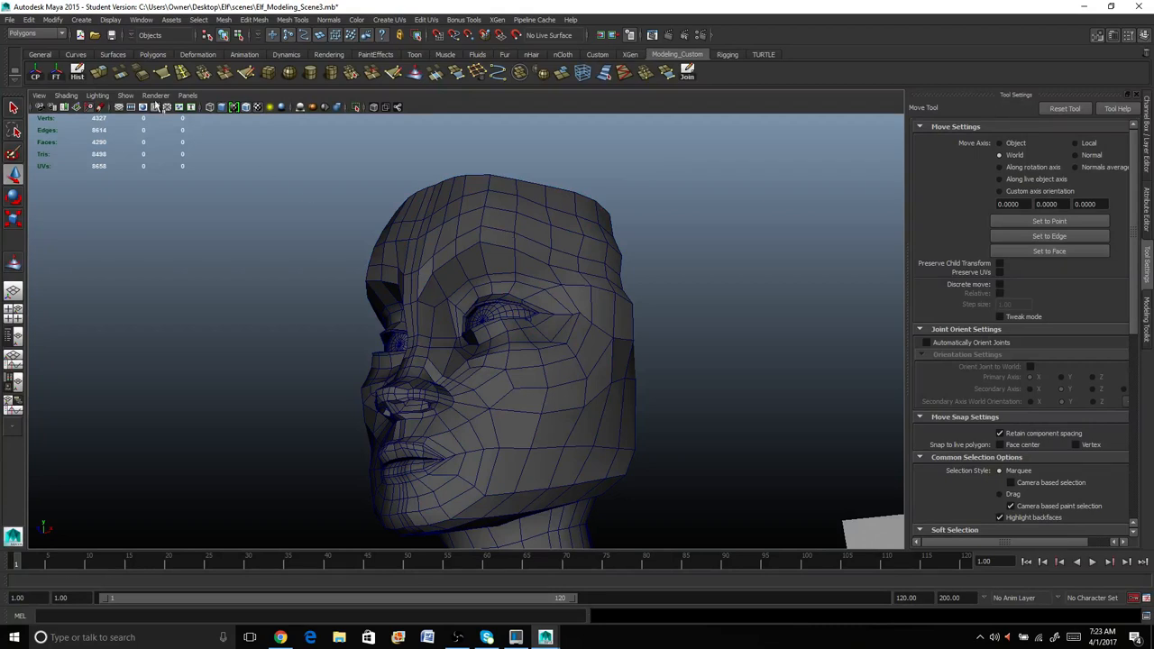
mouse_move(153, 143)
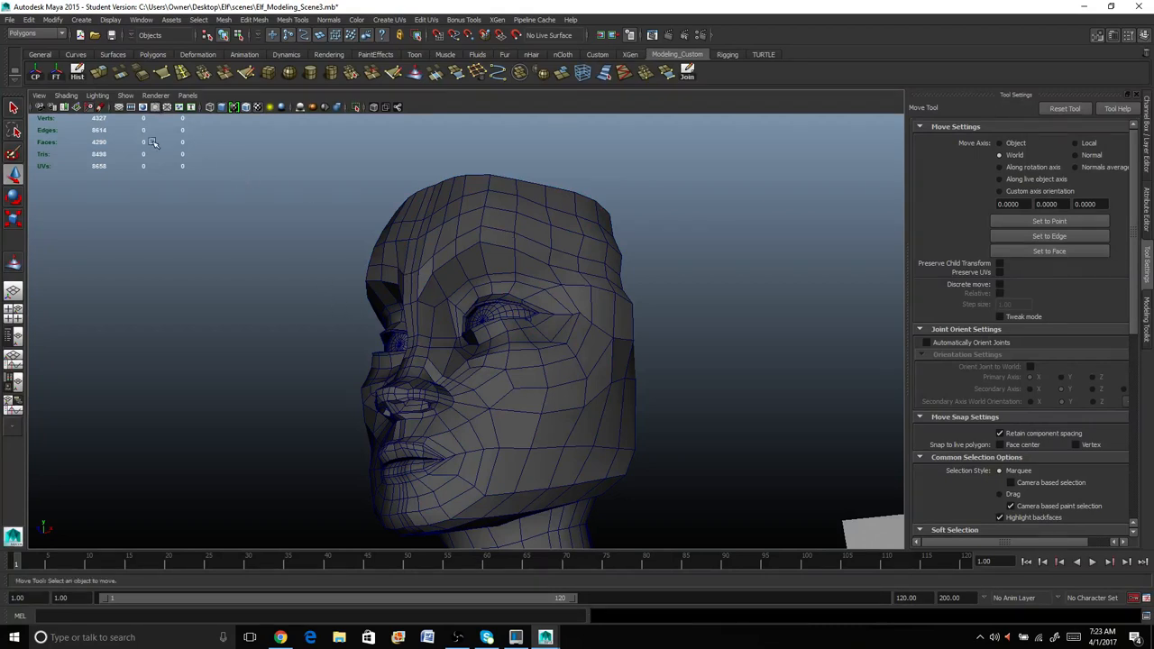
Save the scene, accepting the student version warning.
click(10, 20)
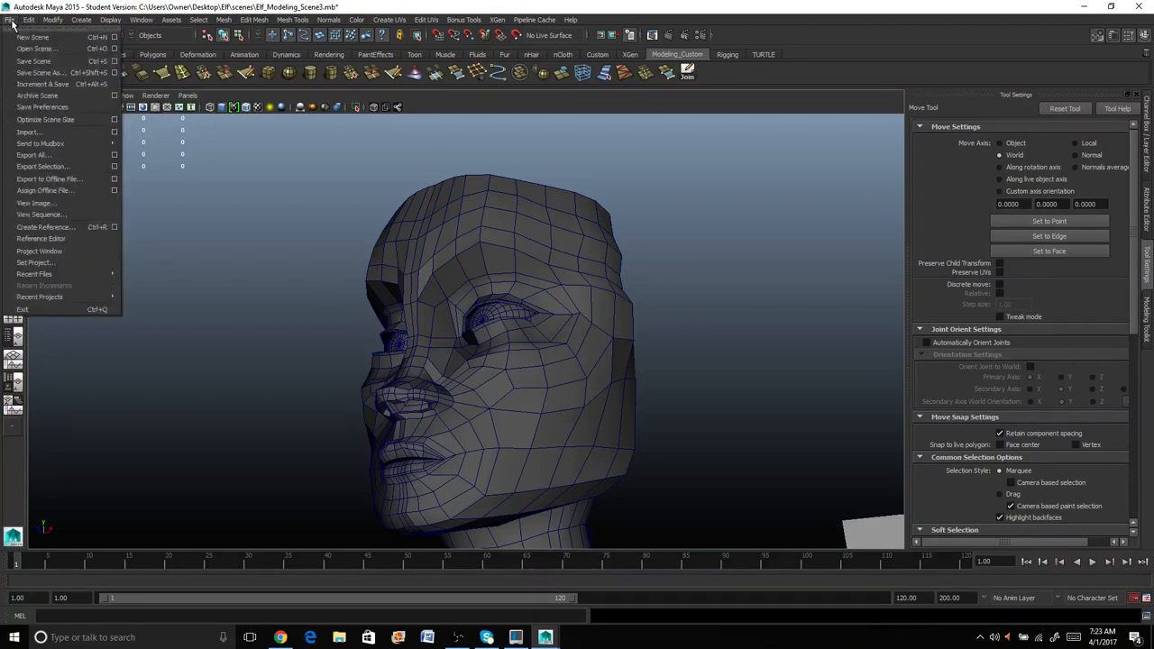
click(32, 61)
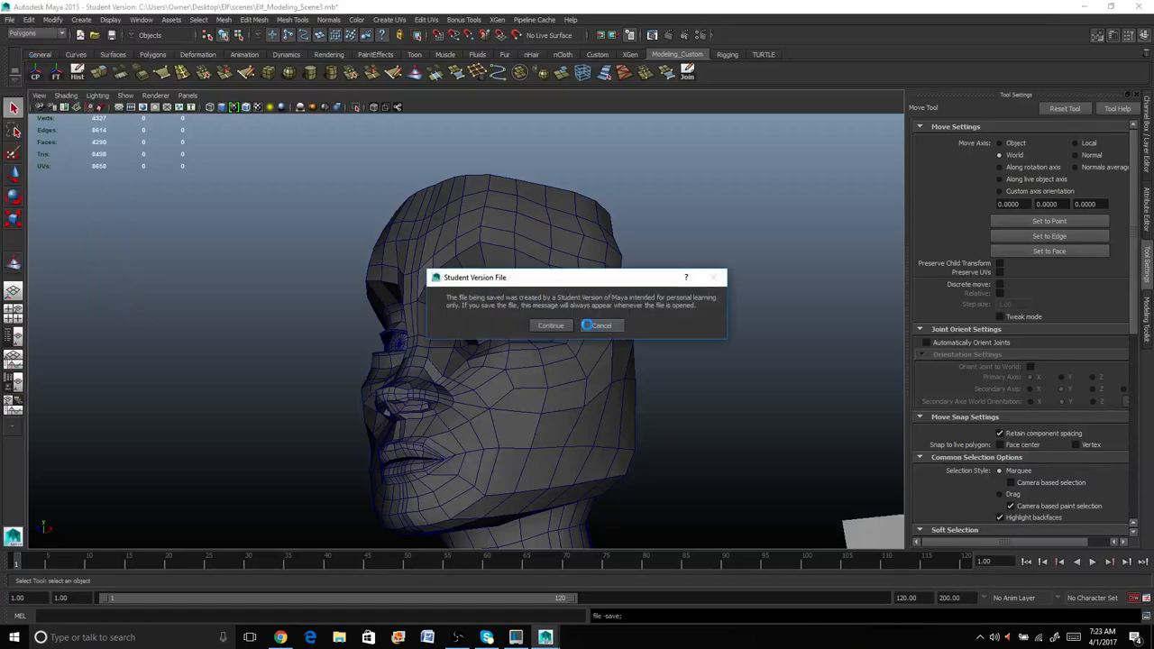
click(552, 325)
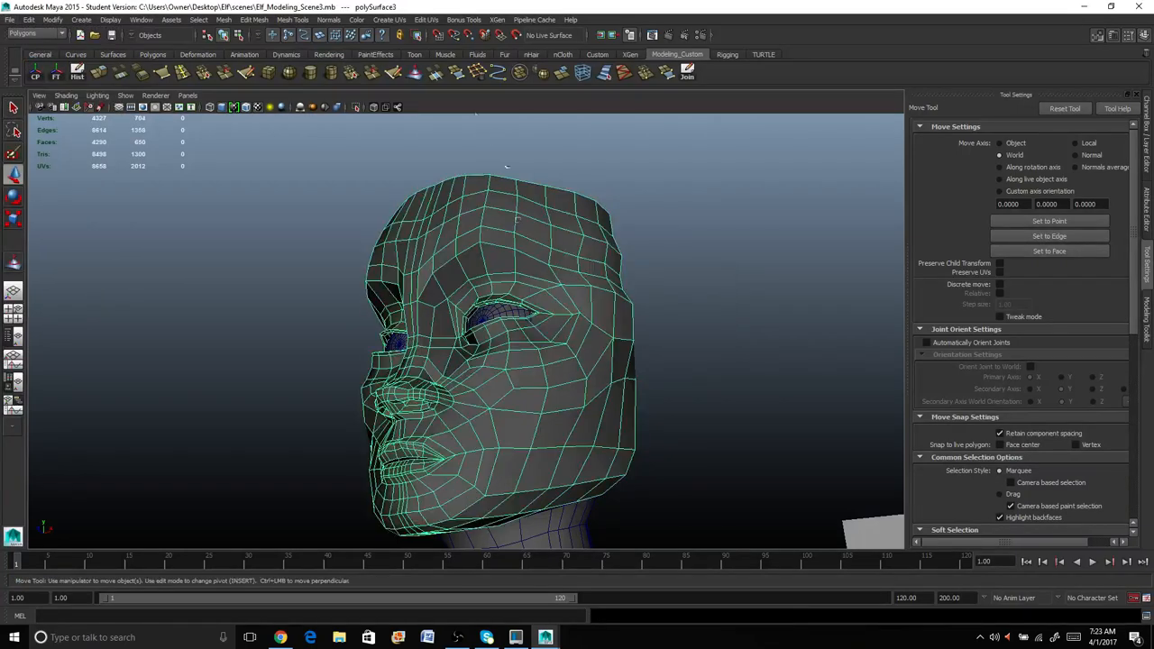
Apply Normals > Soften Edge to smooth the head's shading.
click(328, 18)
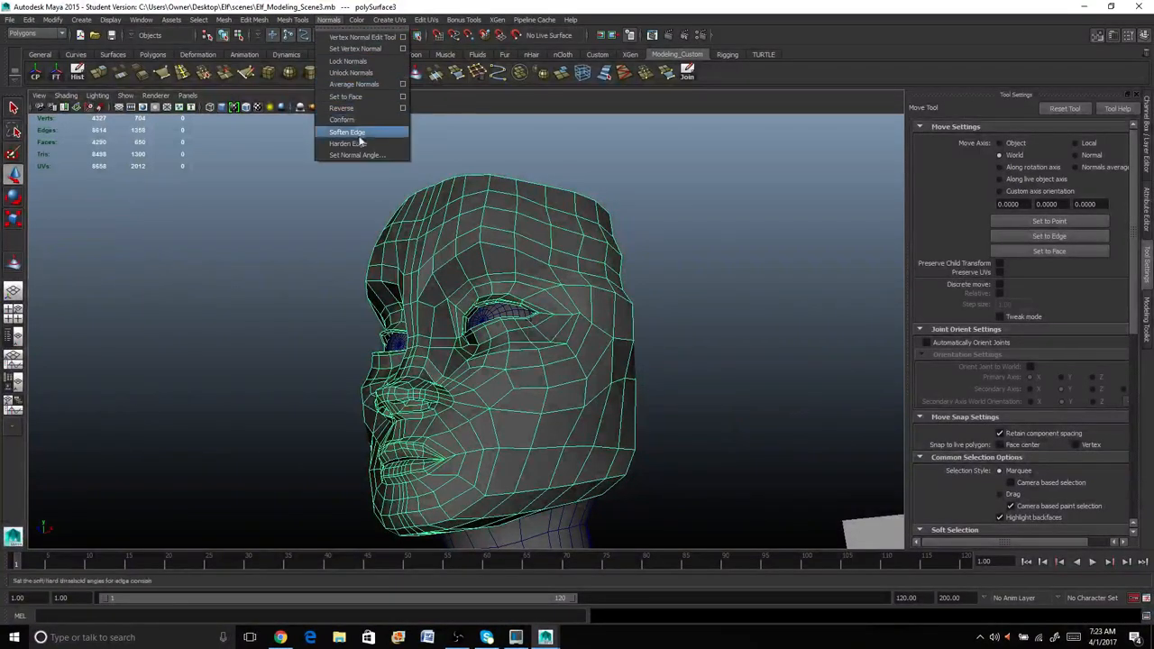
click(347, 132)
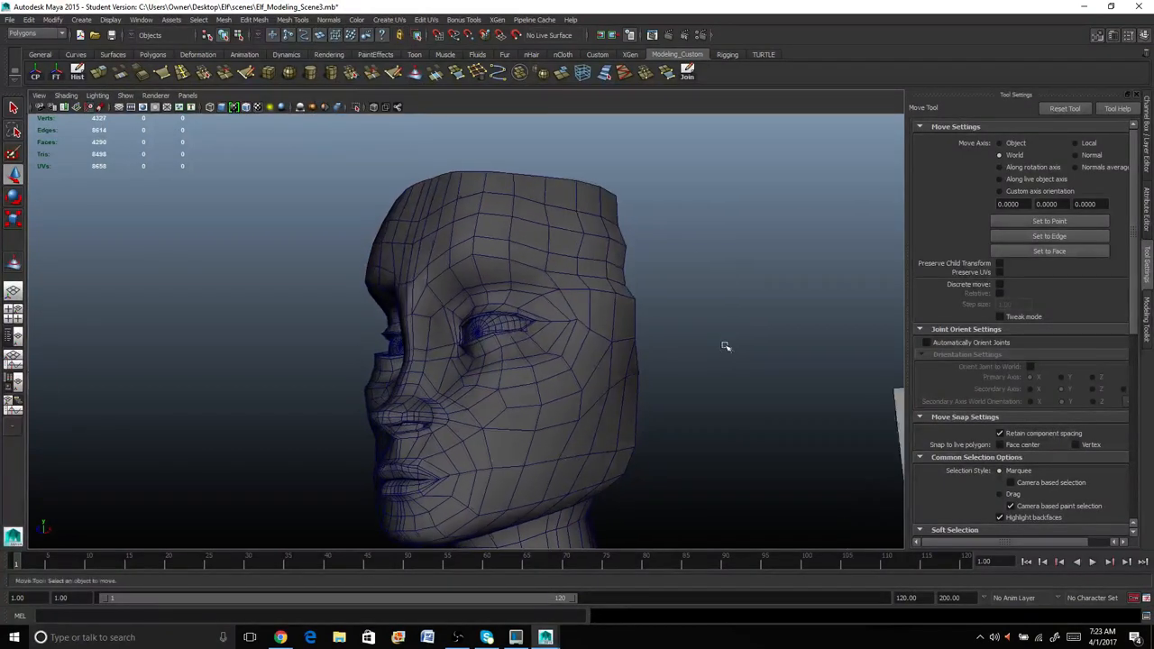